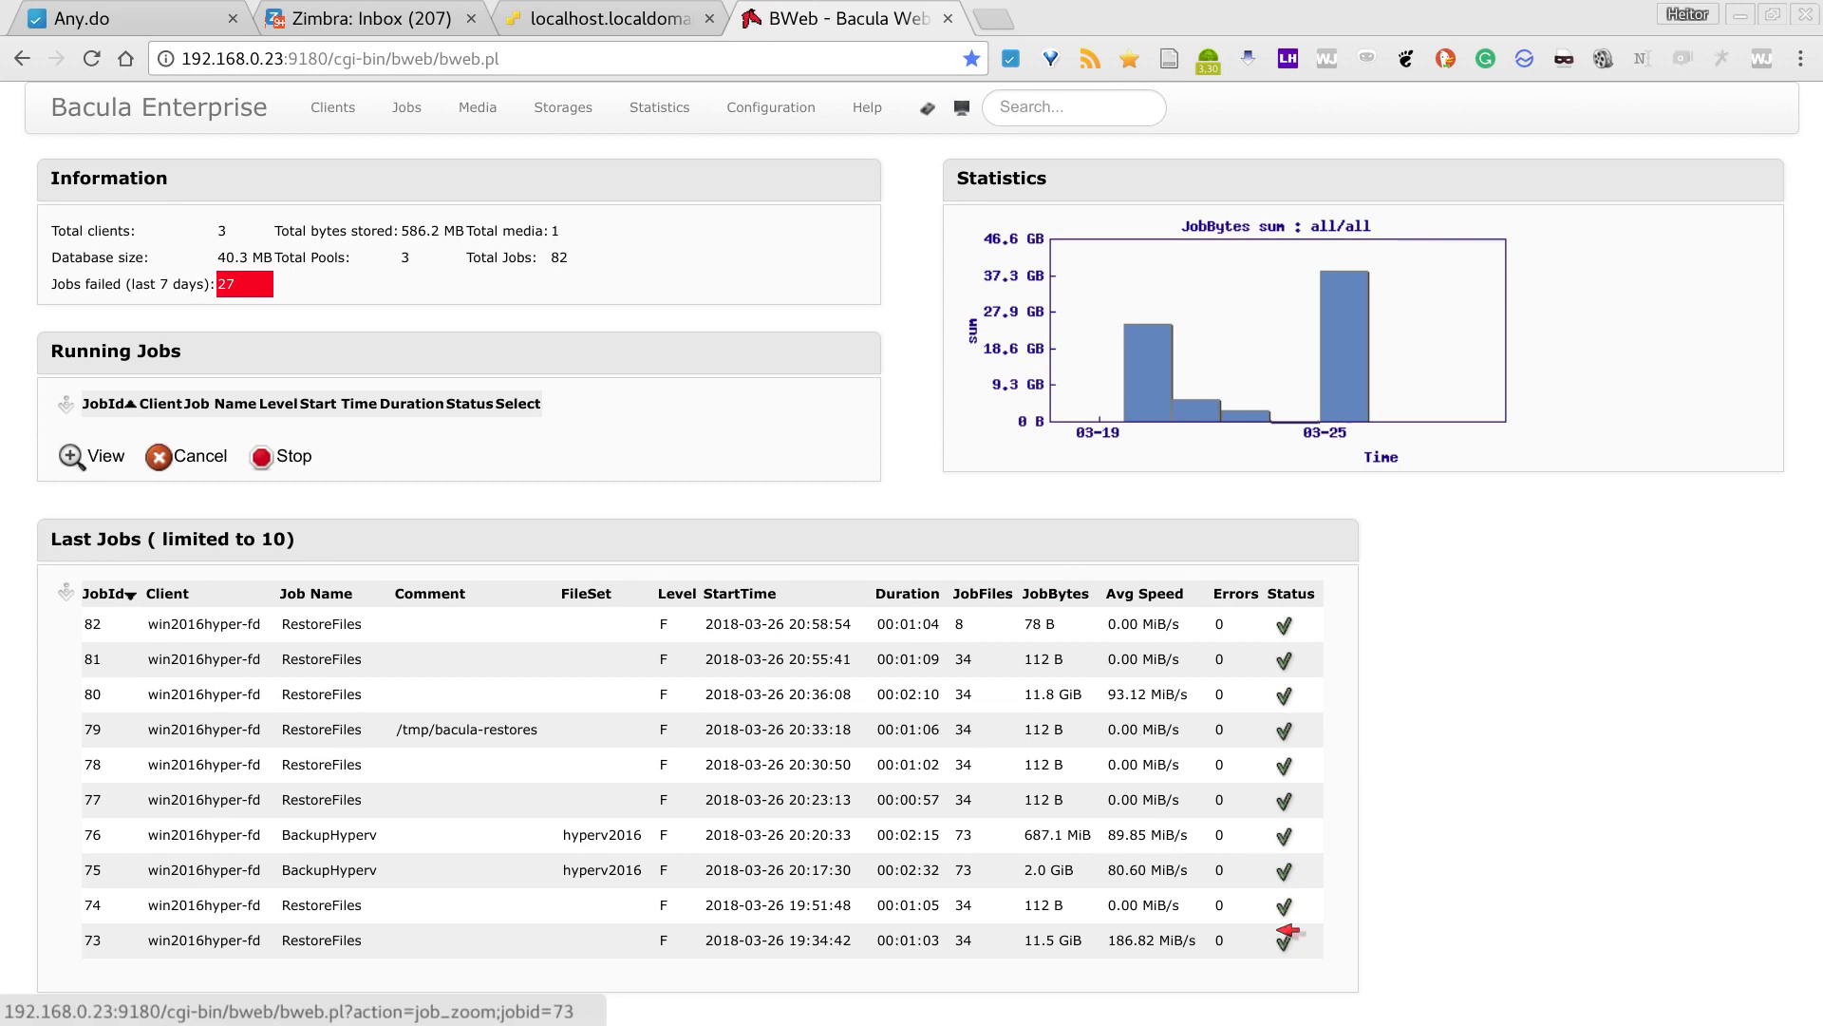
mouse_move(160, 870)
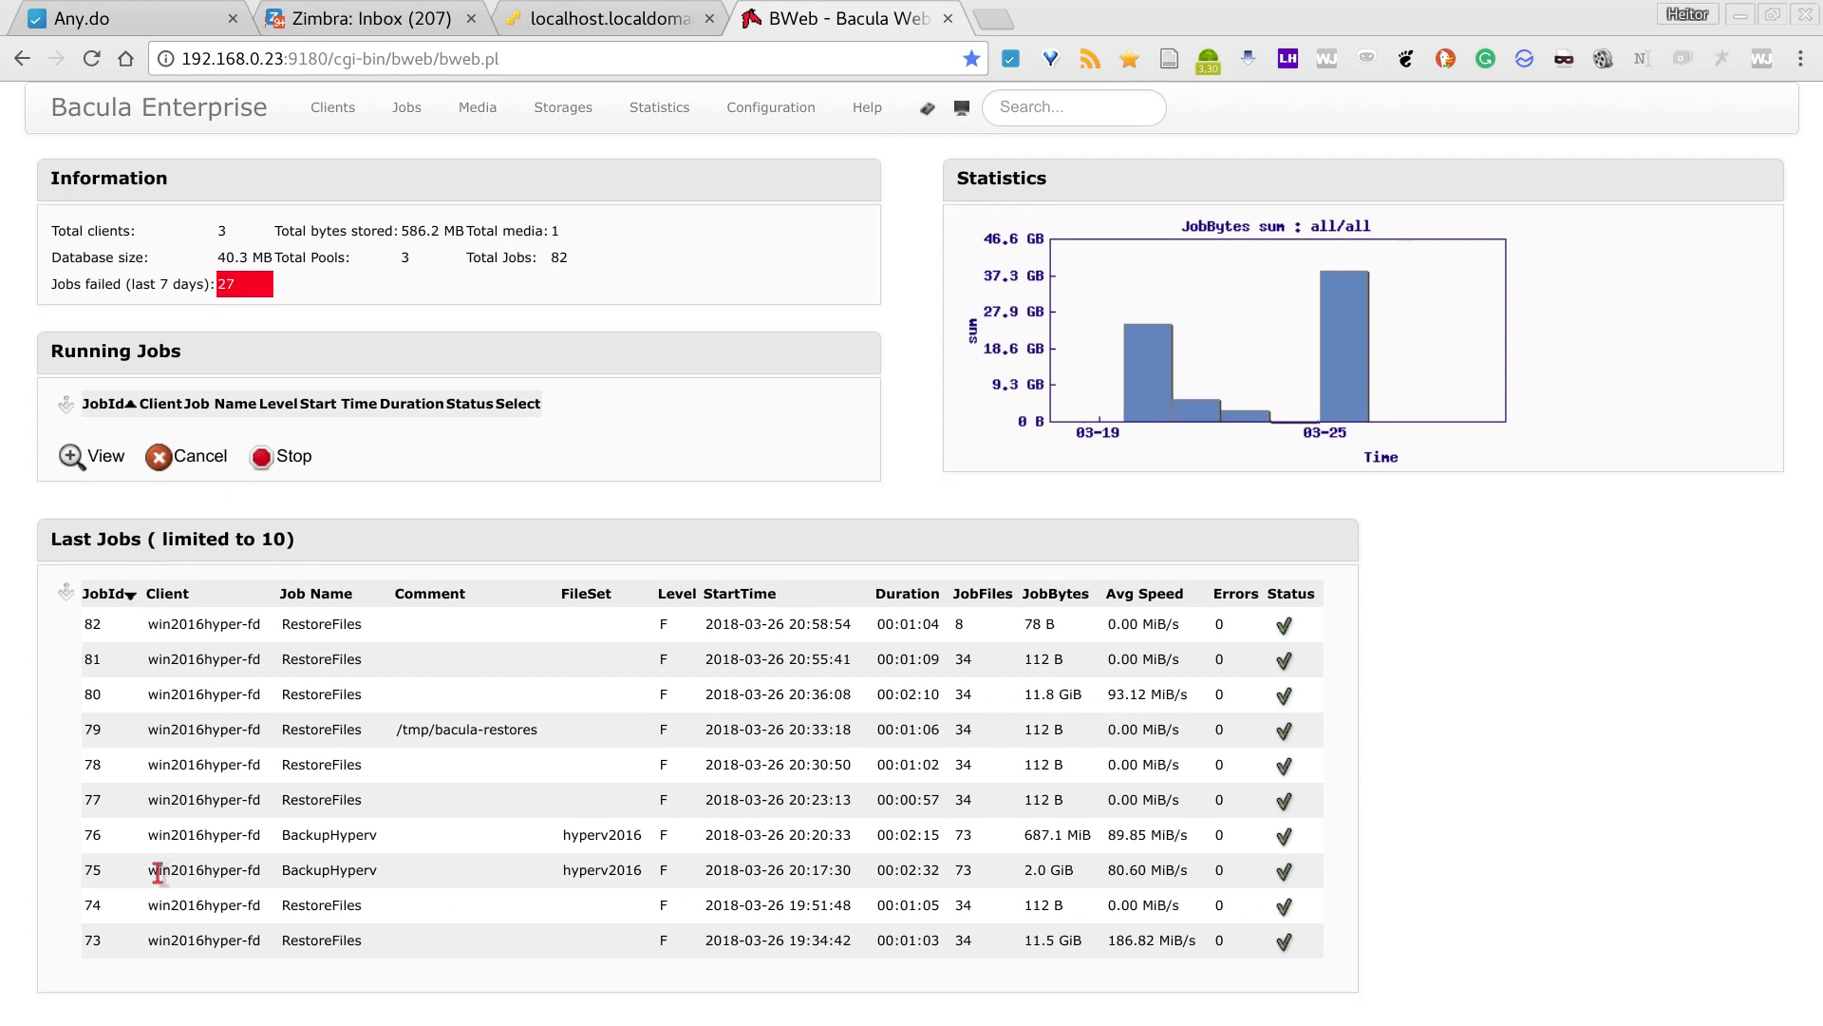
mouse_move(1192, 905)
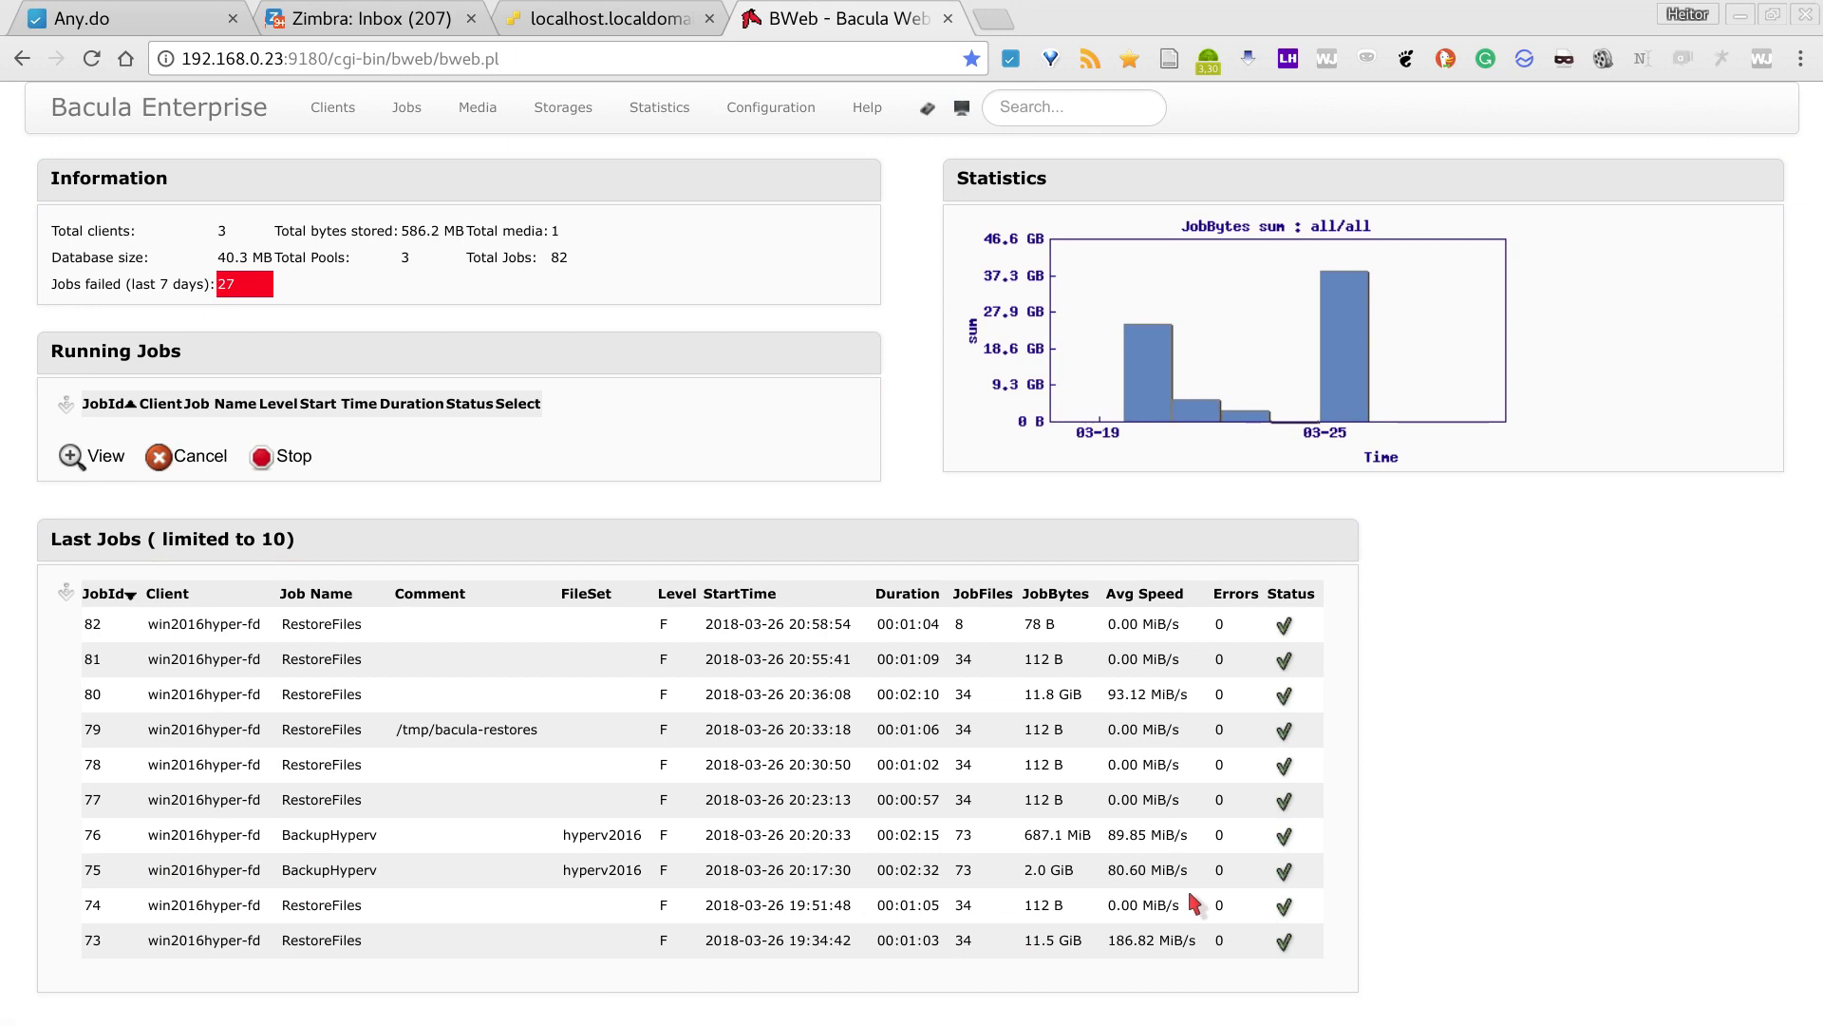
mouse_move(1061, 870)
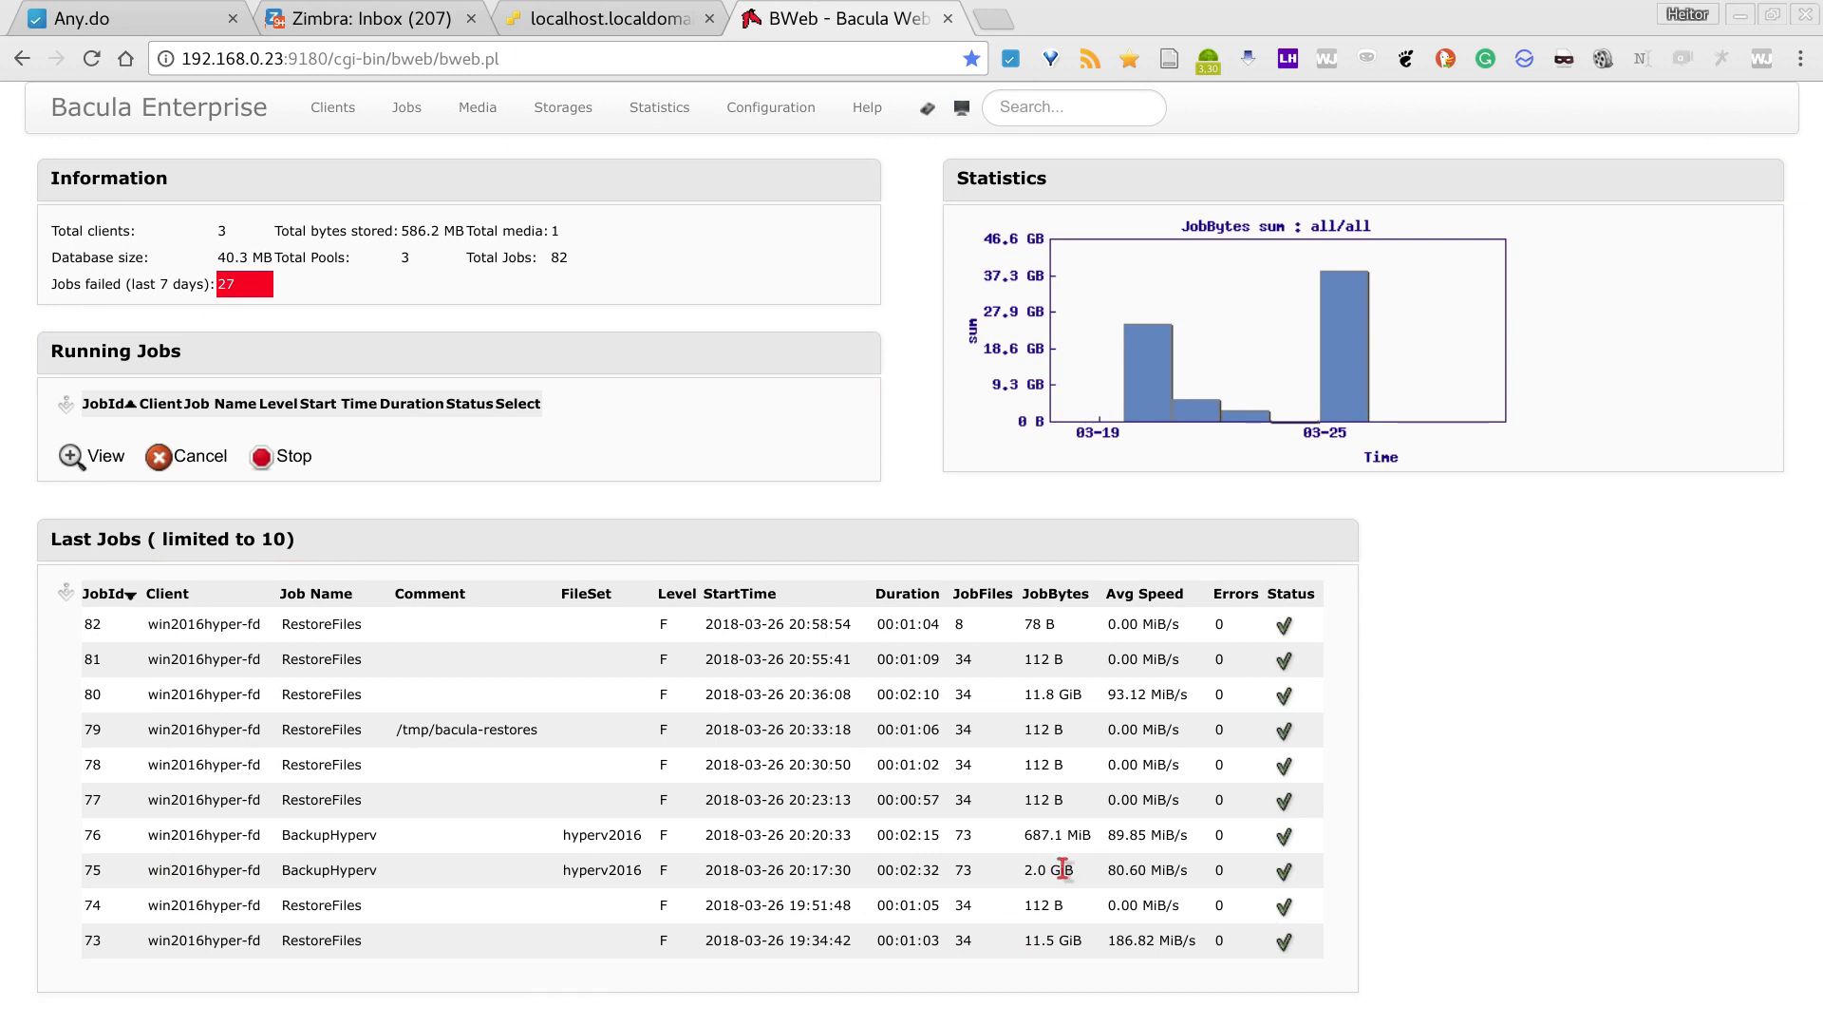
mouse_move(1052, 870)
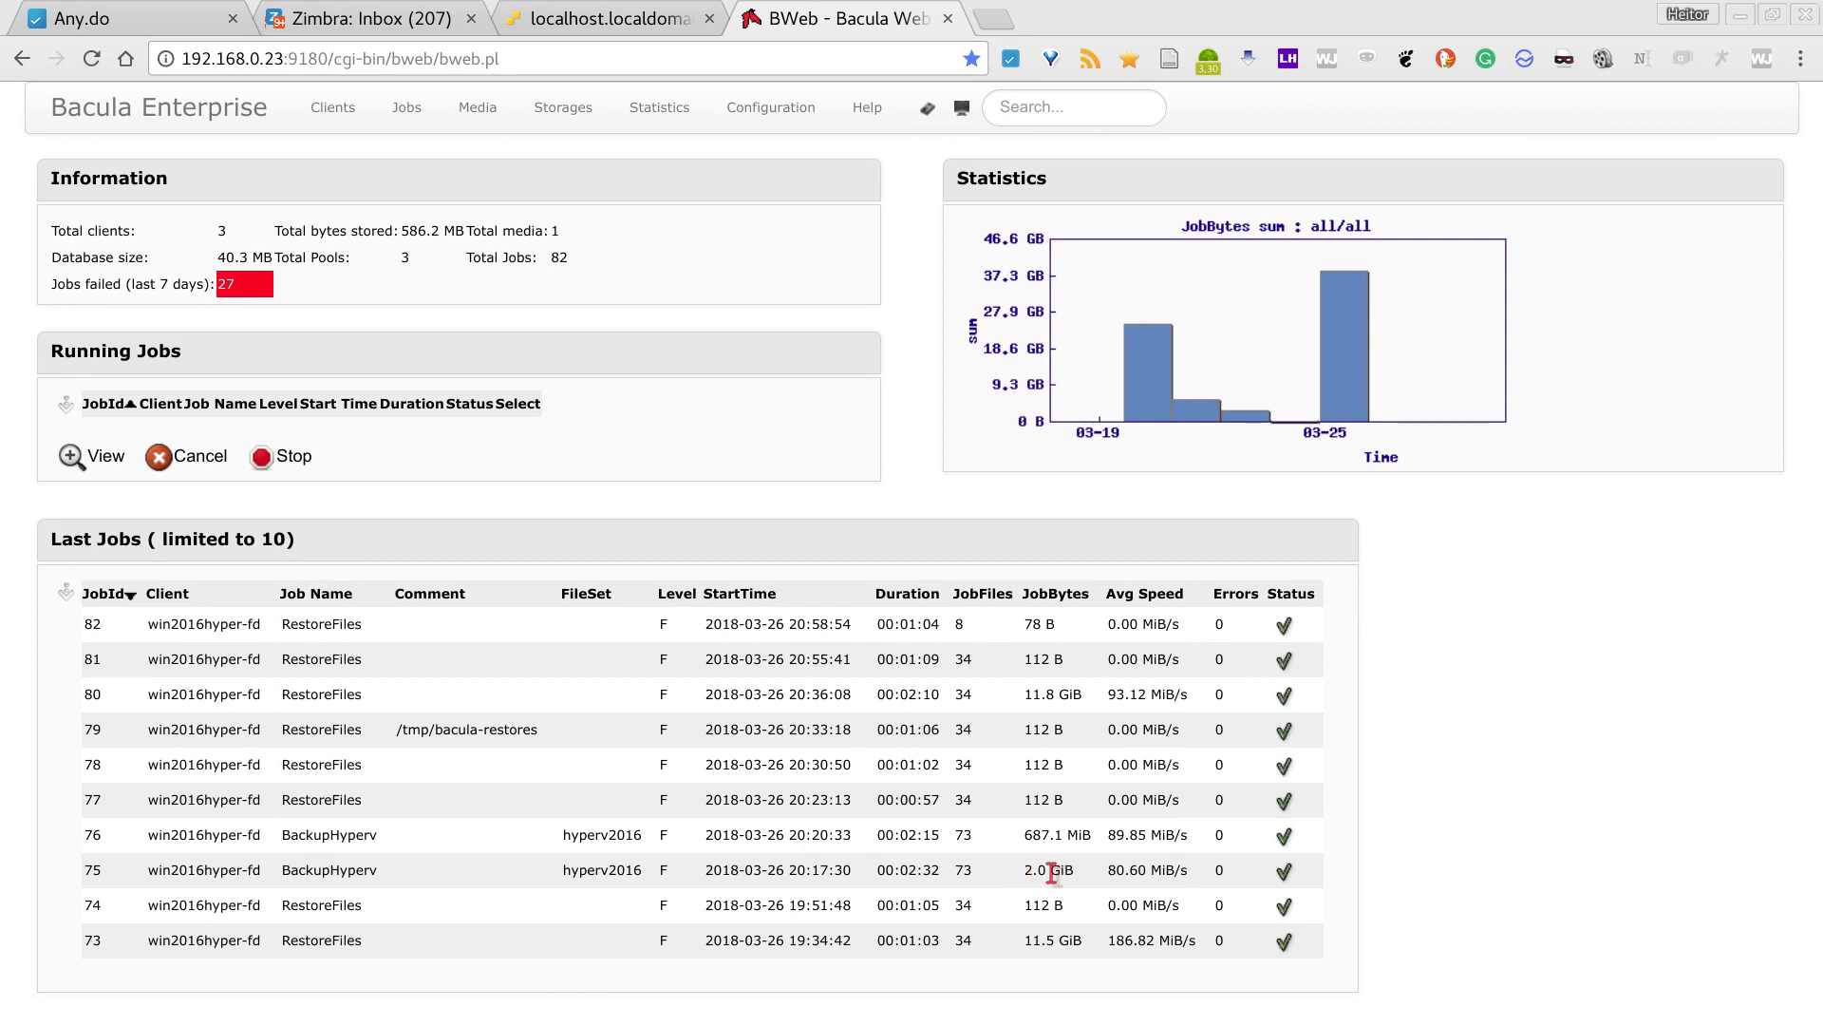
mouse_move(1021, 882)
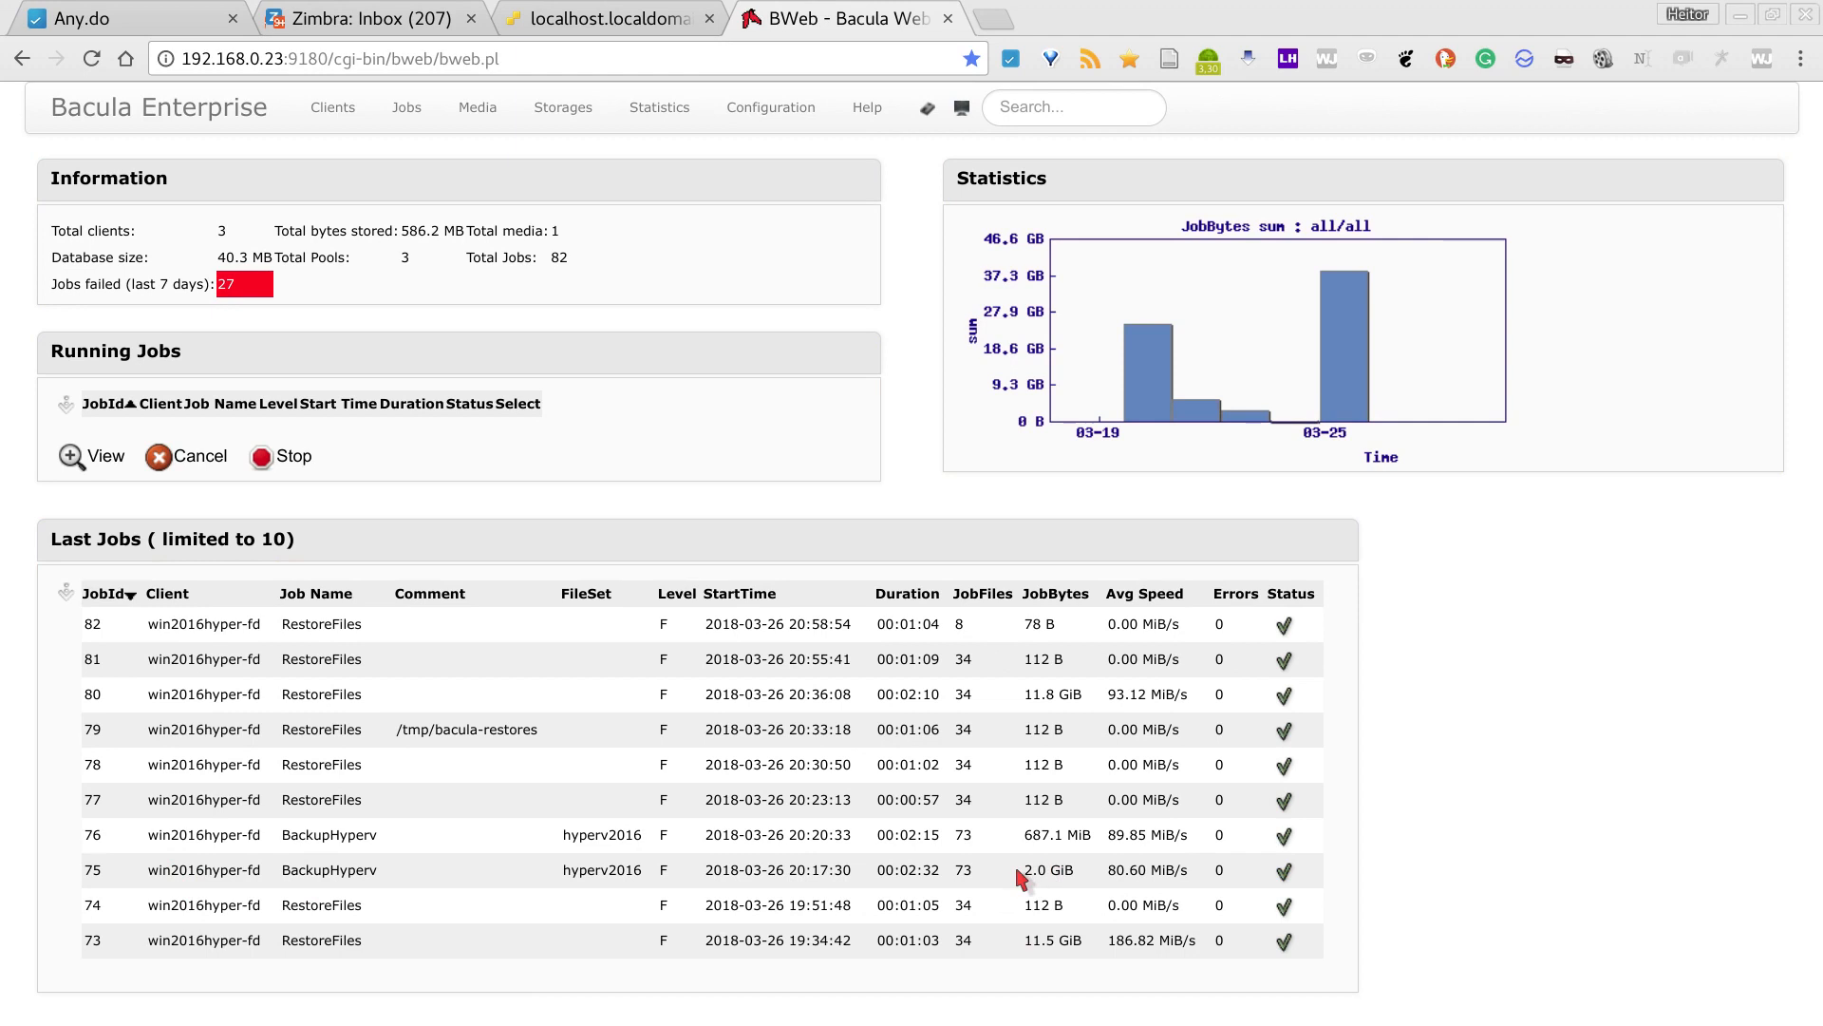
mouse_move(931, 834)
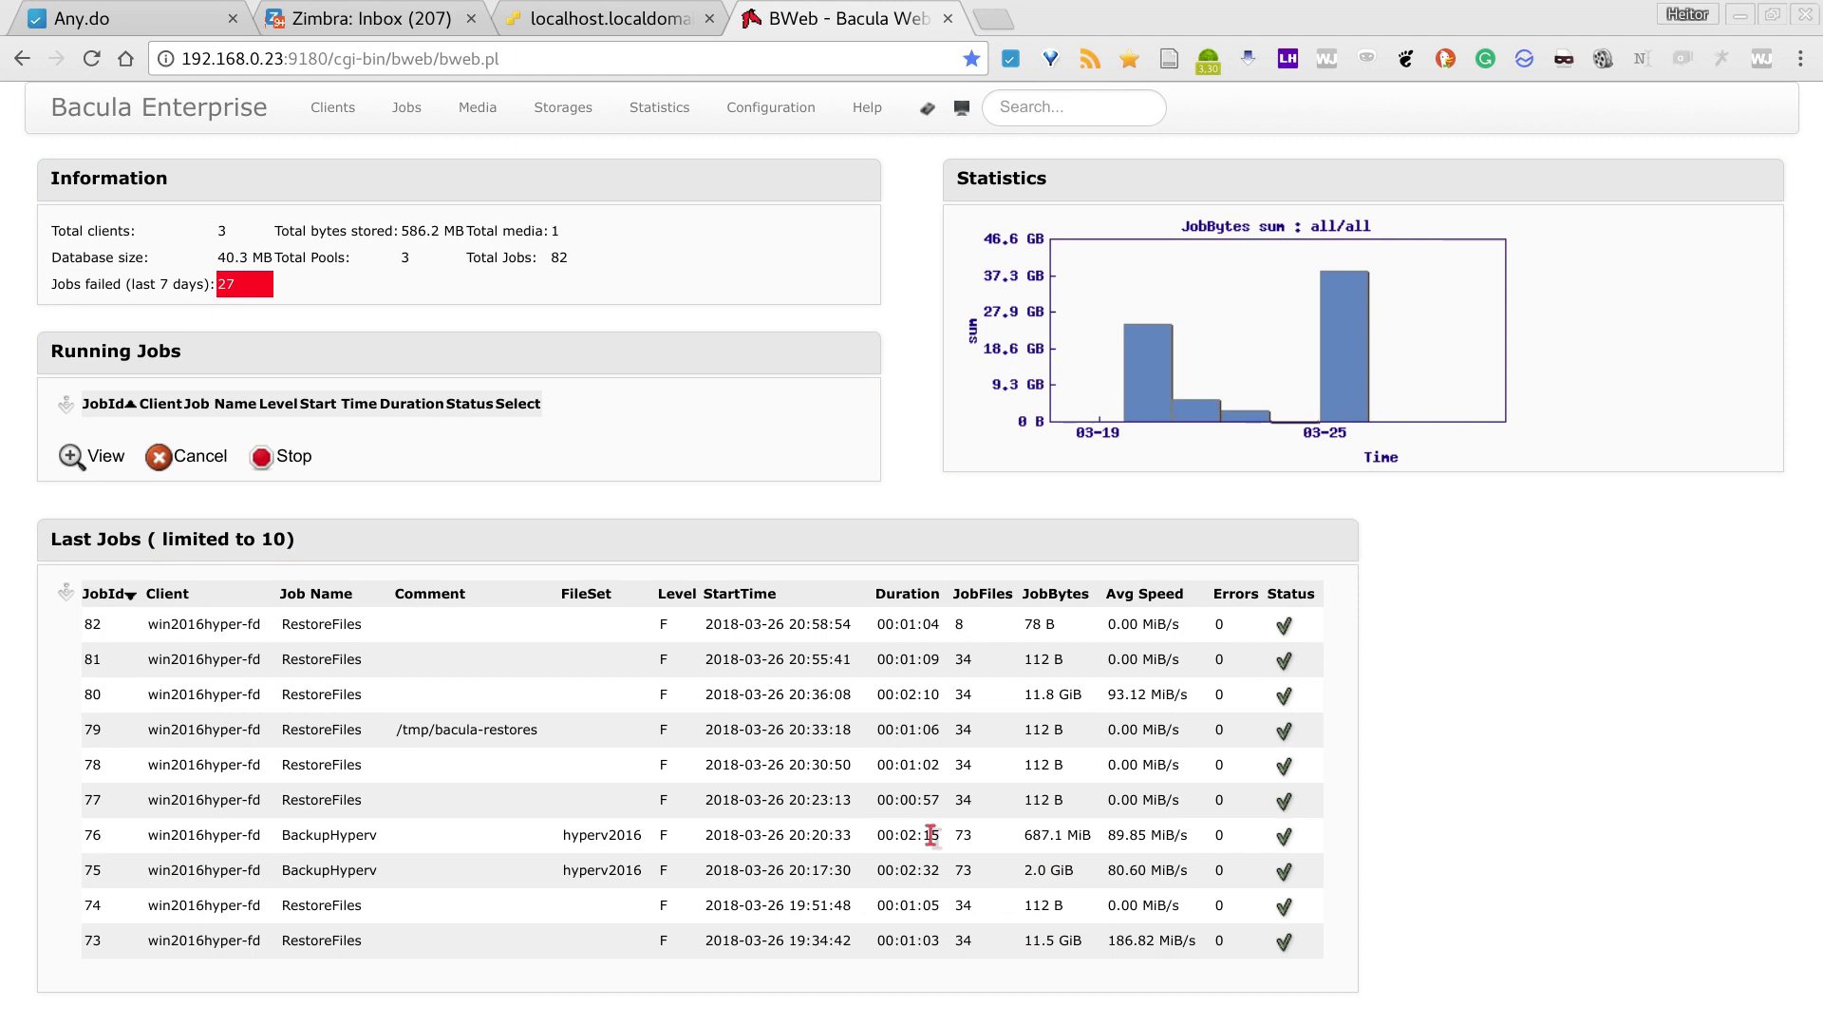
mouse_move(990, 865)
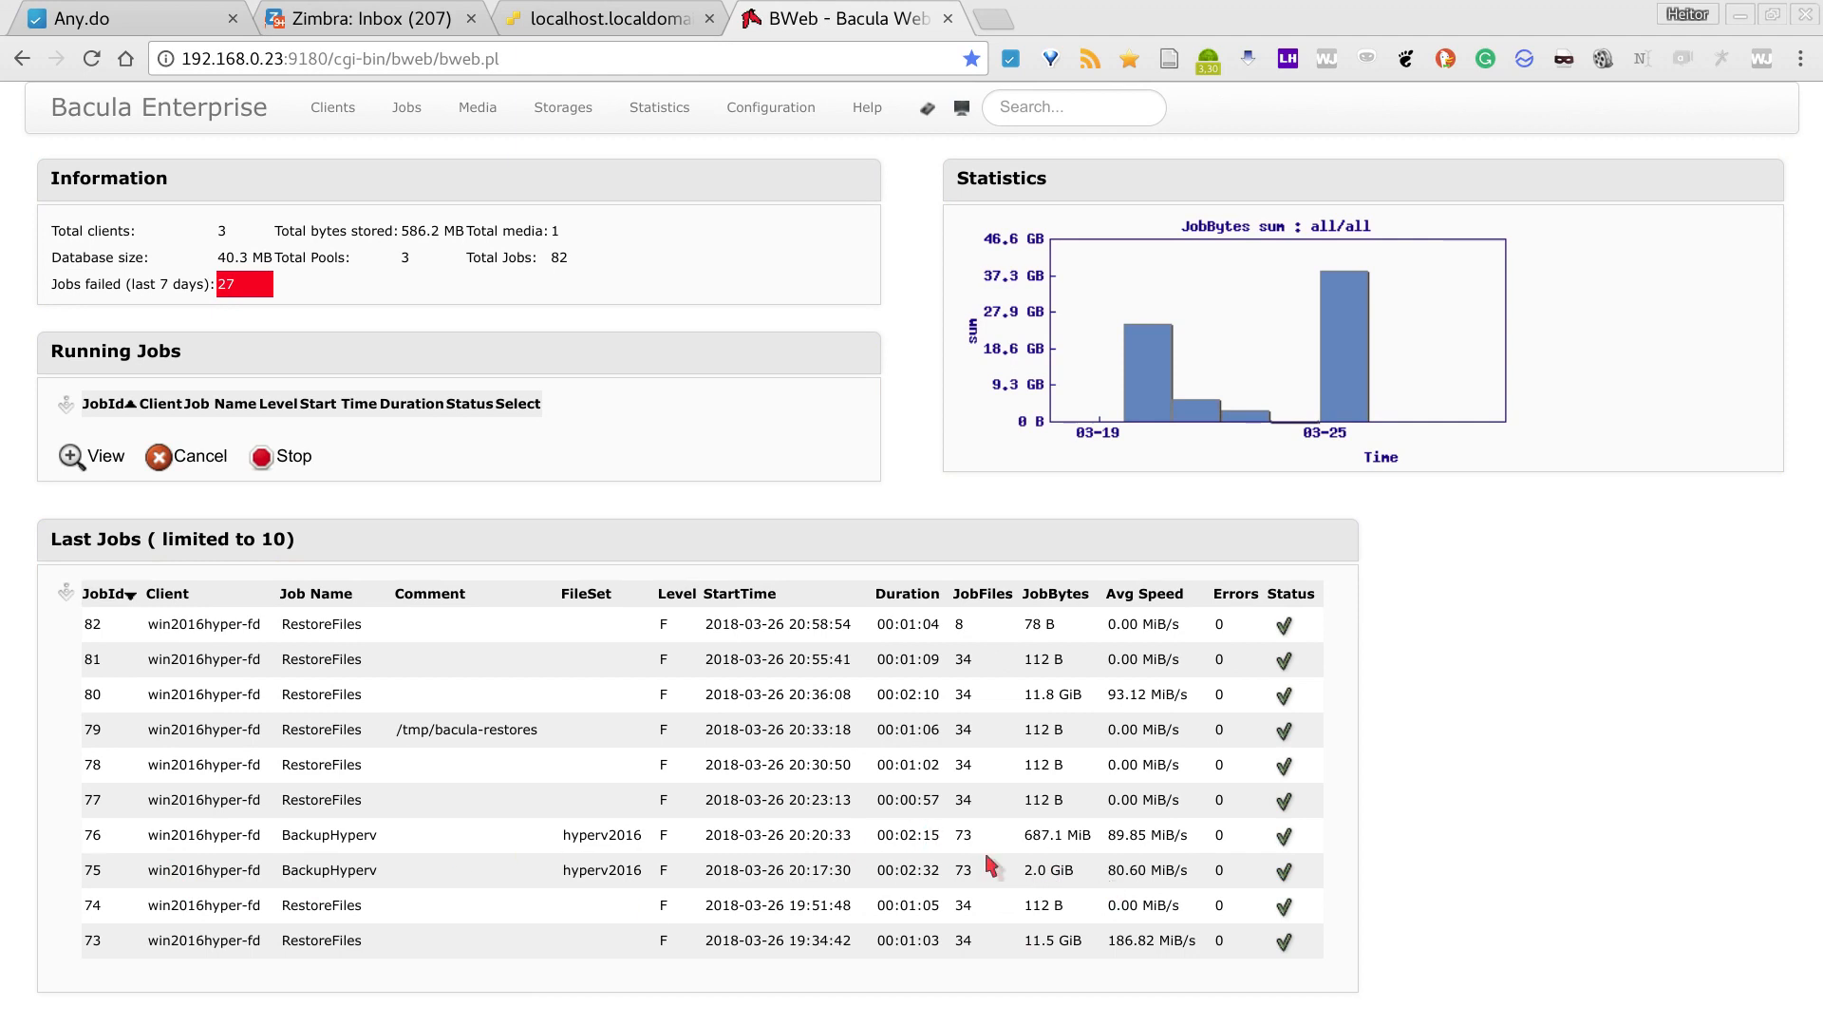
mouse_move(1076, 855)
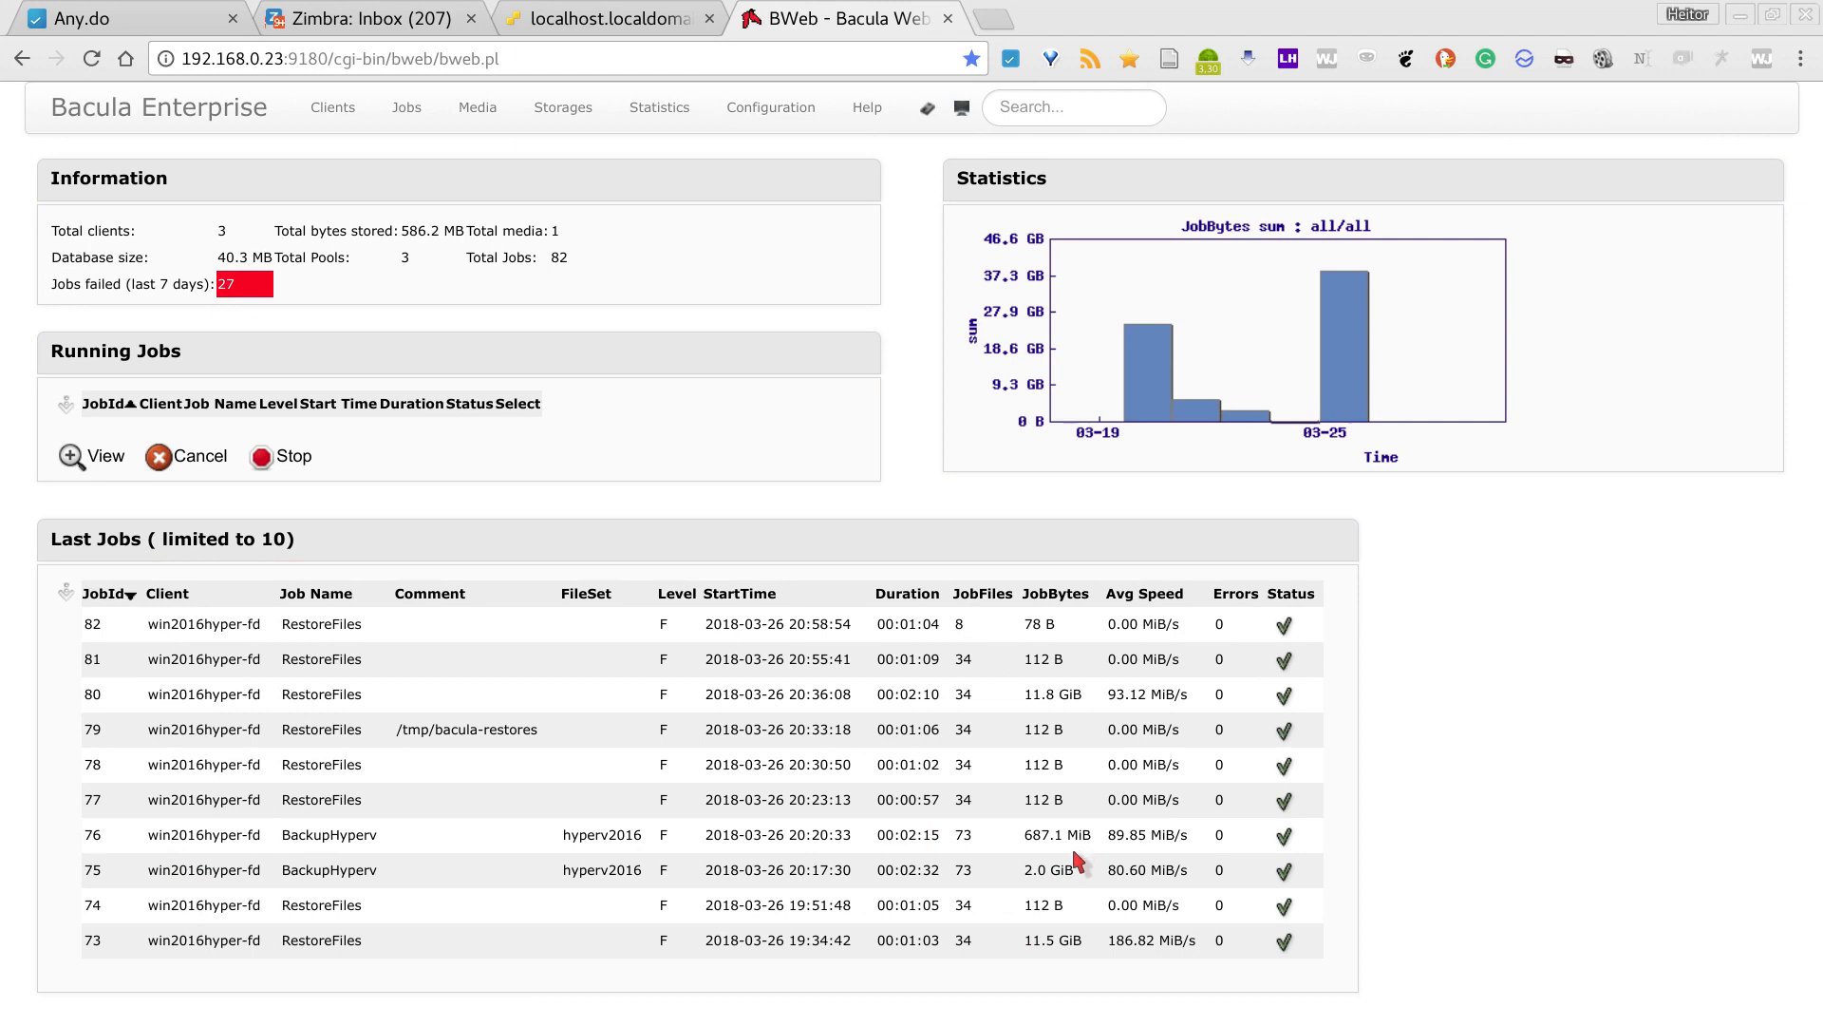
mouse_move(1515, 829)
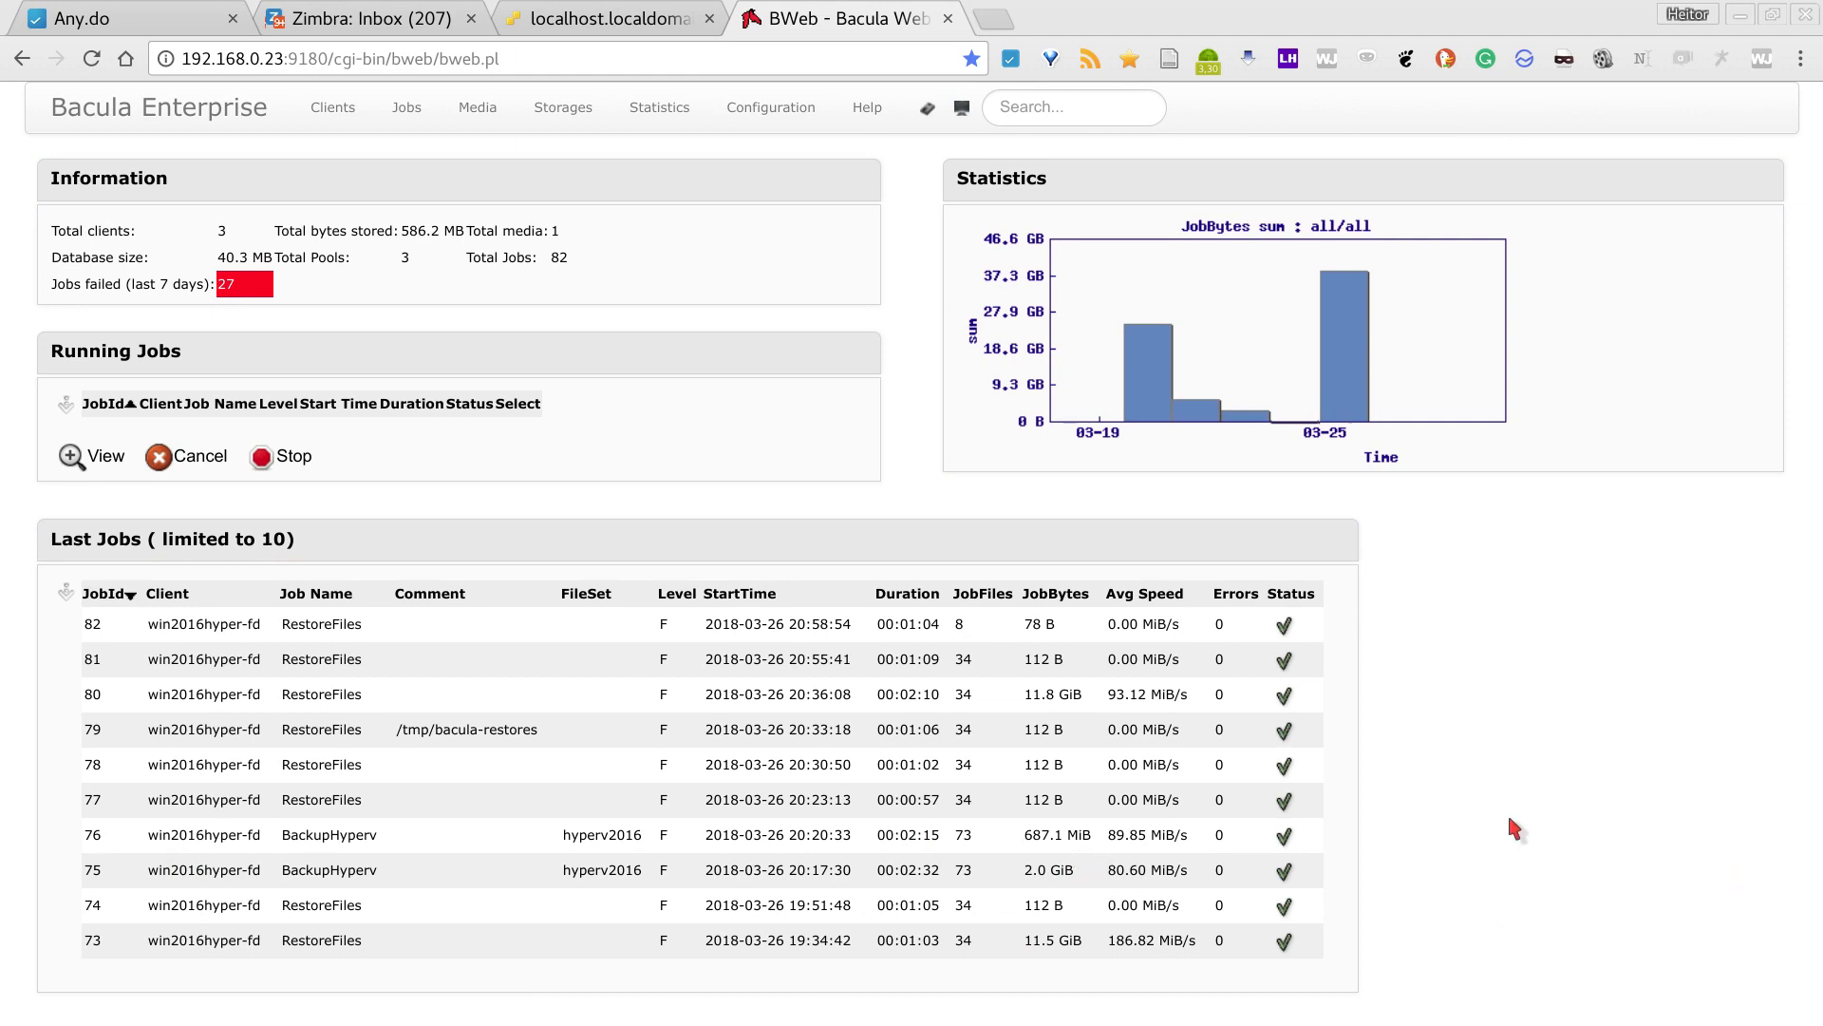
mouse_move(1488, 887)
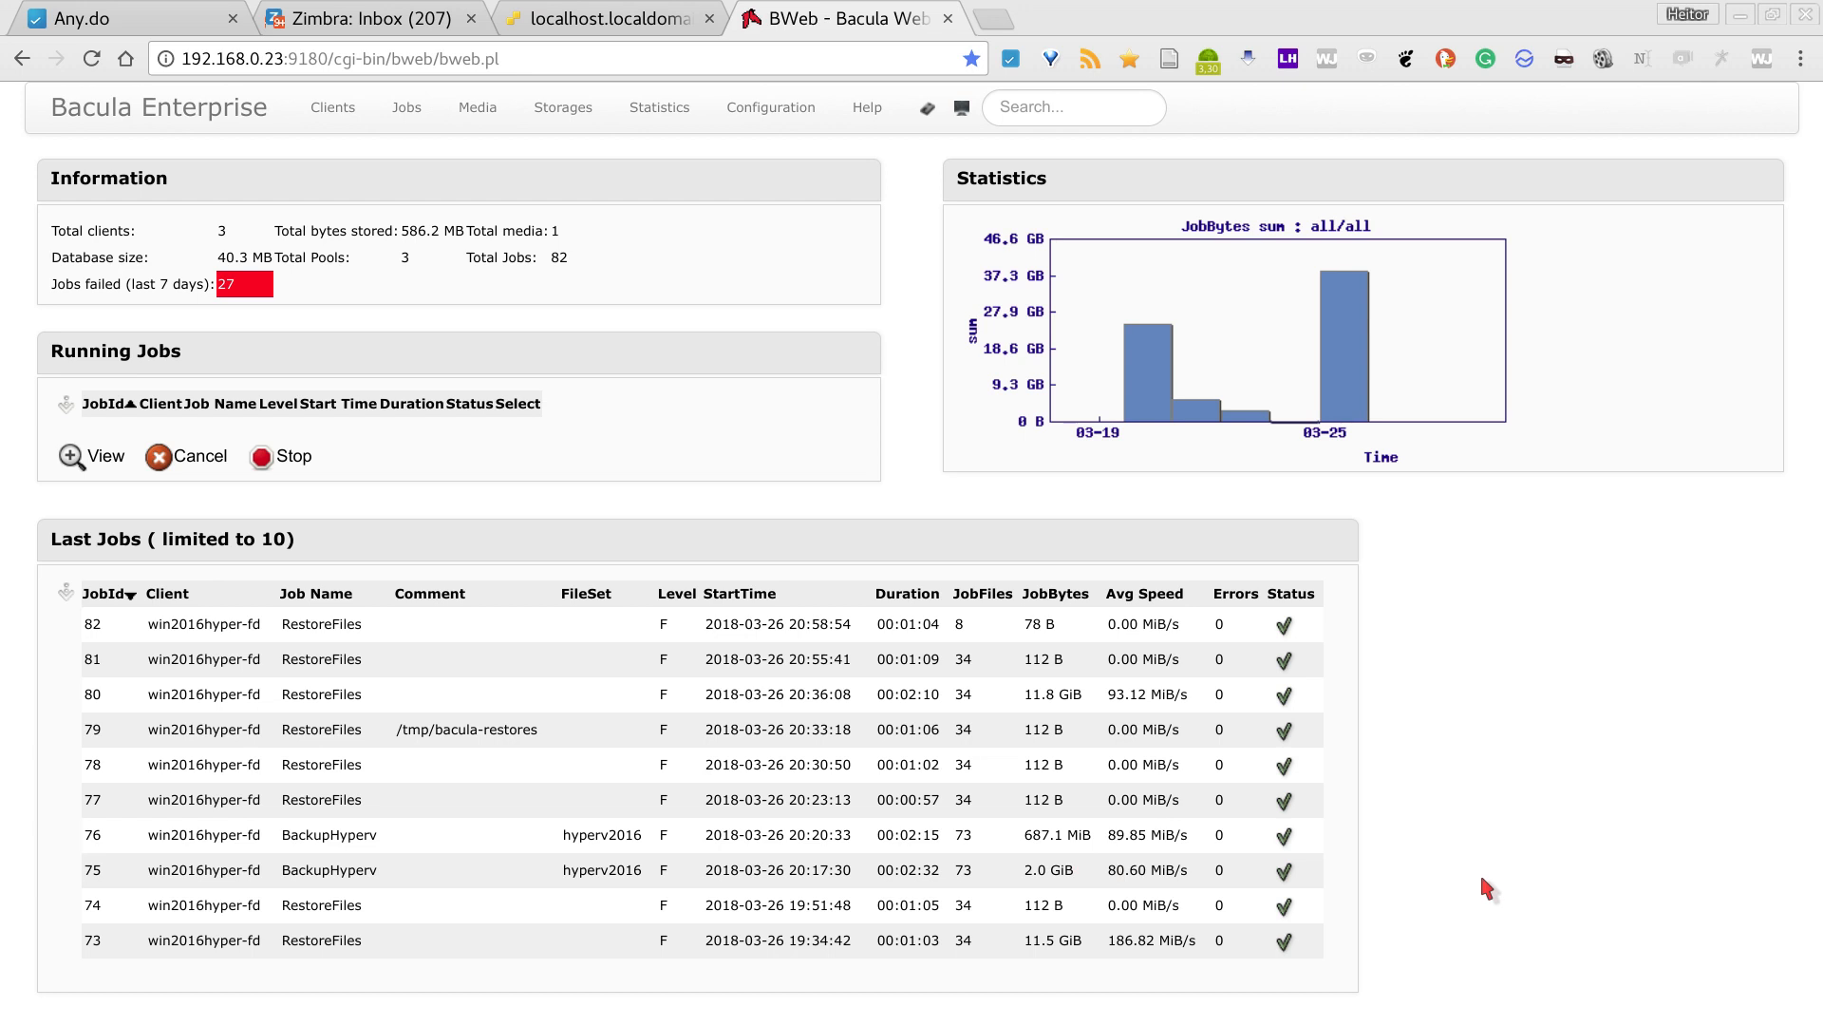
mouse_move(1379, 856)
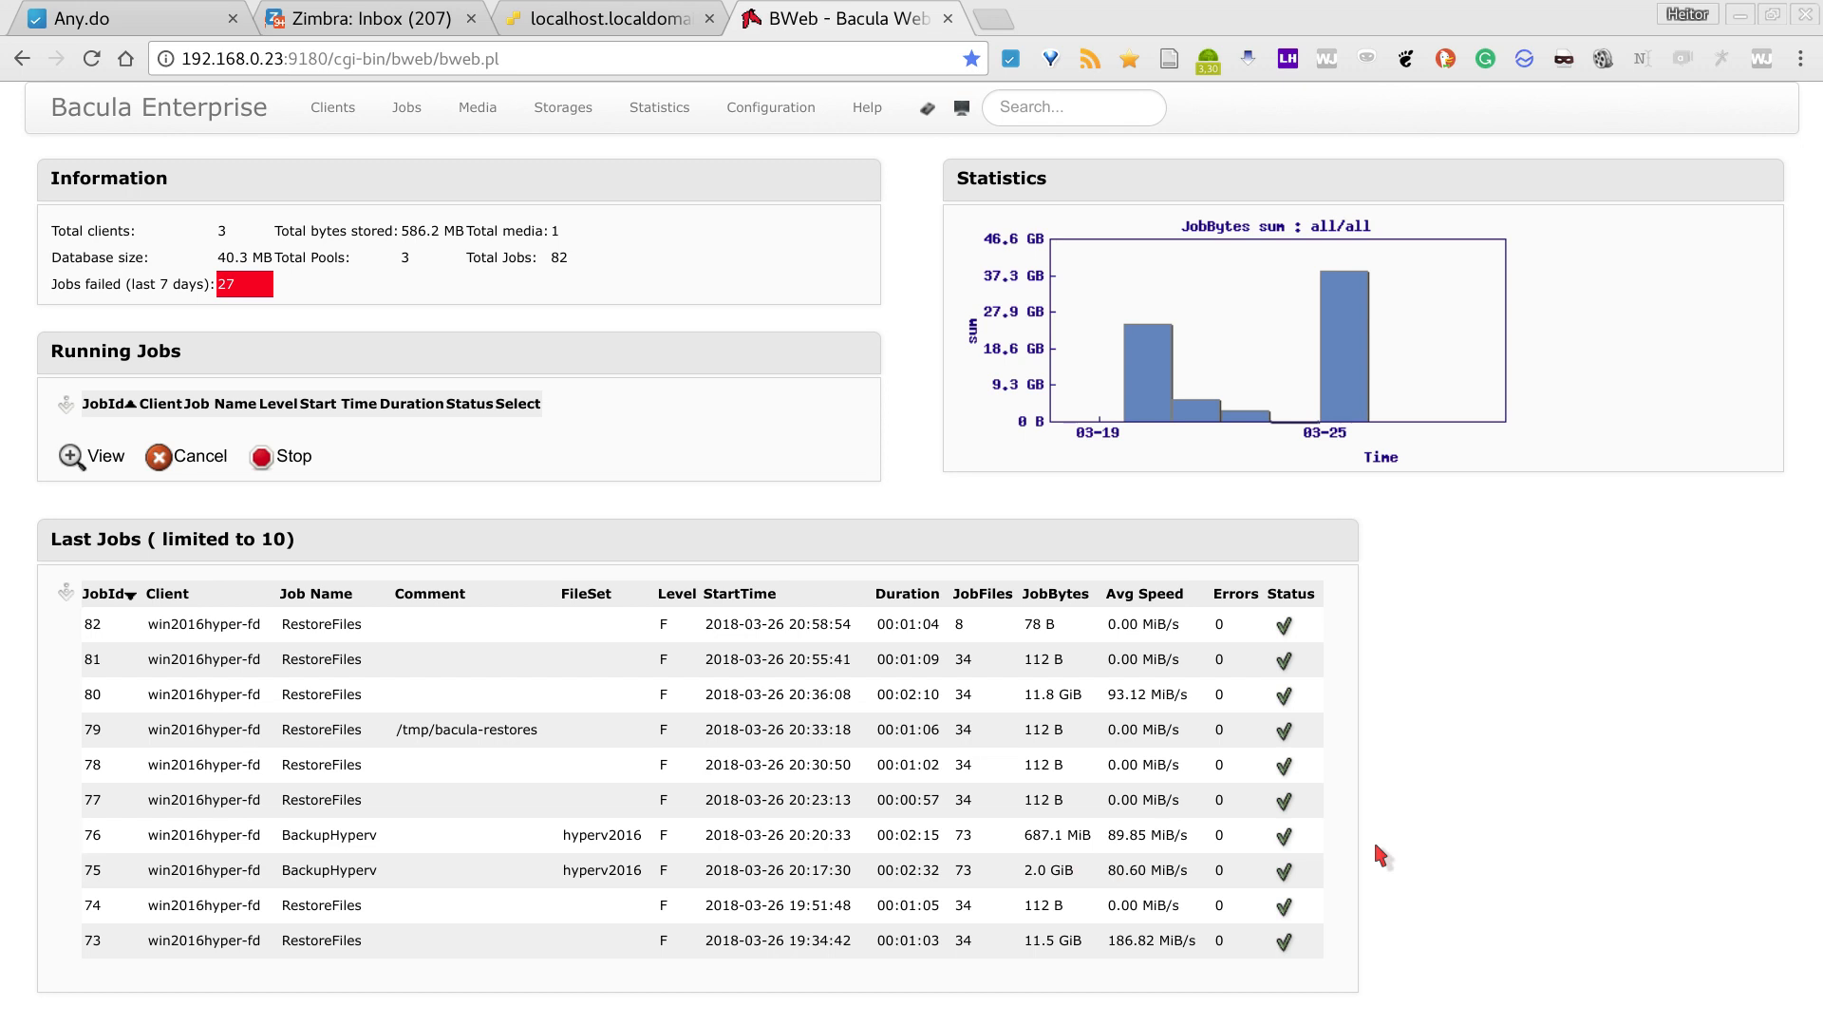
mouse_move(1104, 931)
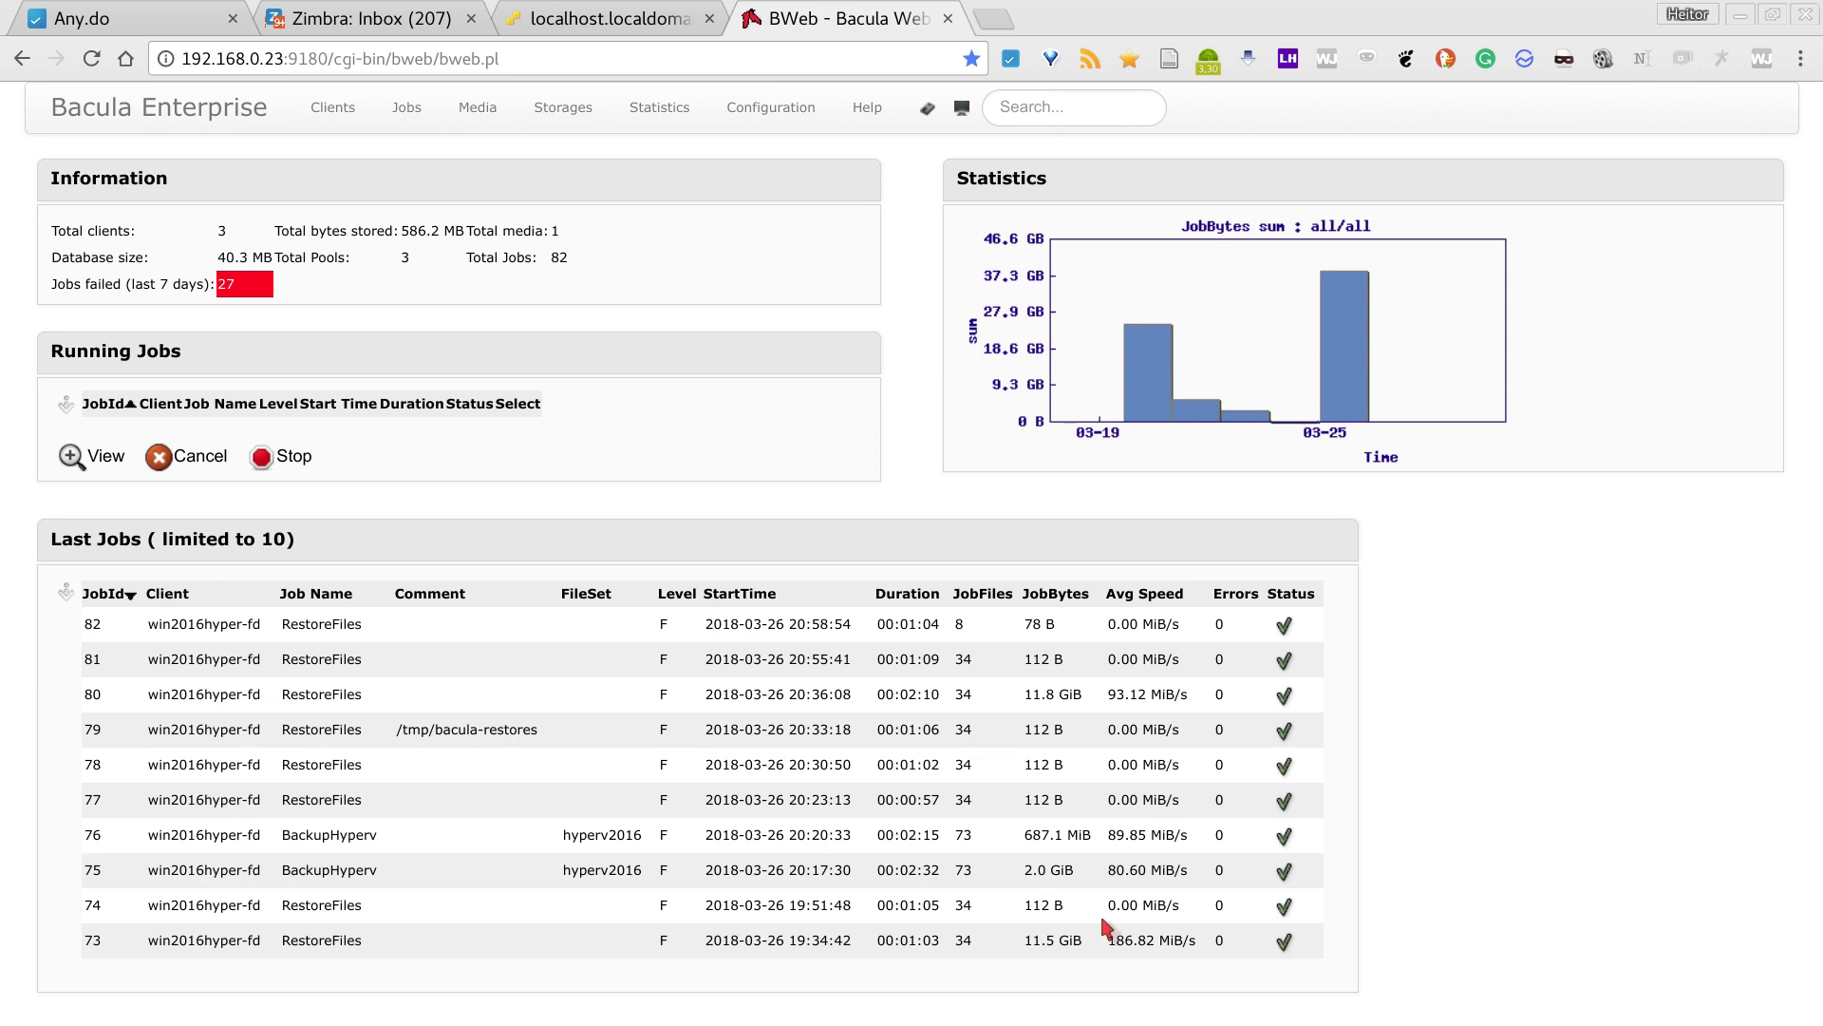
mouse_move(1250, 866)
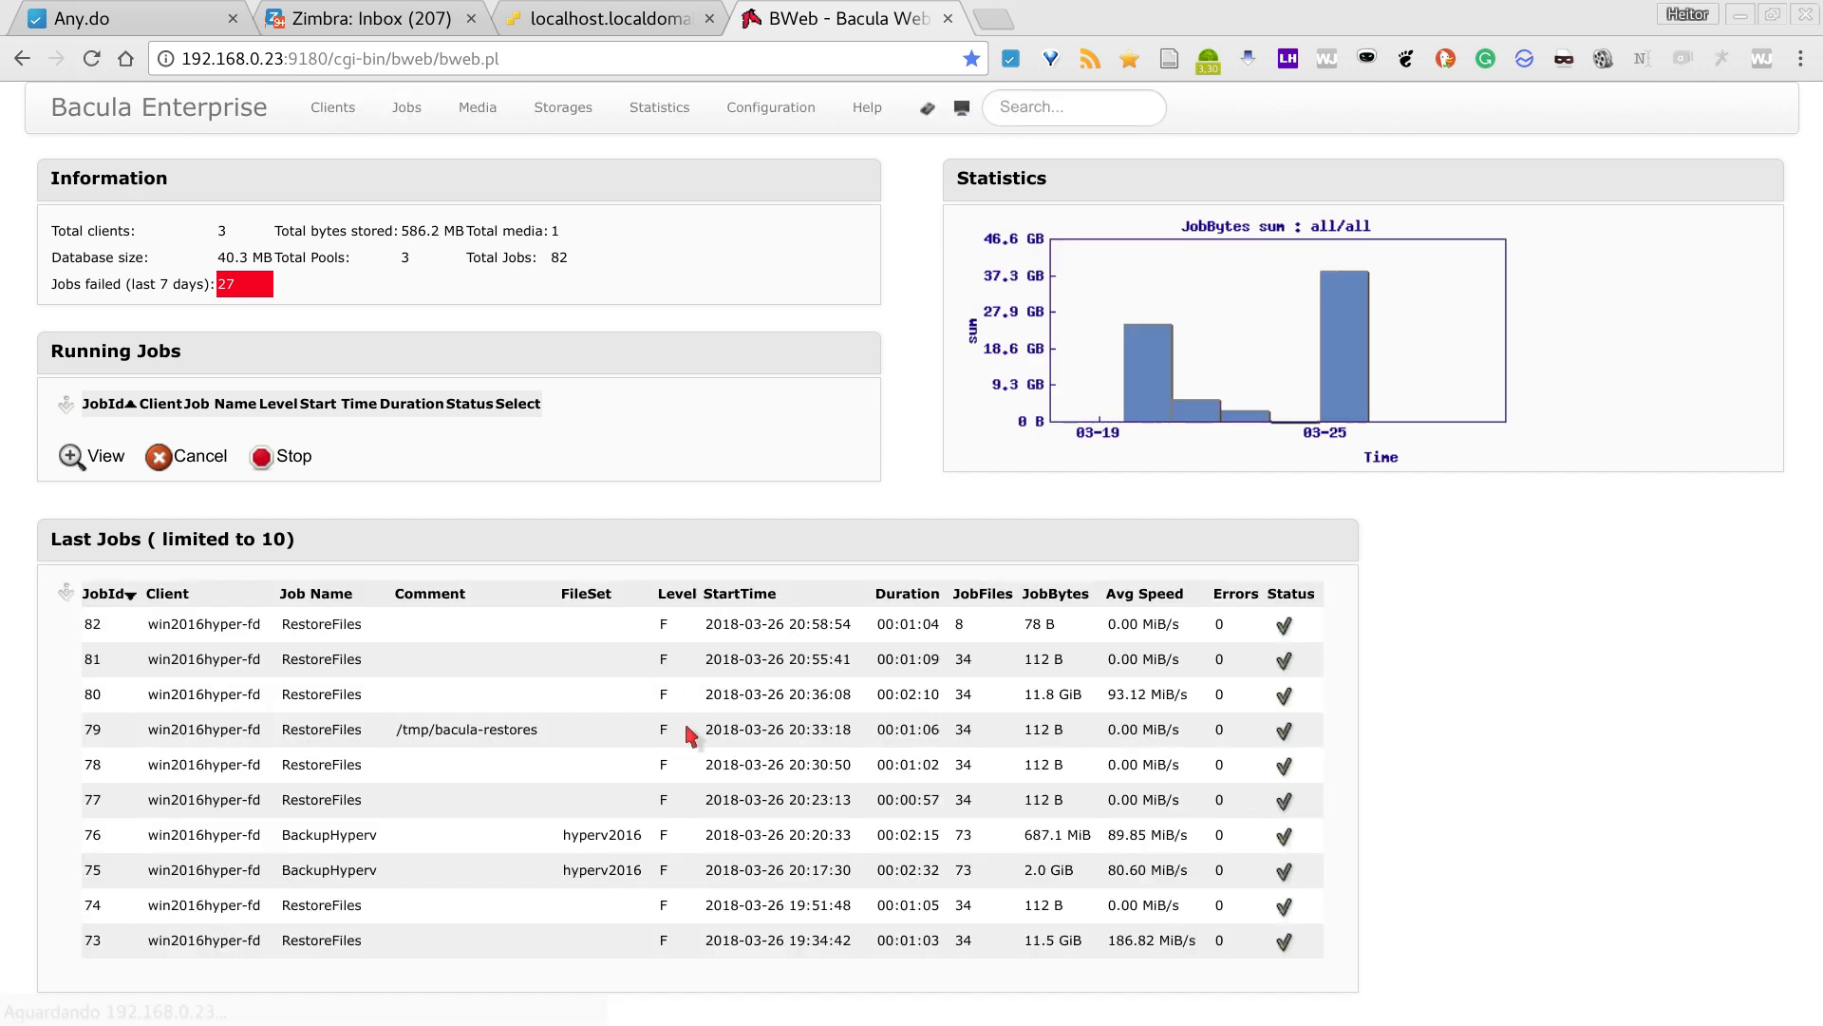
mouse_move(1295, 843)
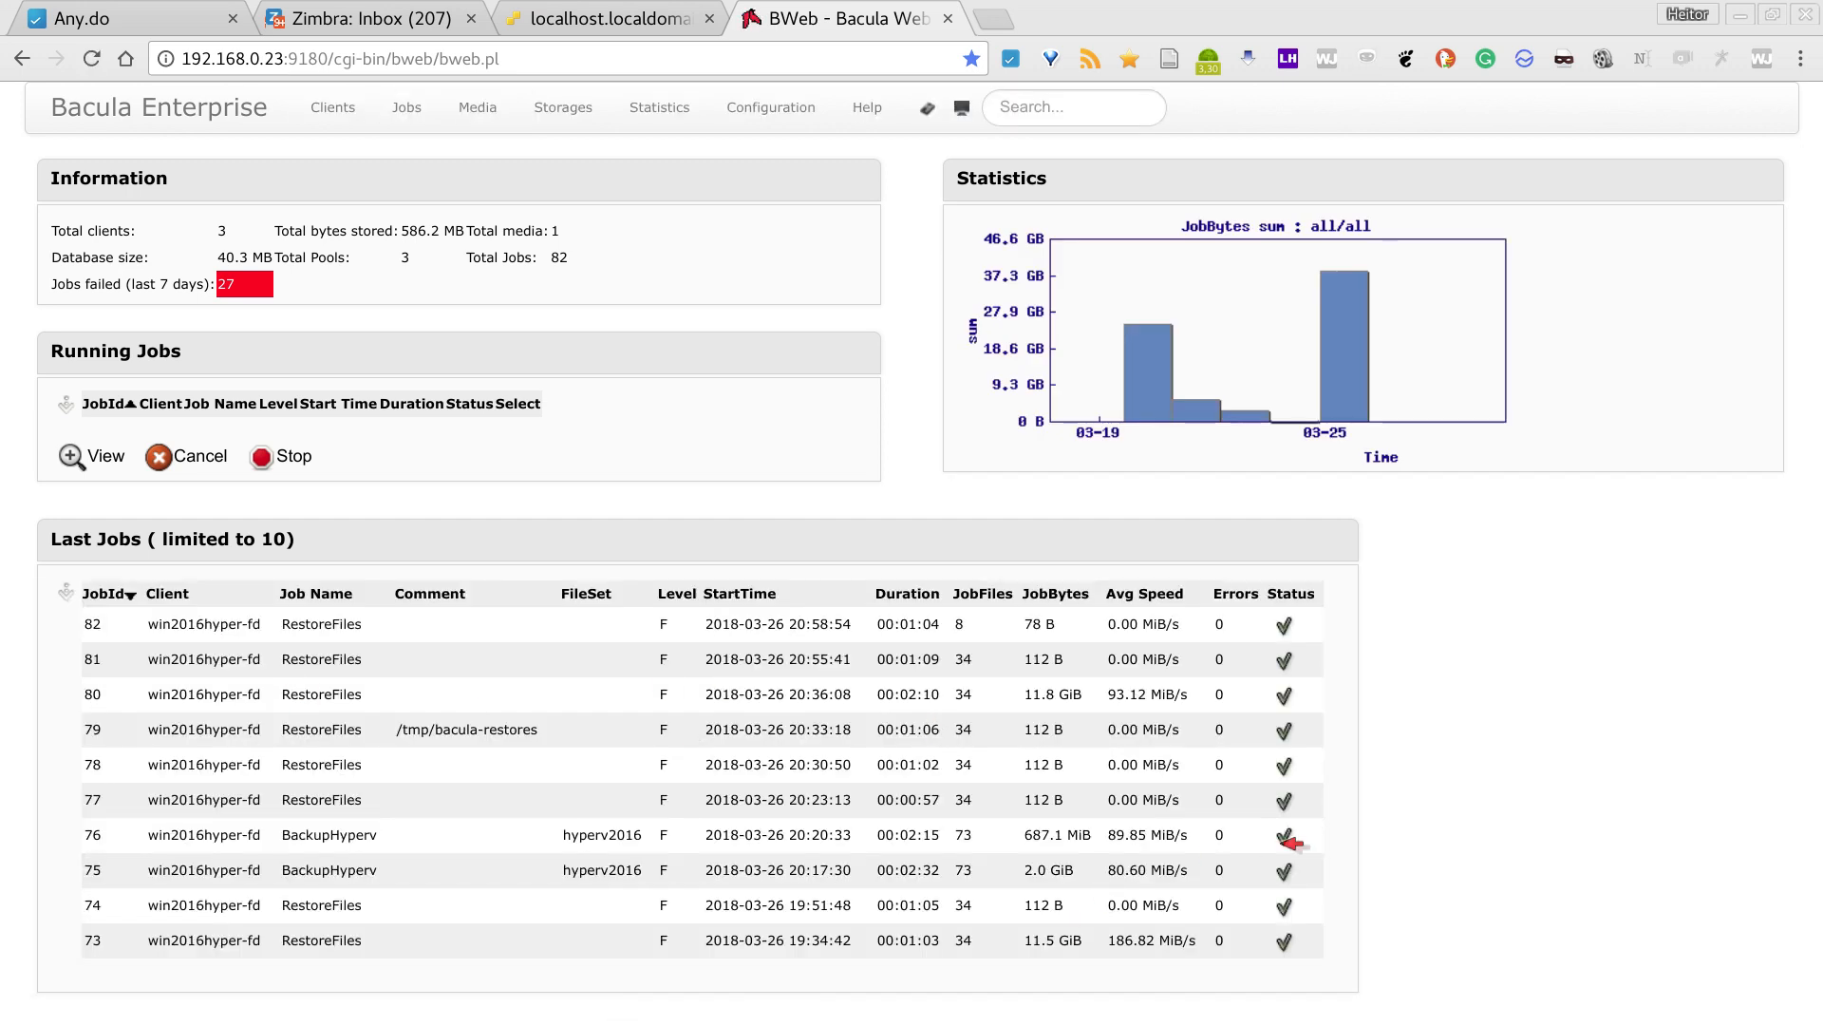
click(1284, 840)
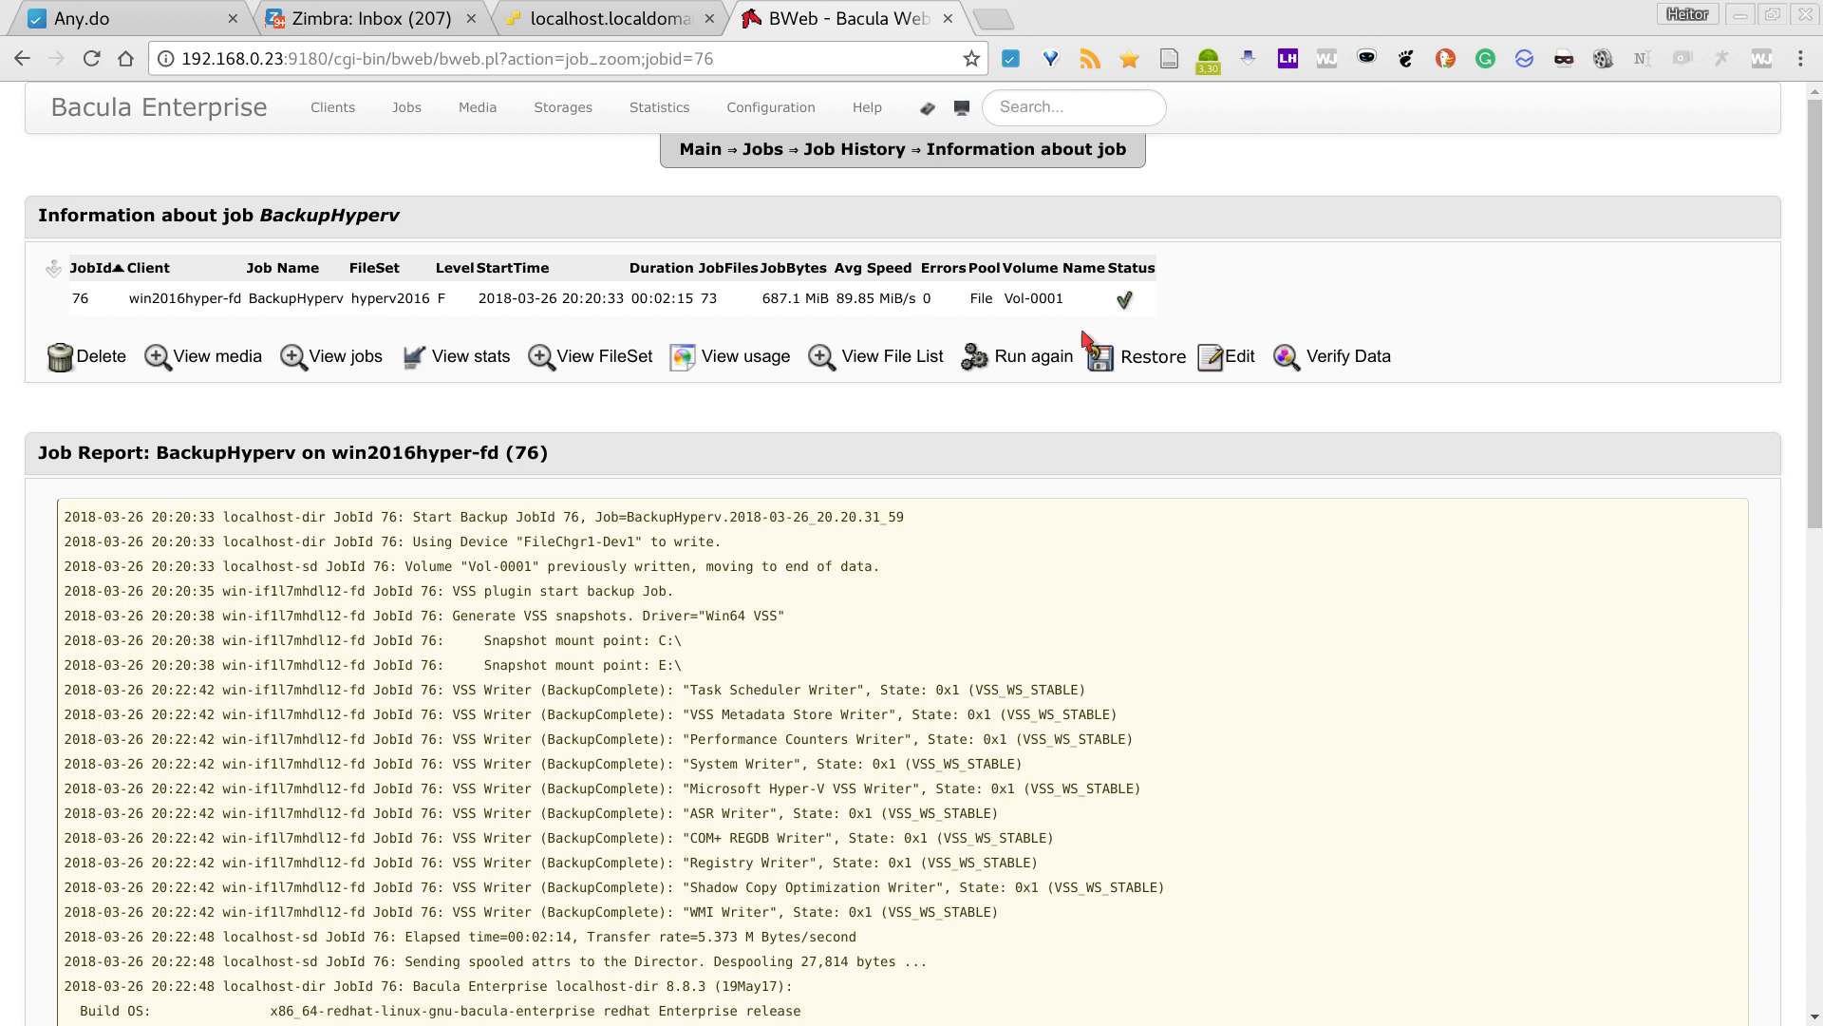
click(1152, 357)
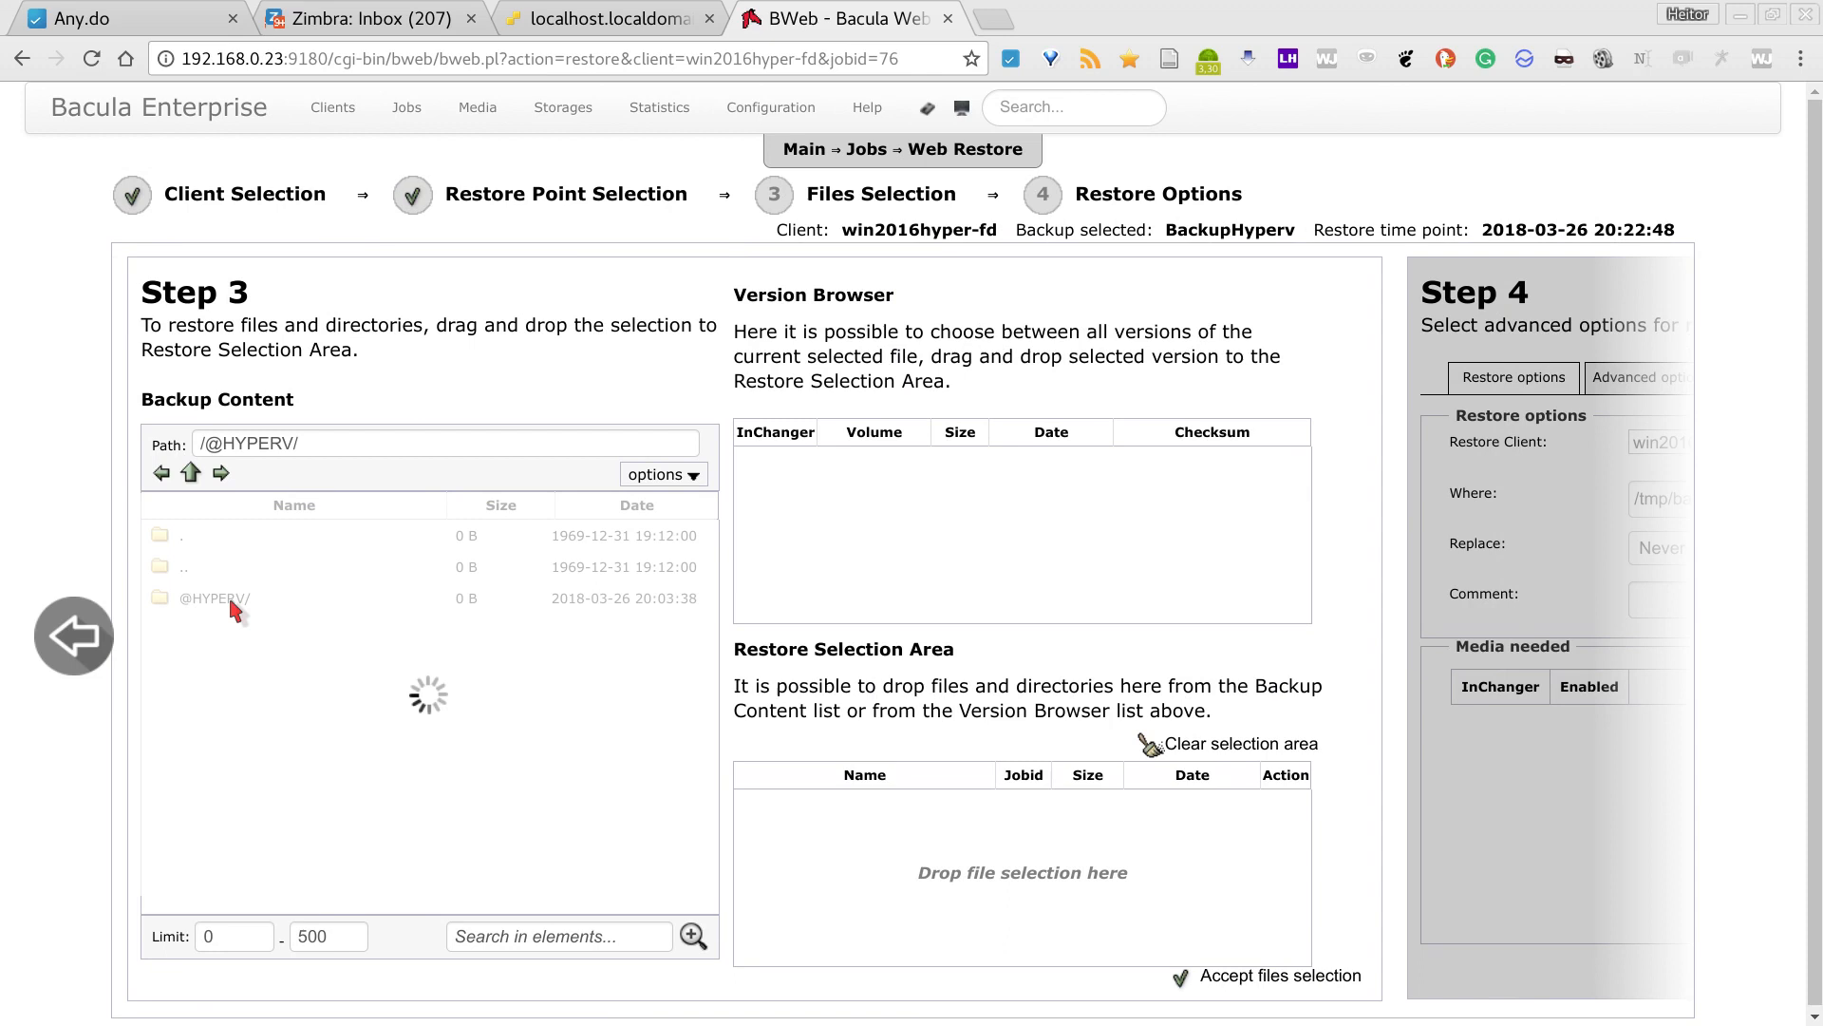
double_click(216, 598)
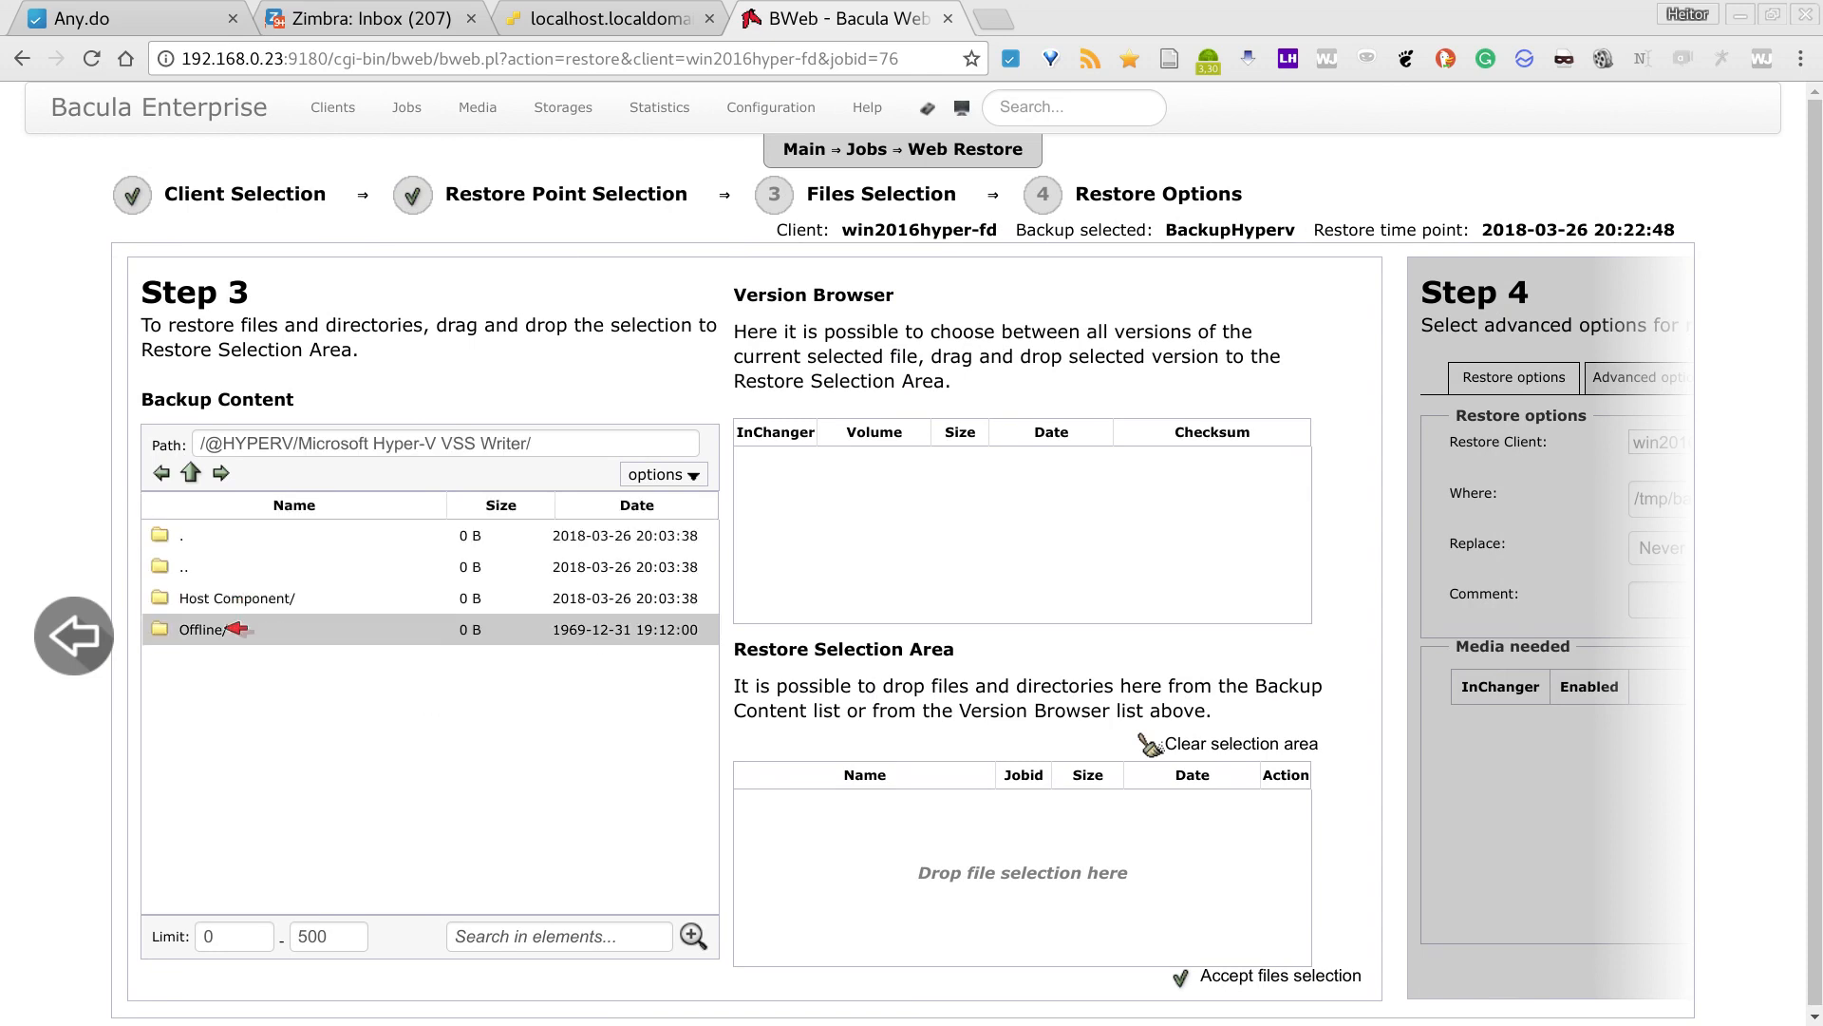
double_click(198, 628)
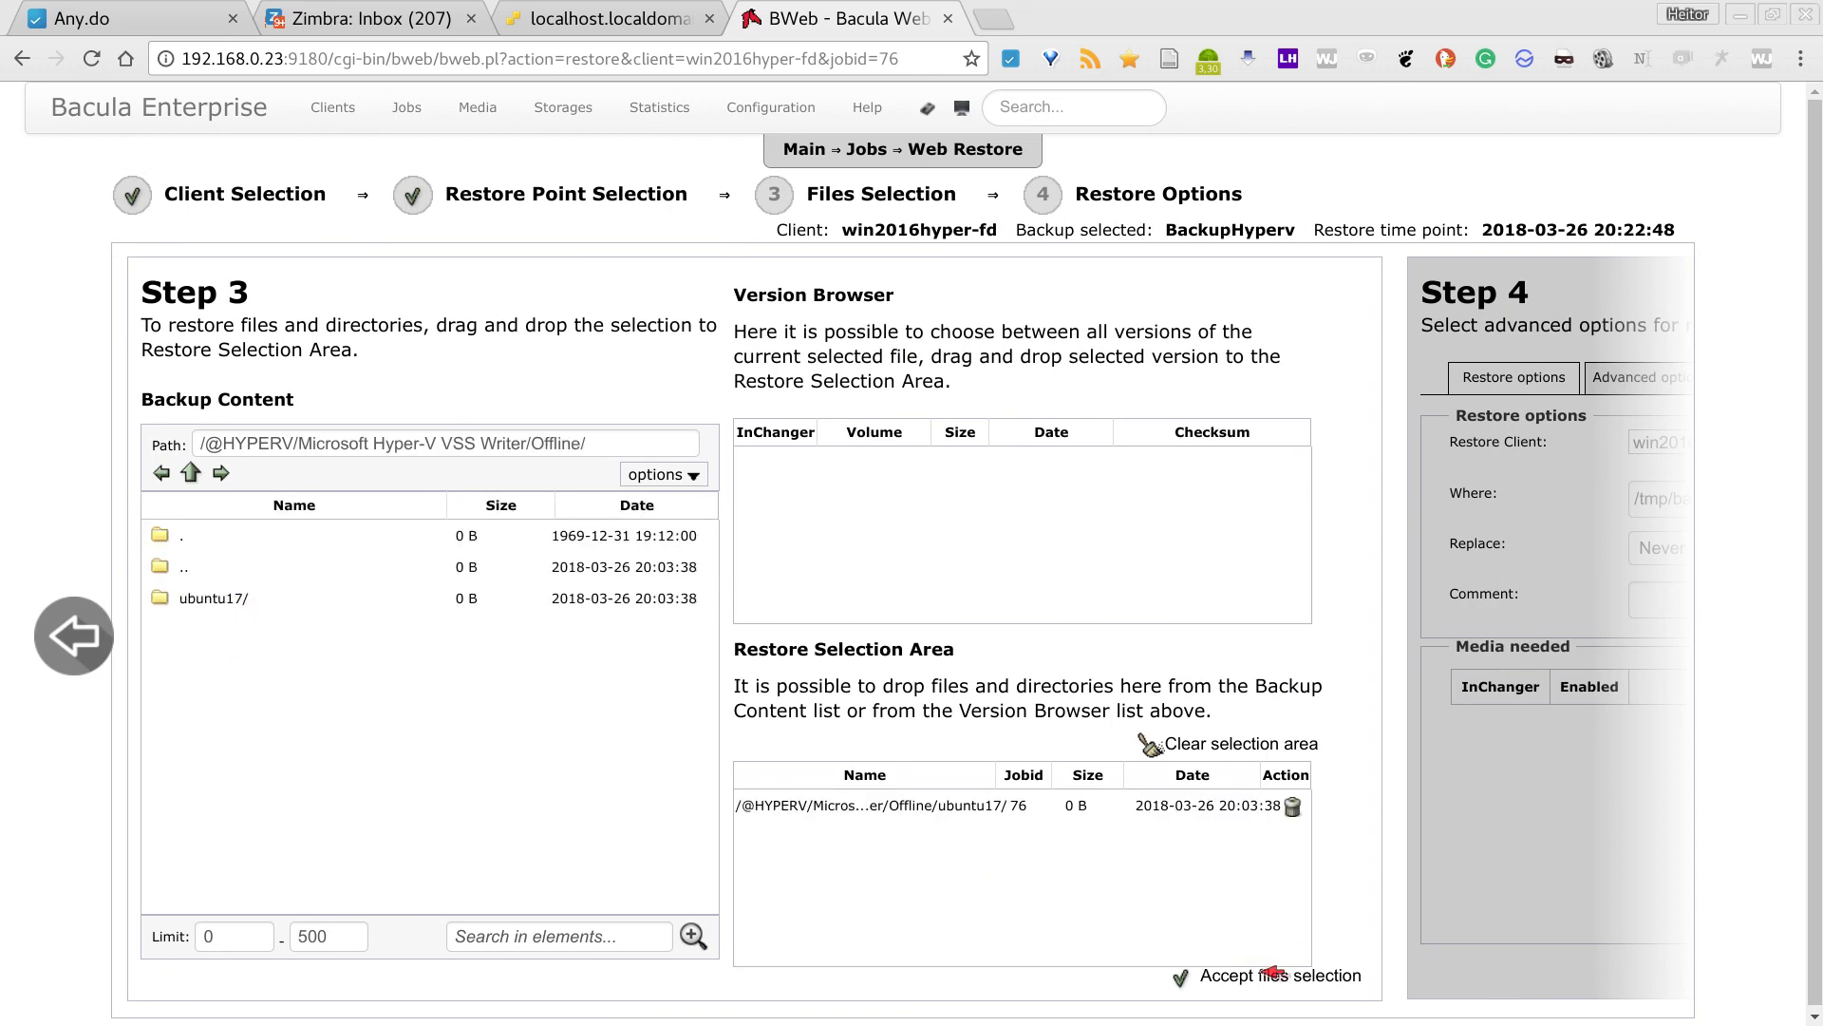
click(1284, 975)
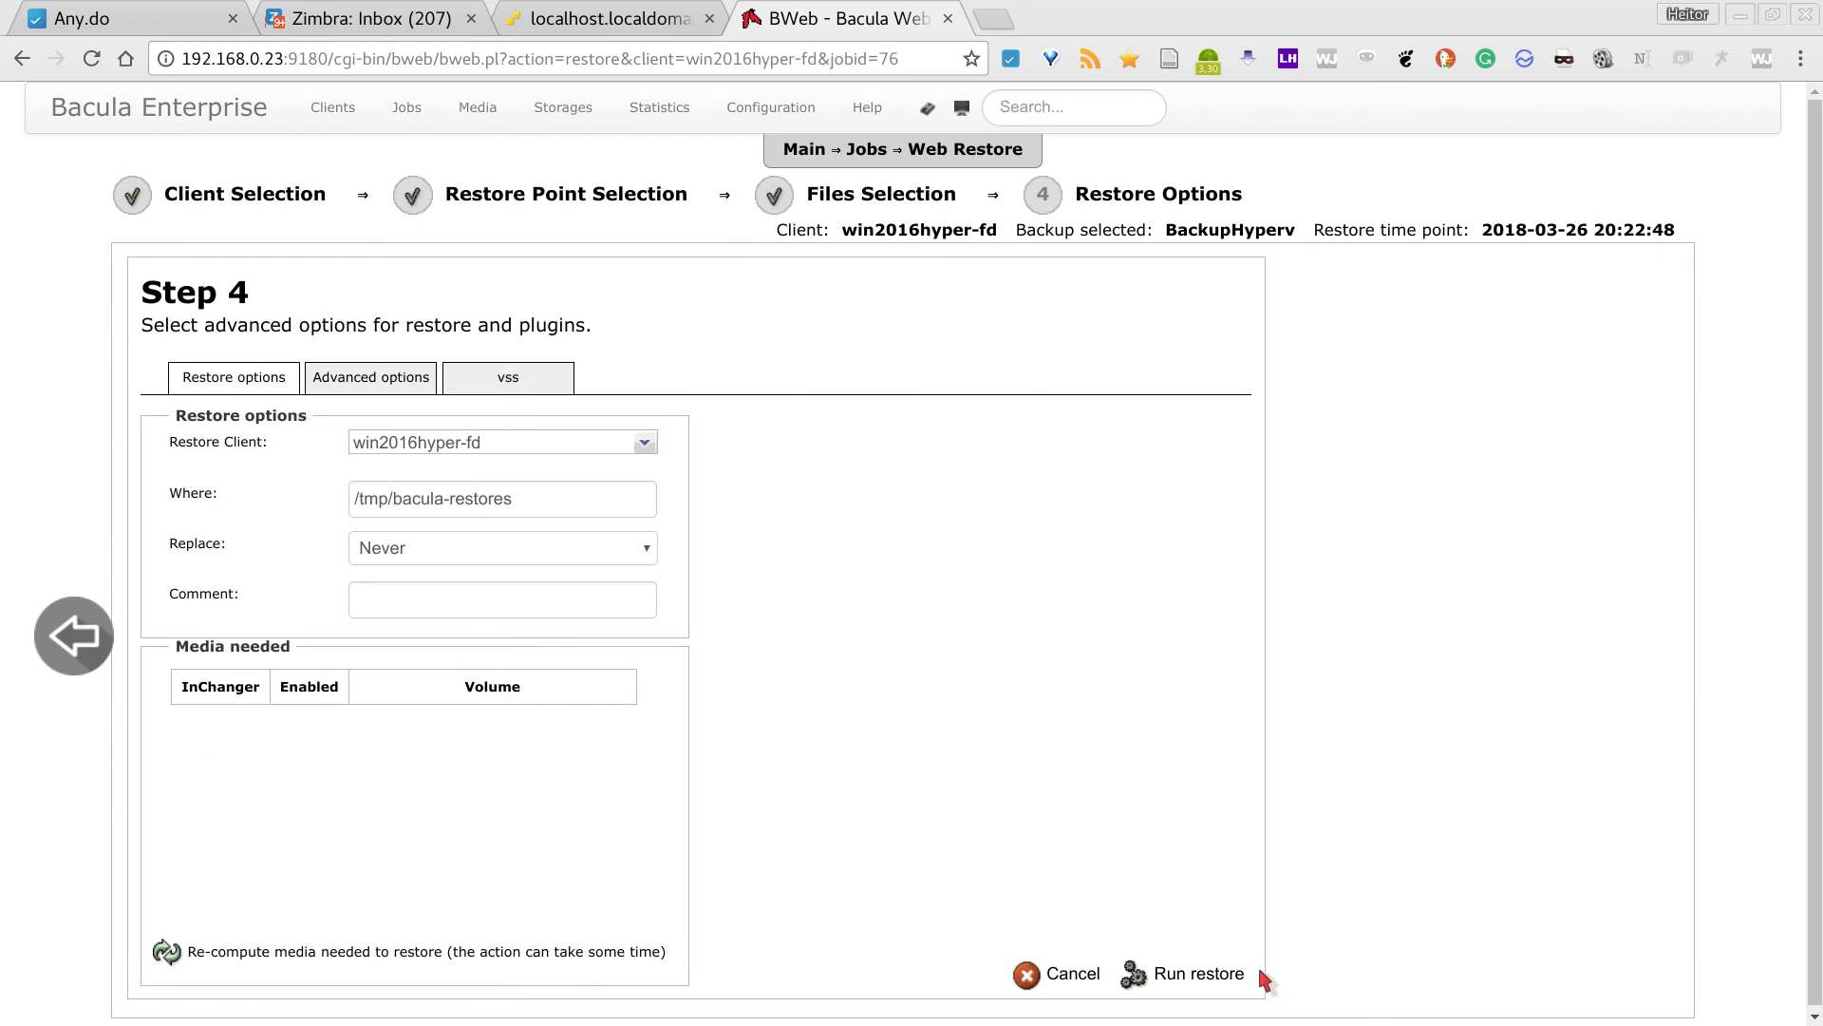
mouse_move(1020, 745)
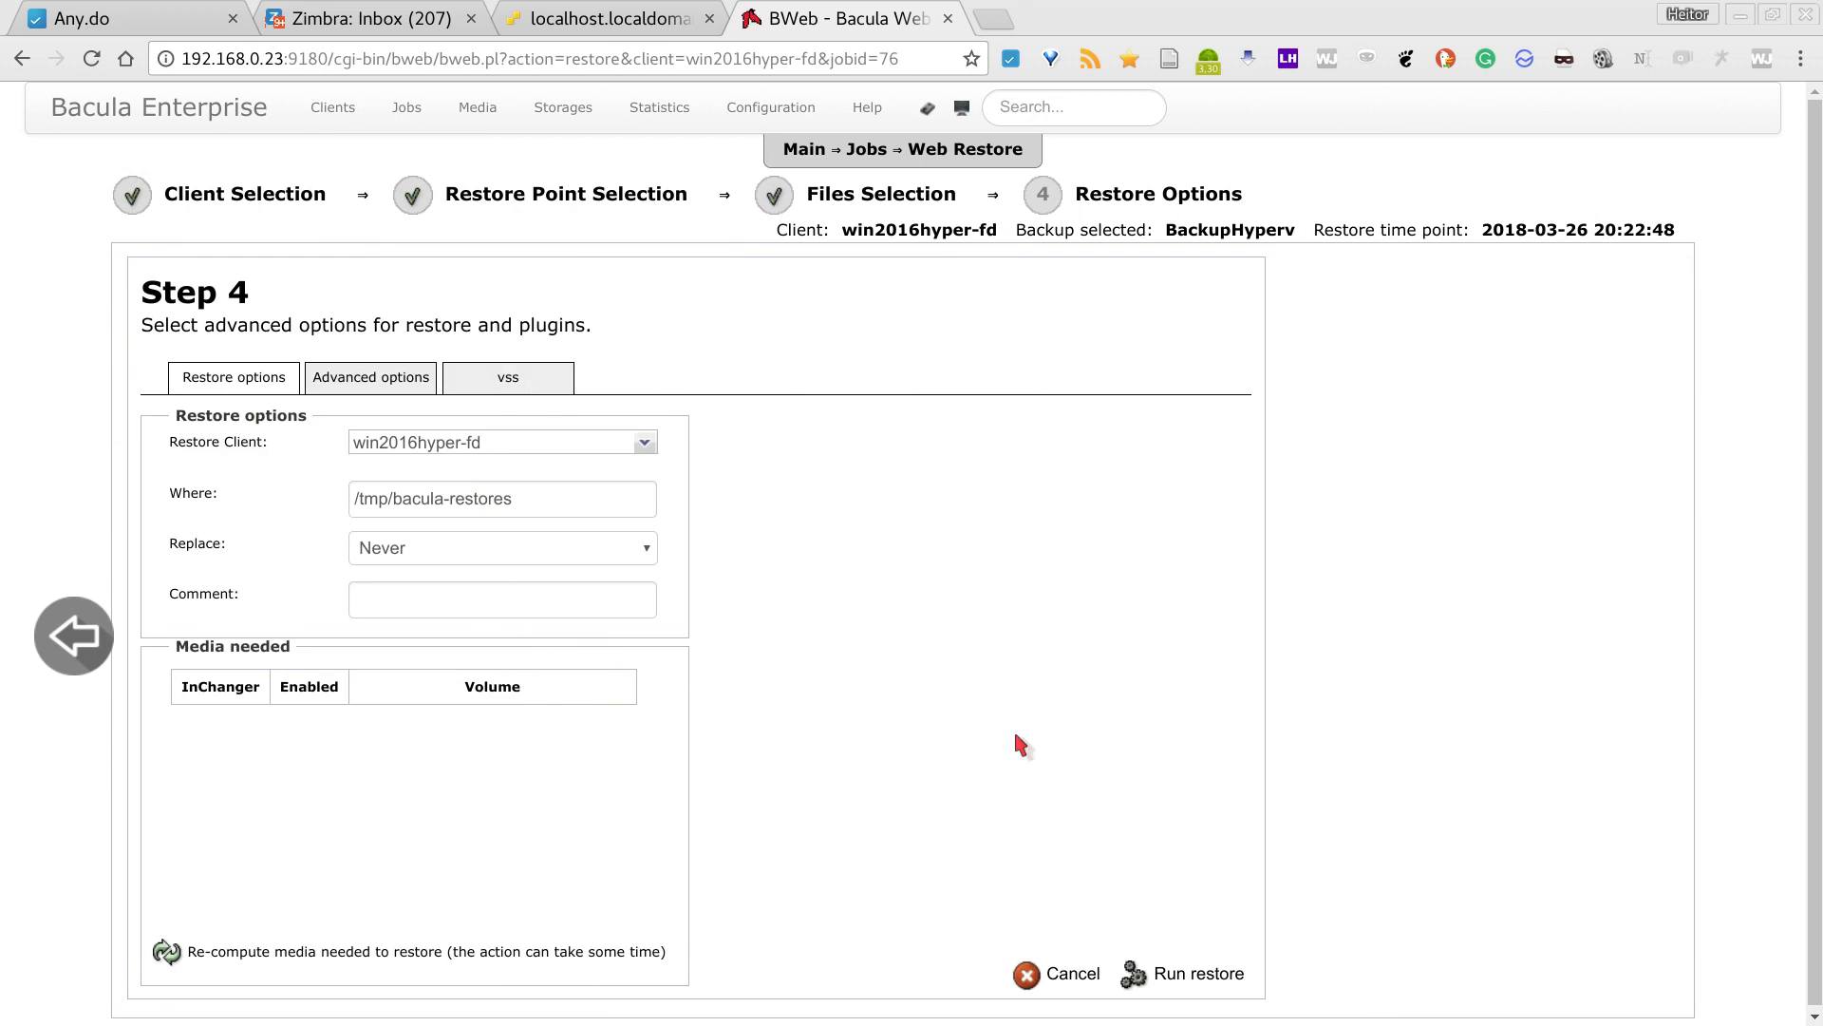
mouse_move(822, 794)
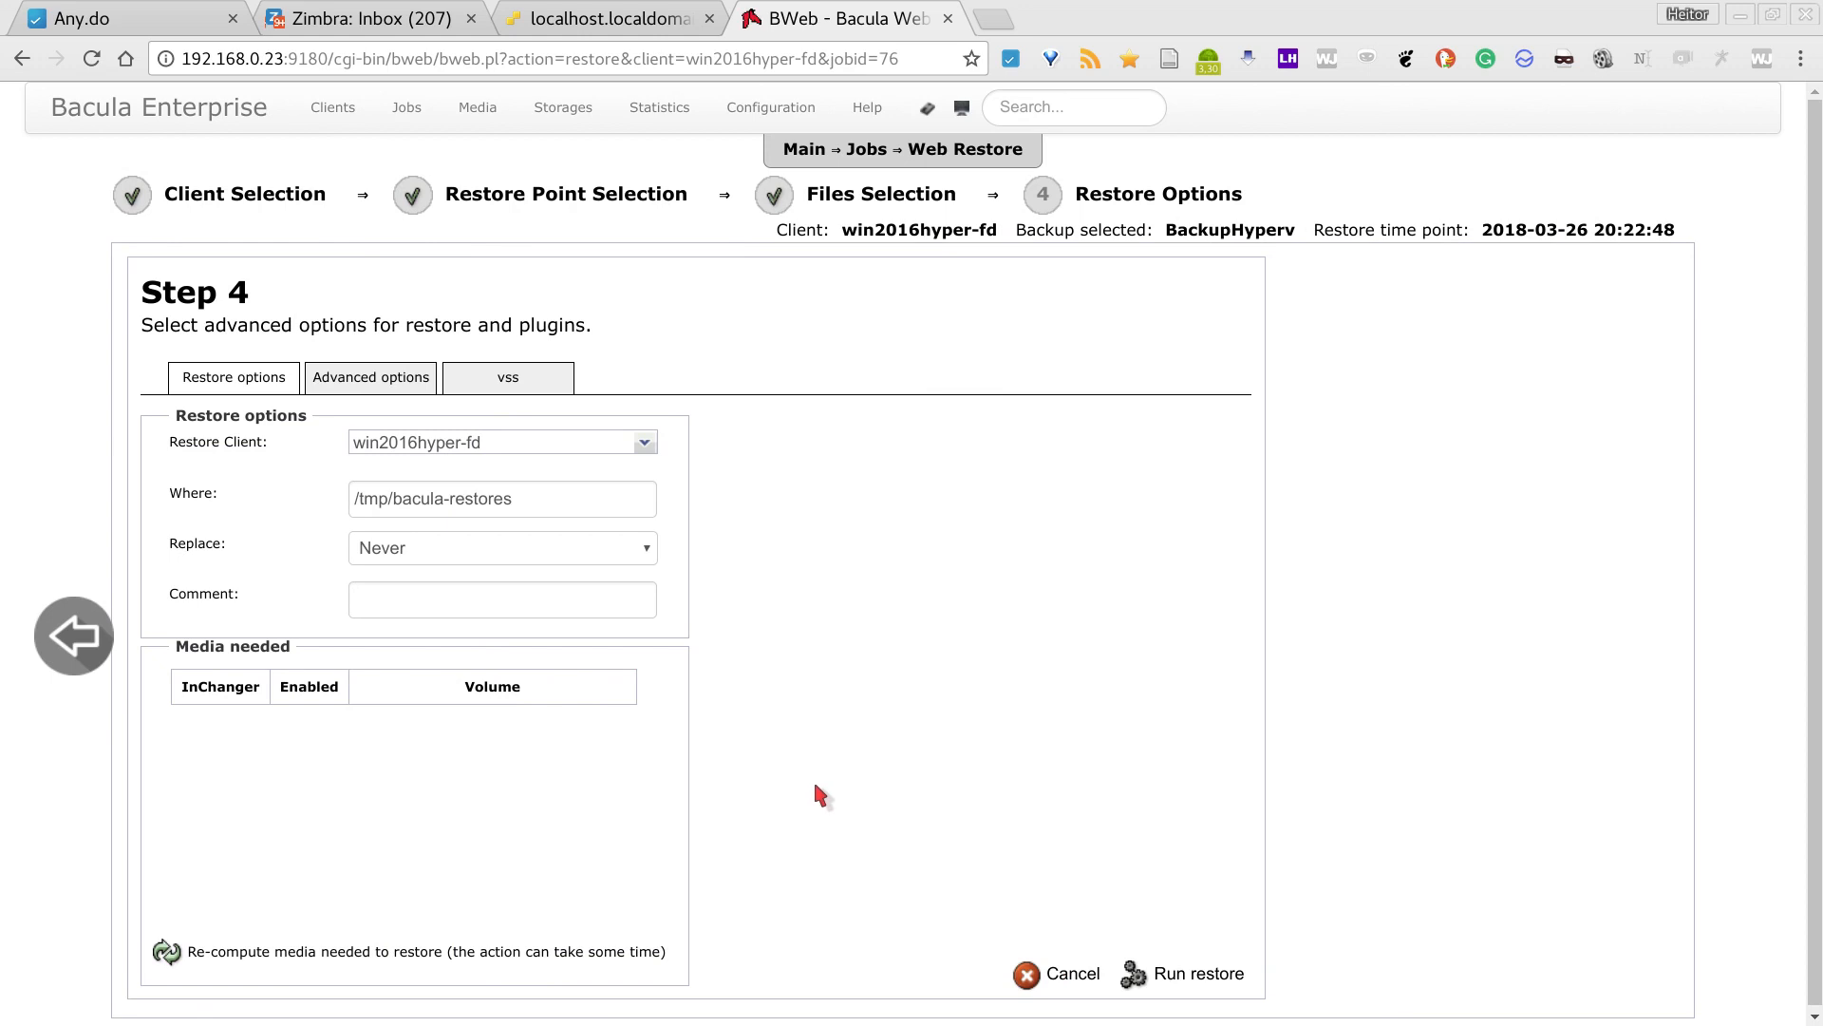
mouse_move(493, 451)
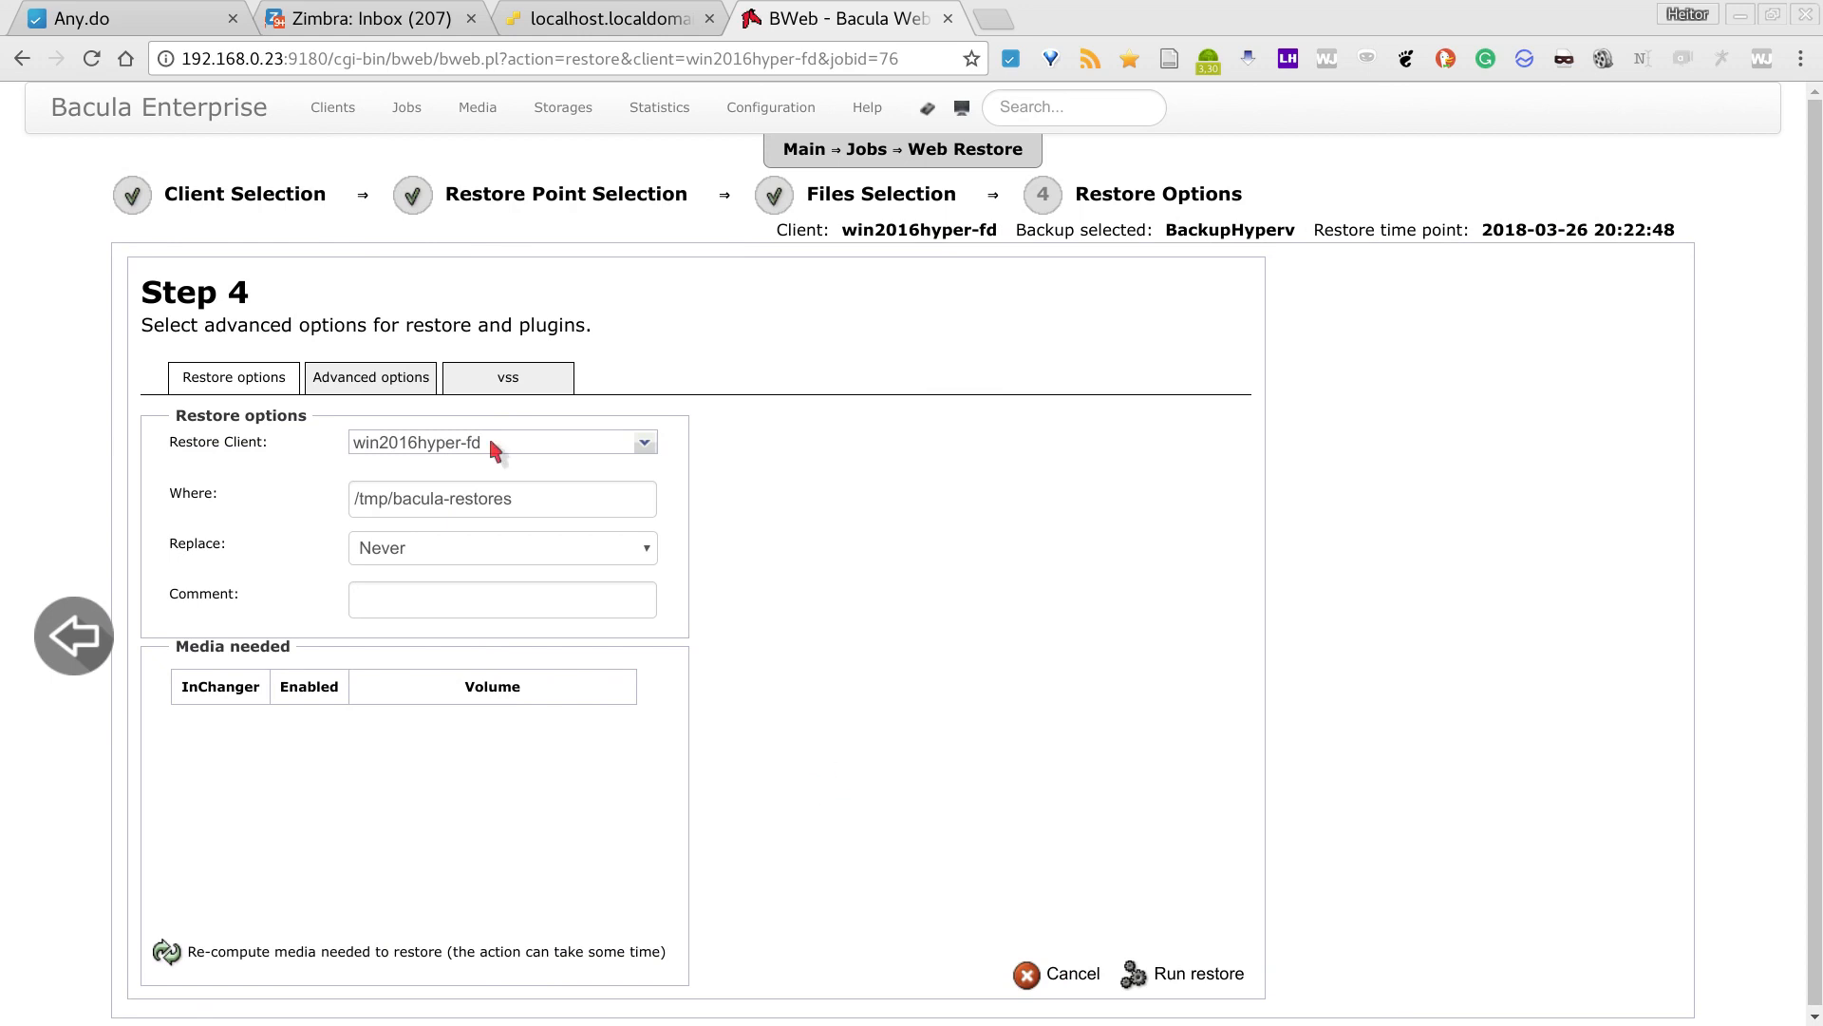
mouse_move(502, 367)
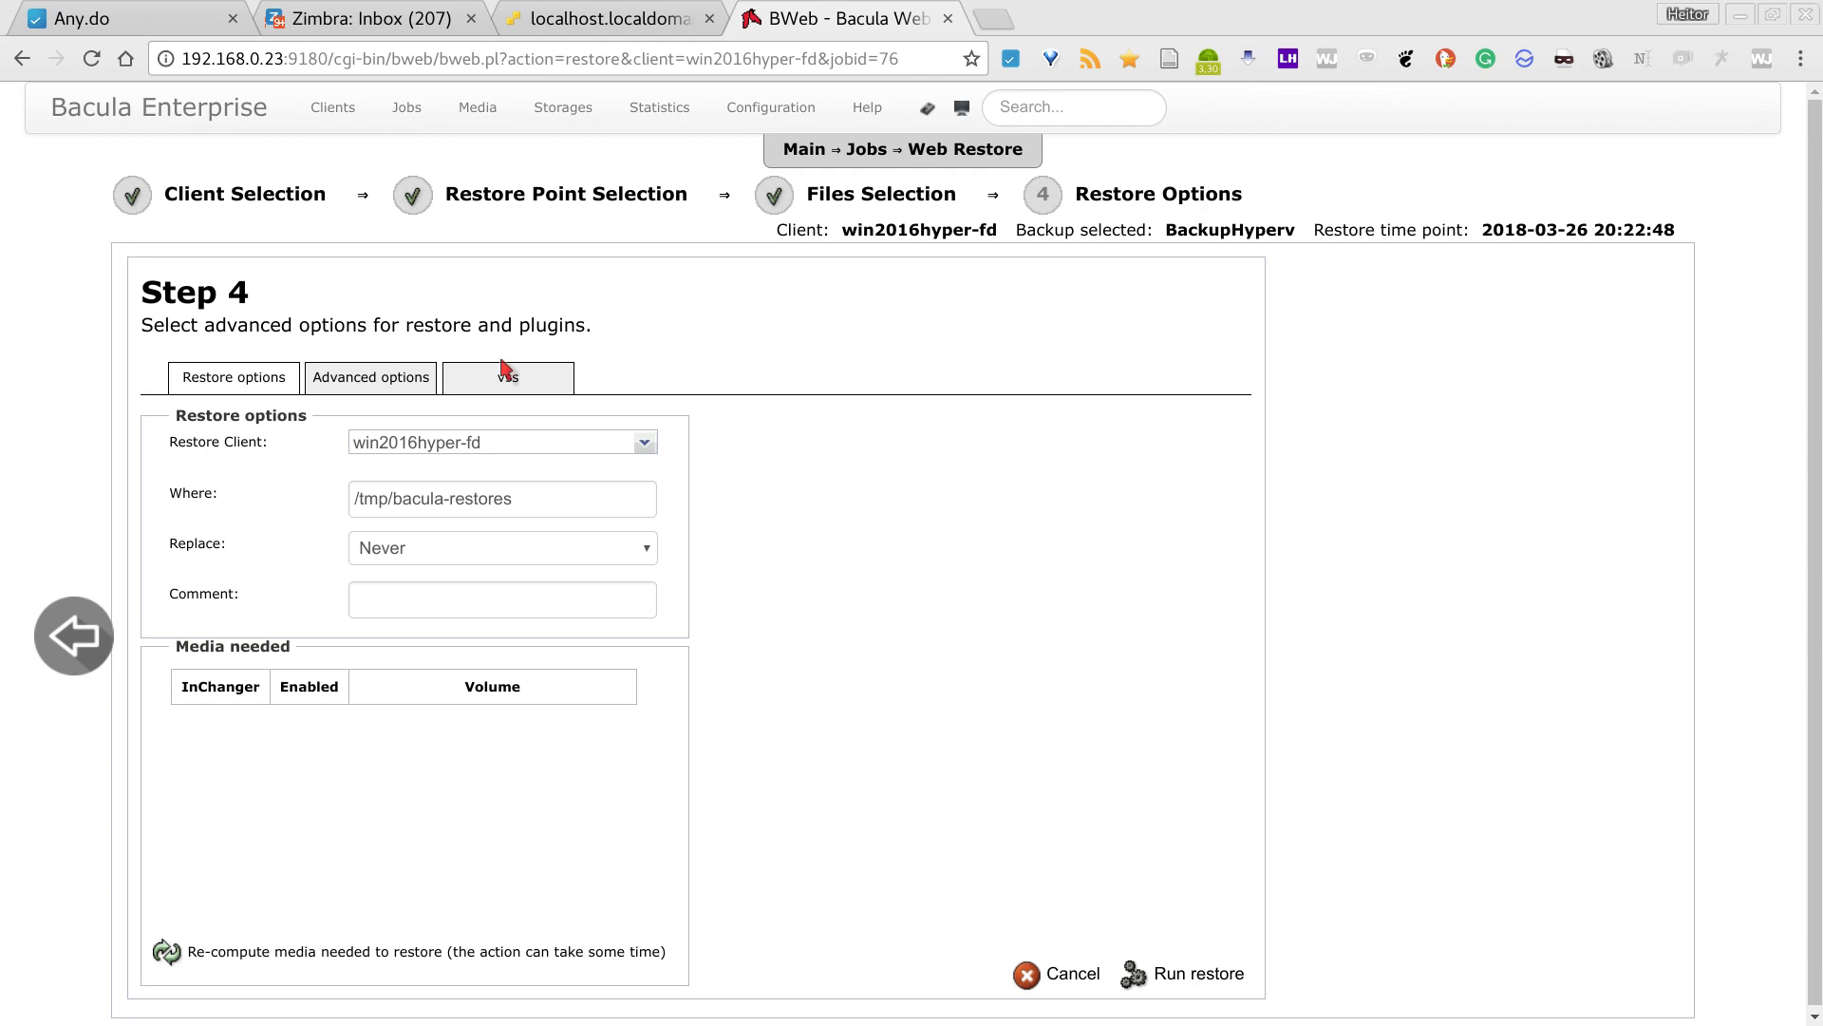
- Uncheck 'File level restore without VSS' in the vss options and run the ubuntu17 restore
click(508, 377)
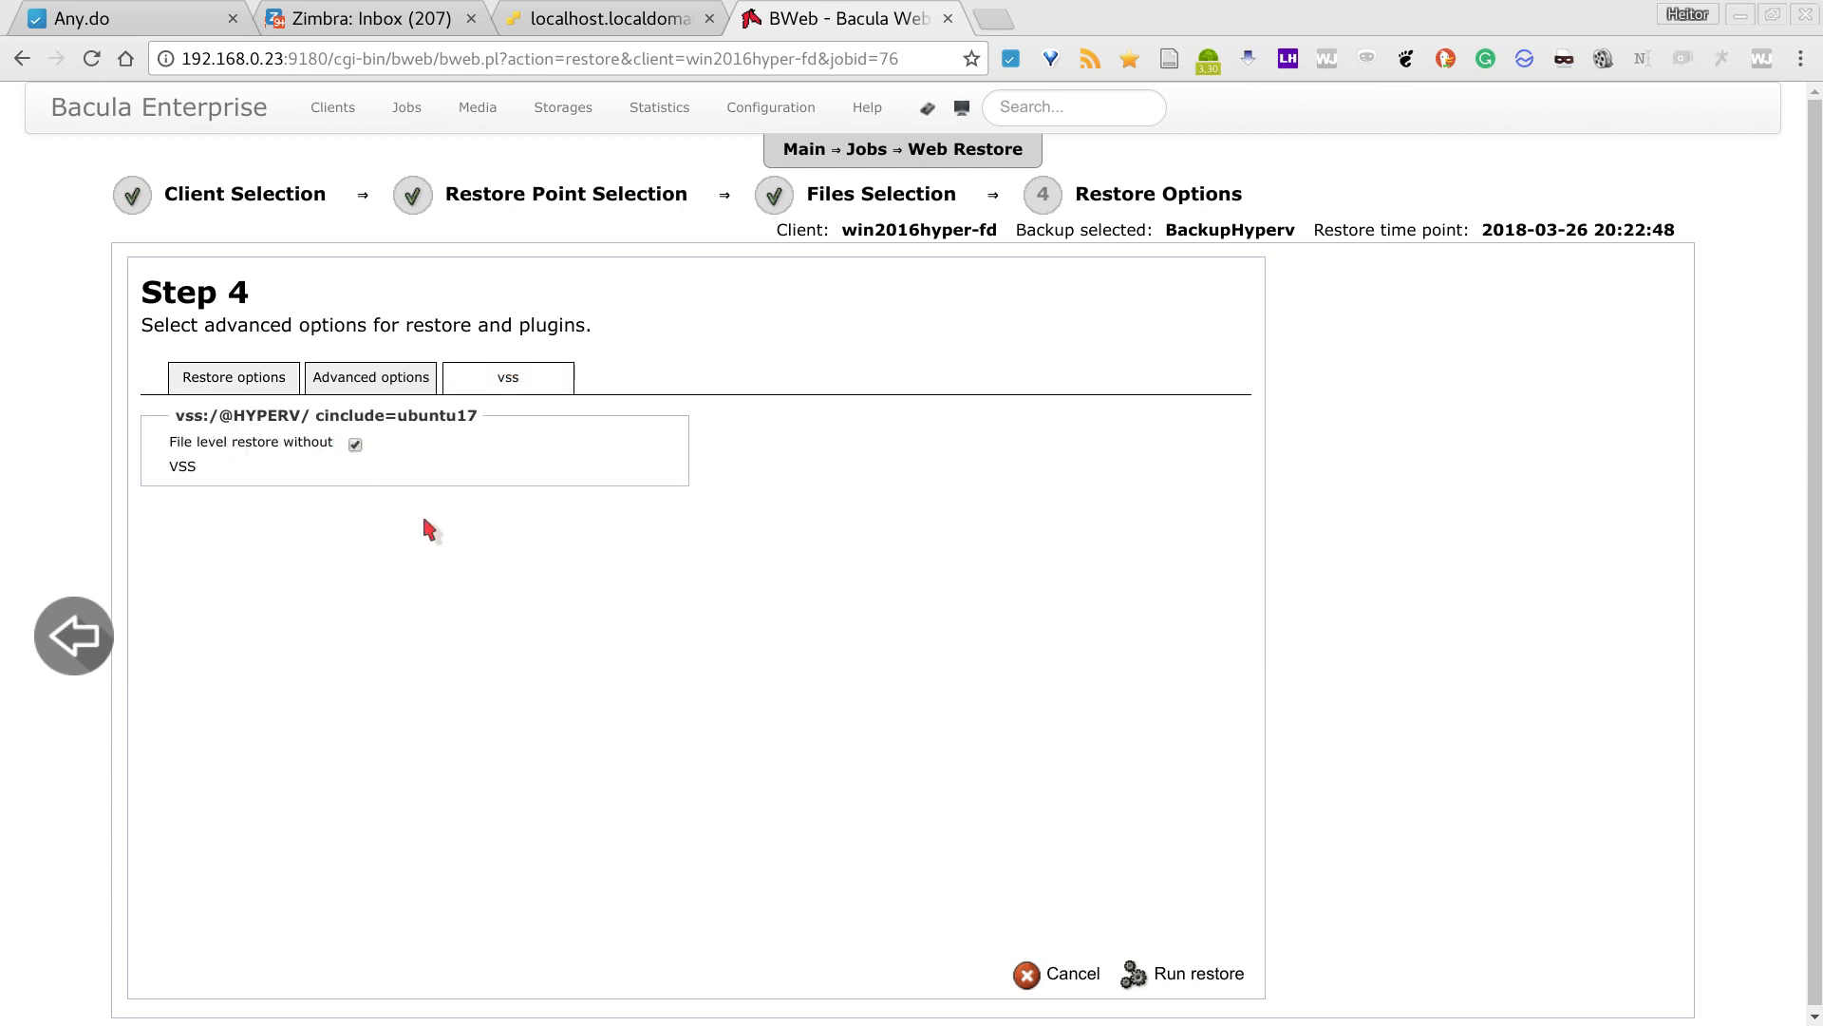
mouse_move(468, 605)
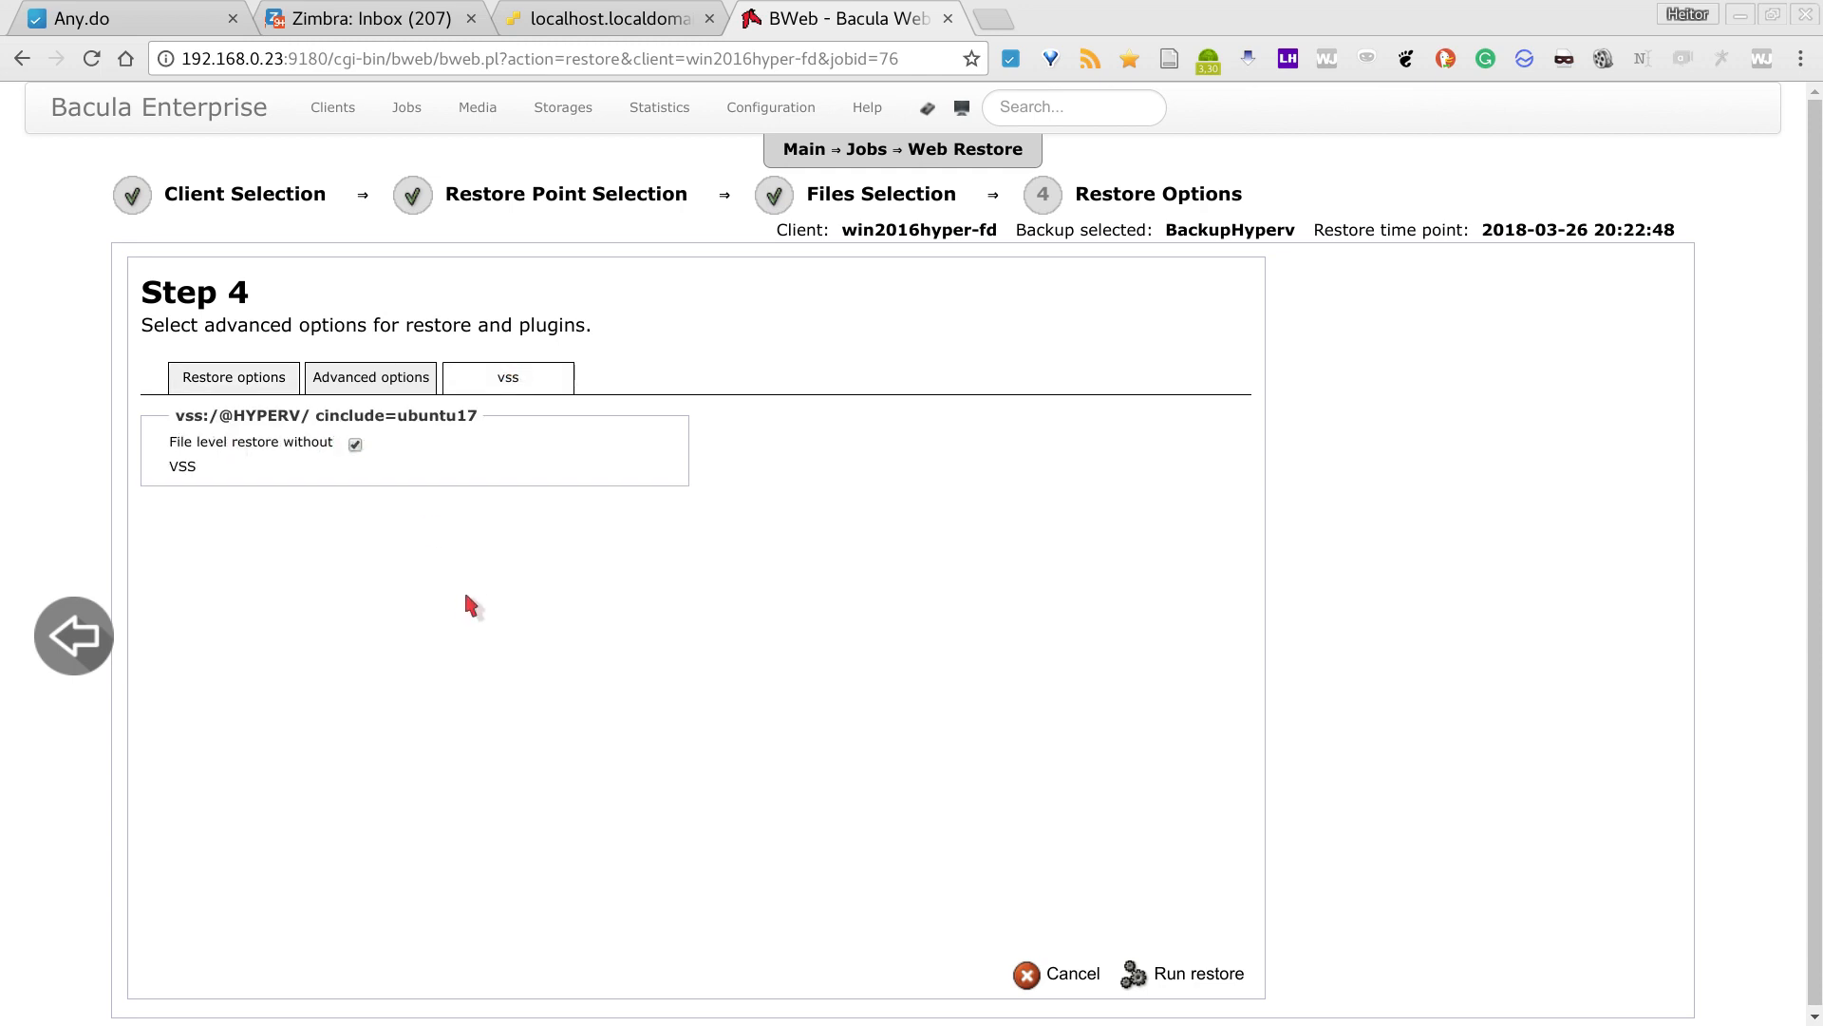
mouse_move(447, 605)
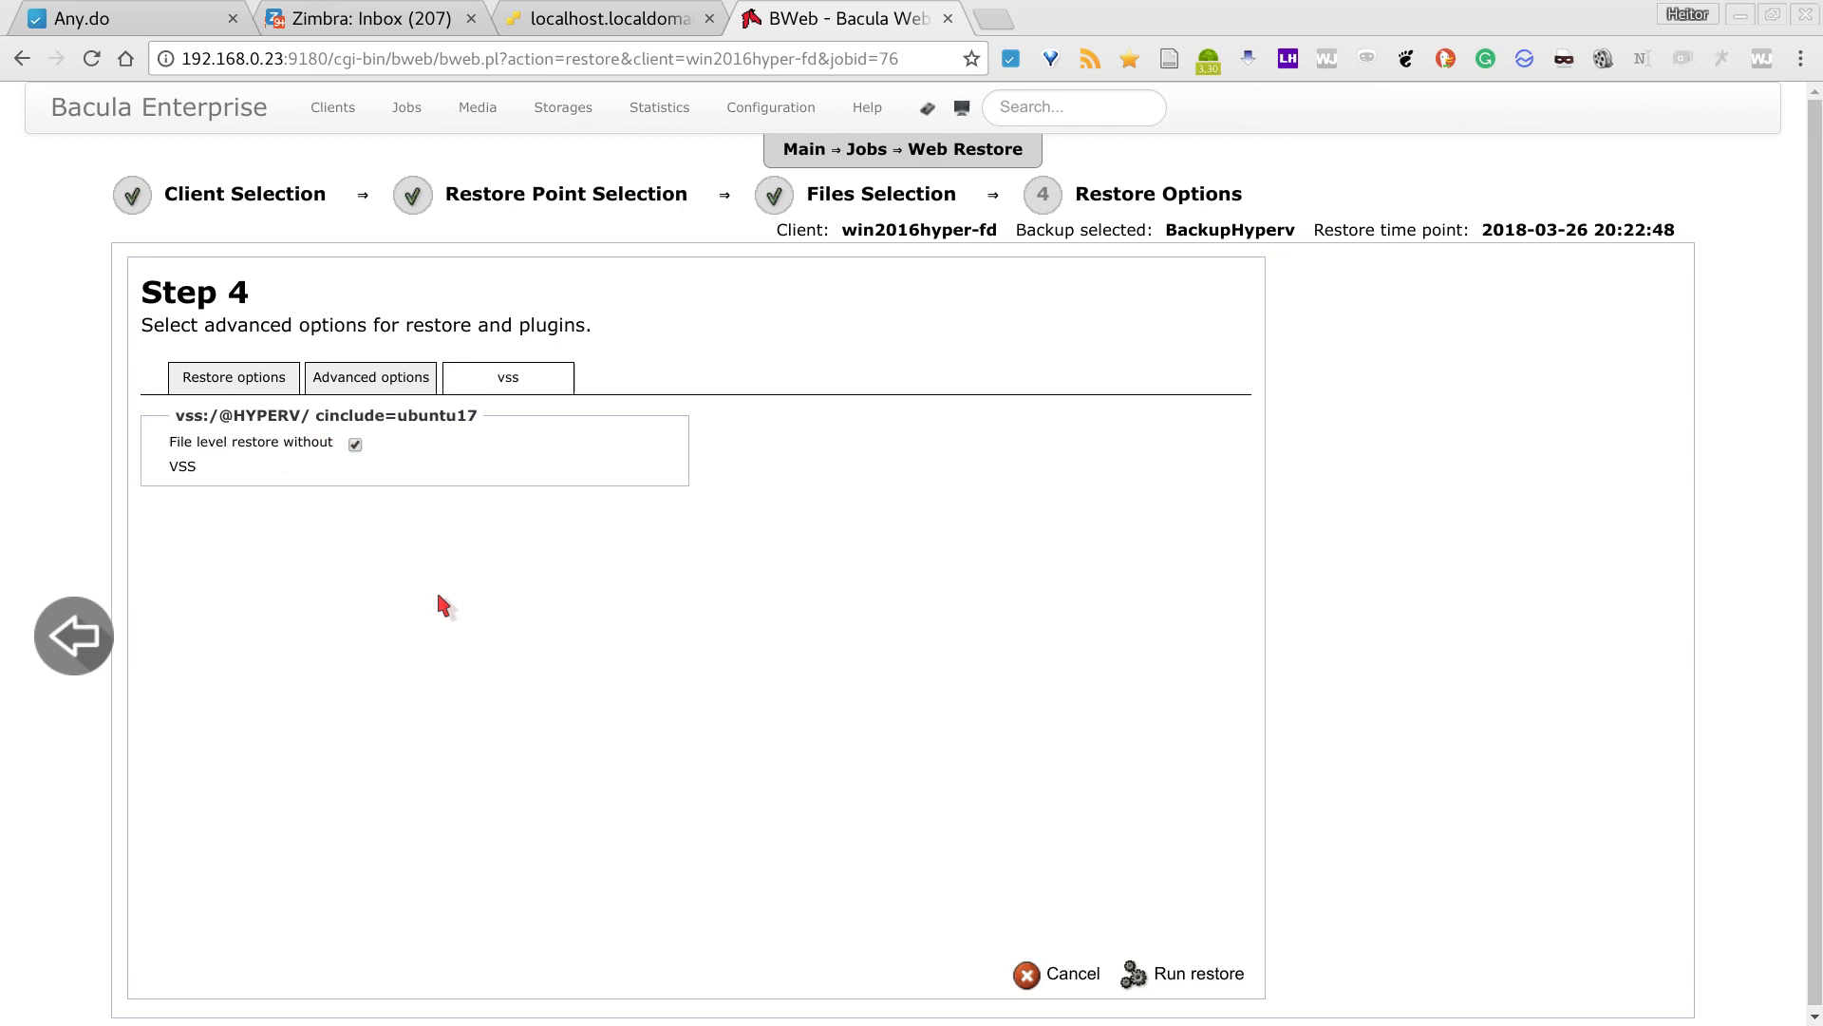
click(355, 443)
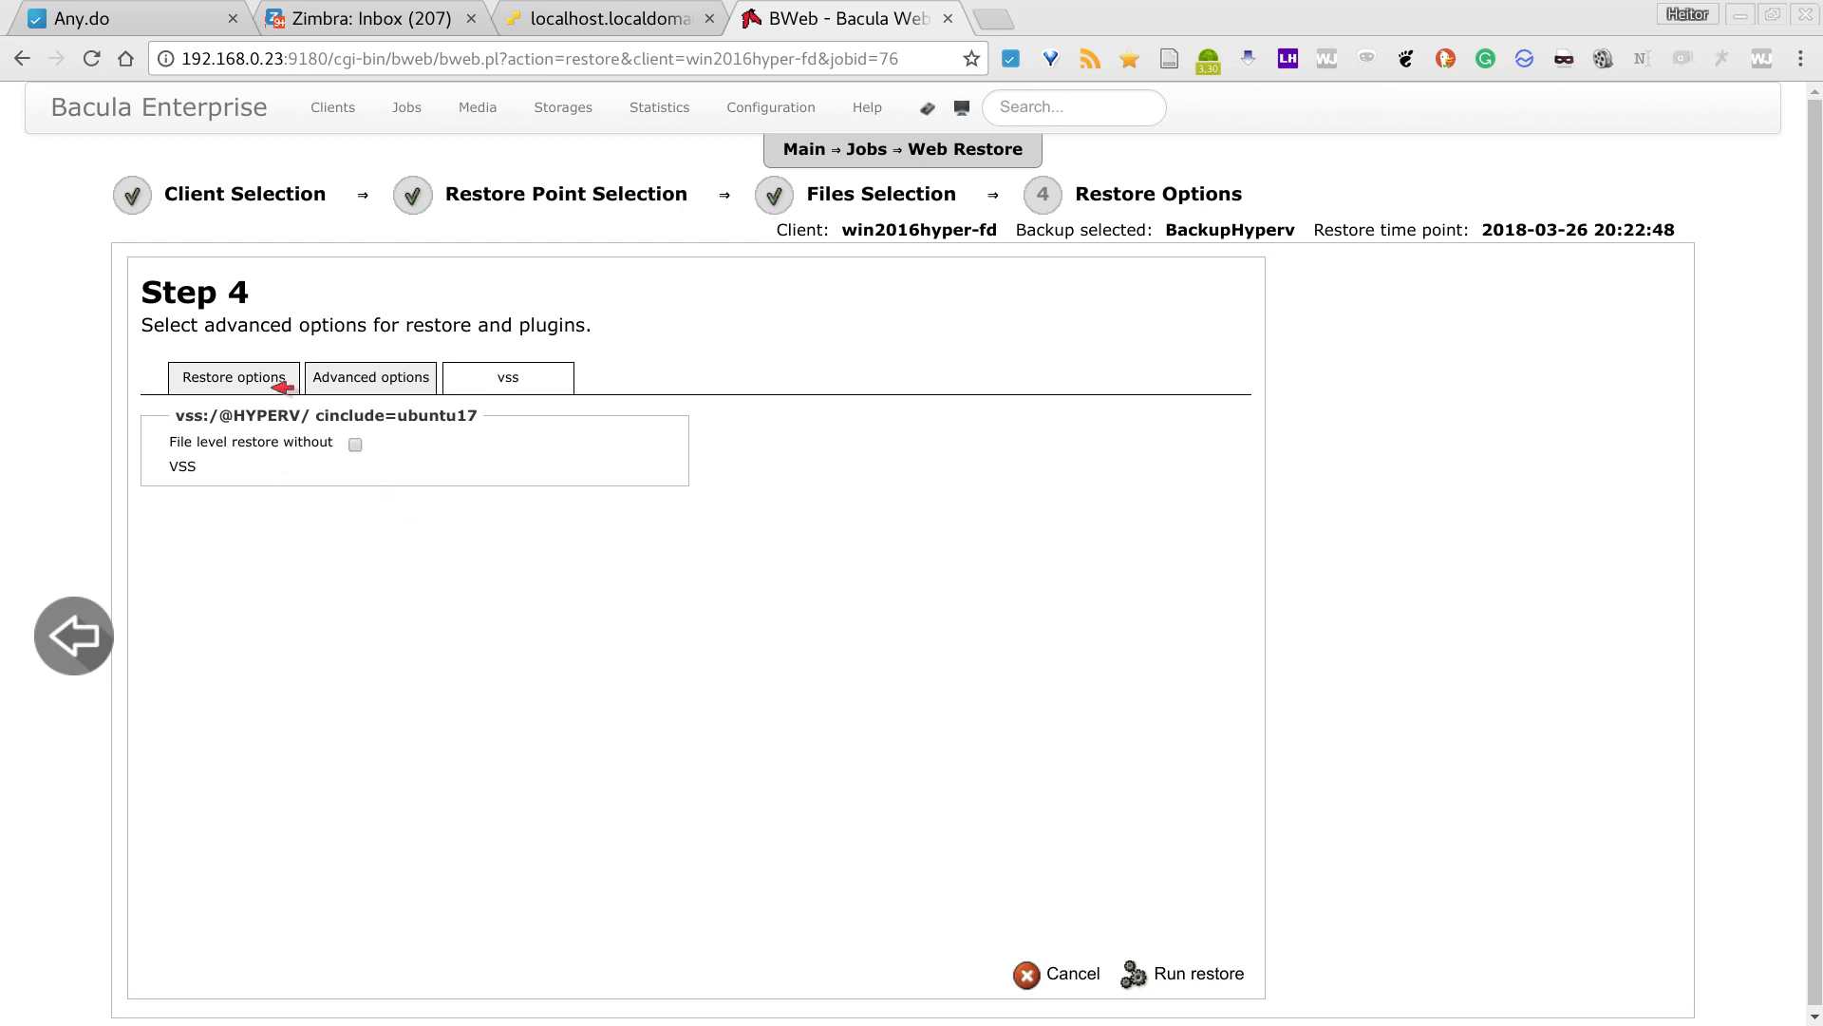
click(1197, 973)
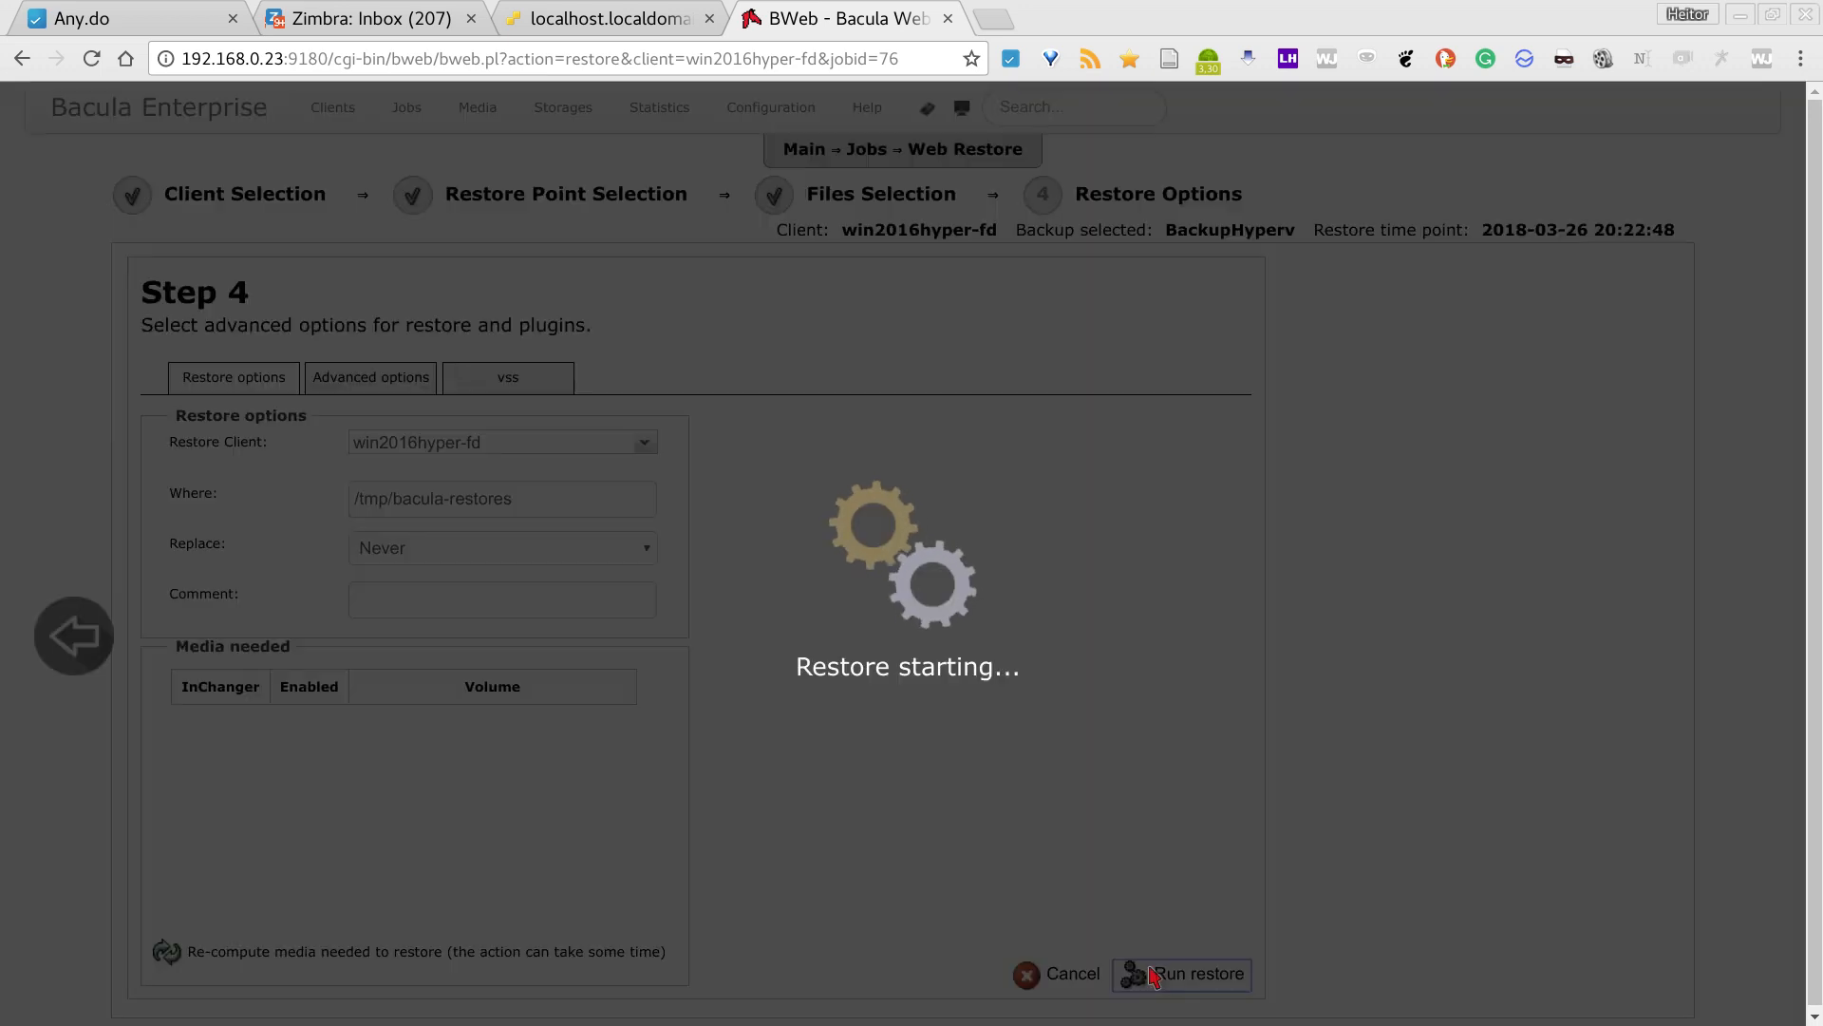
click(1196, 973)
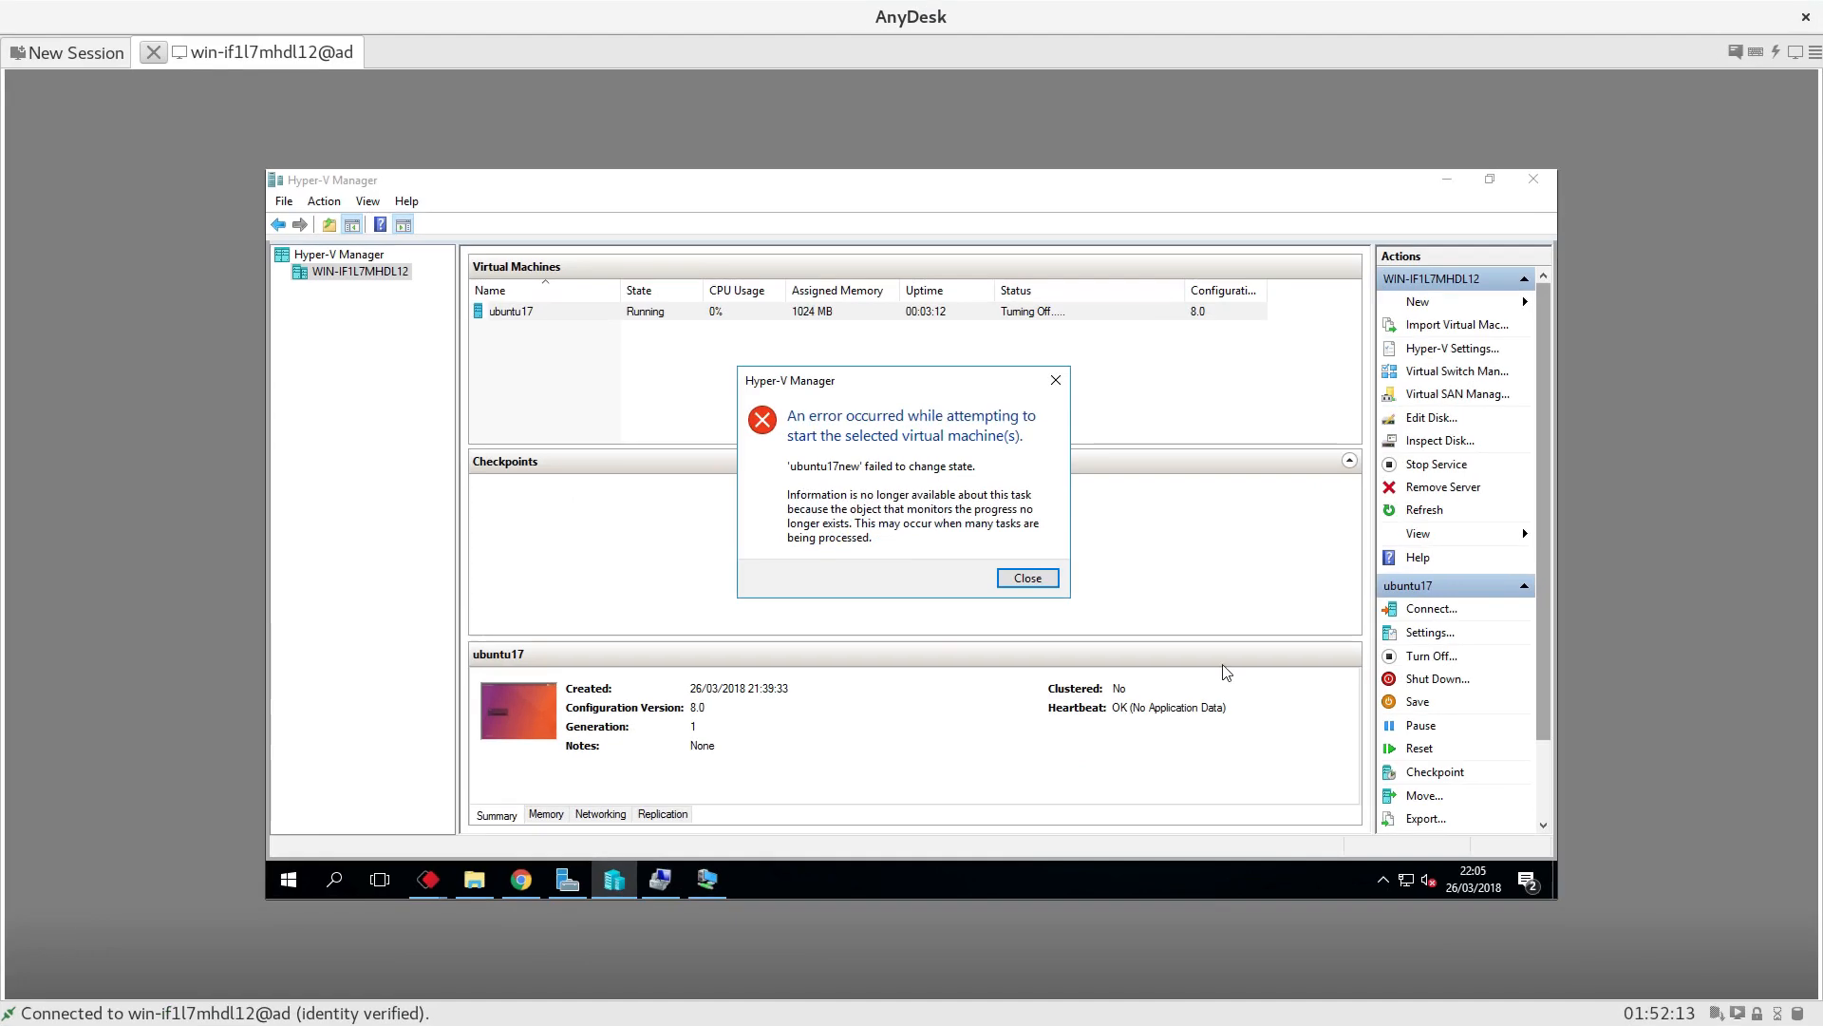
- Close the failed-start and failed-turn-off error dialogs in the remote Hyper-V Manager
click(1026, 578)
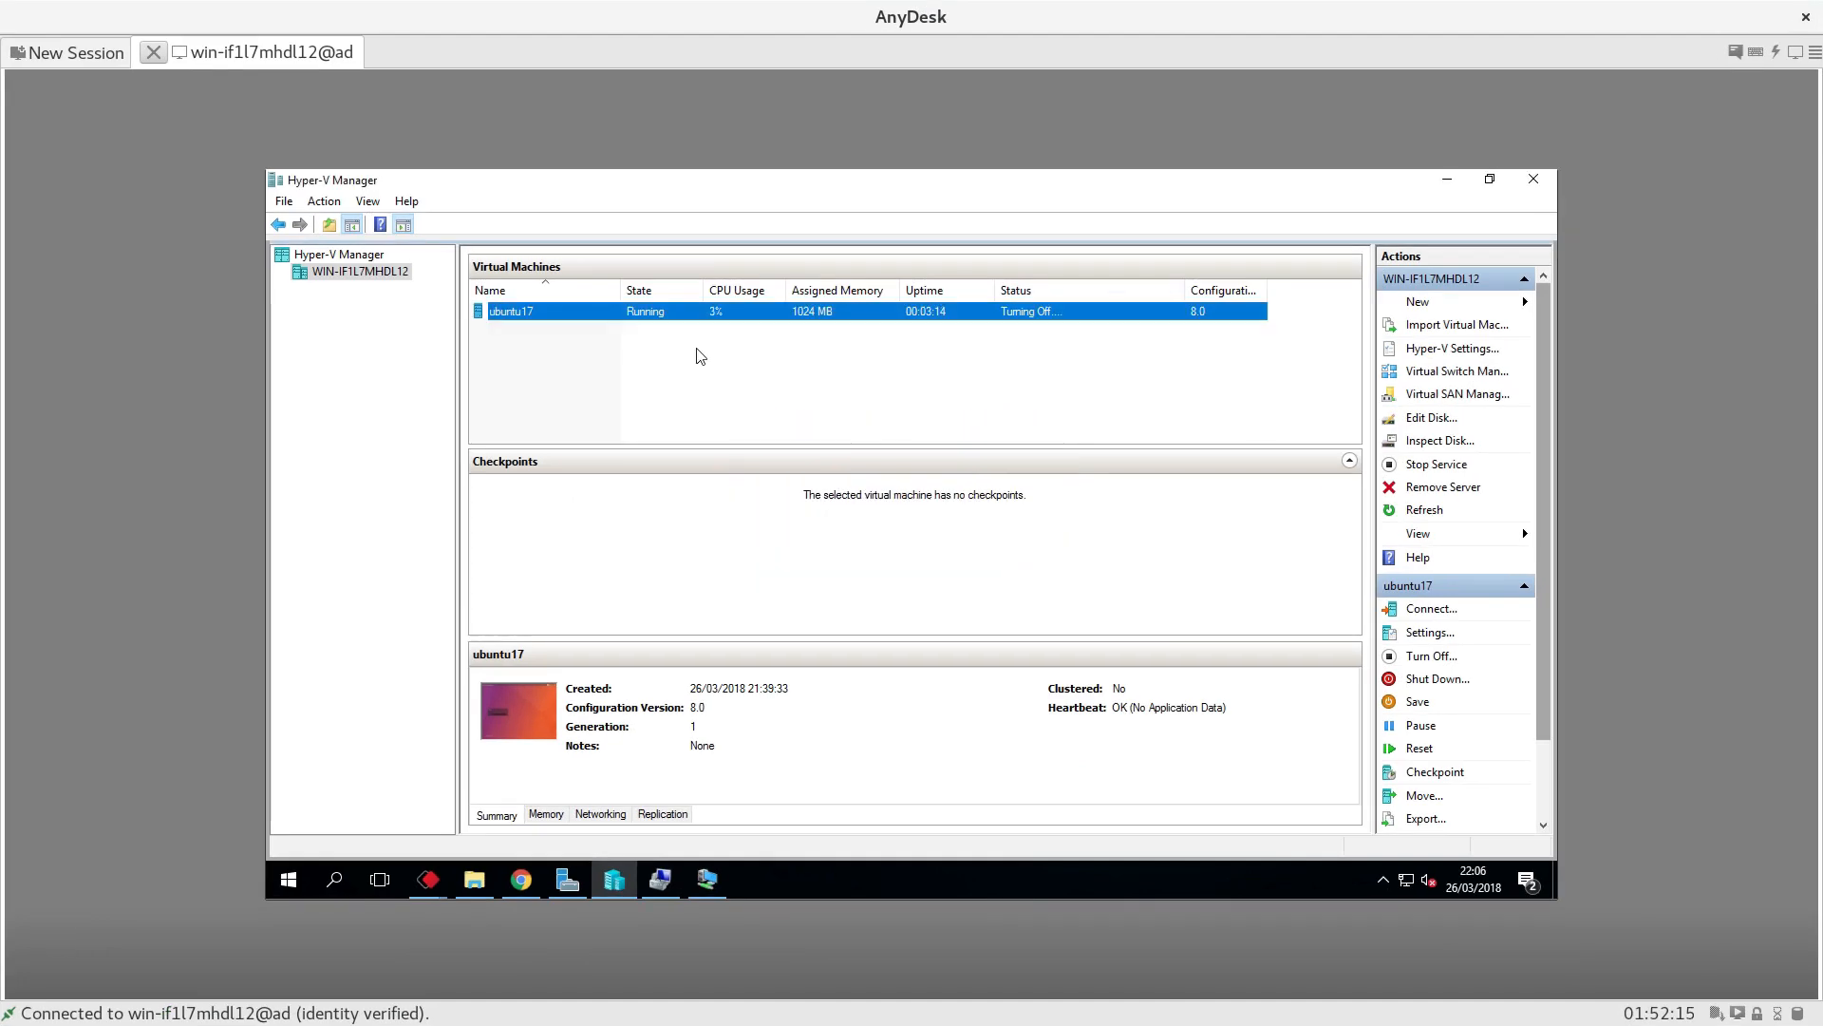
click(1431, 655)
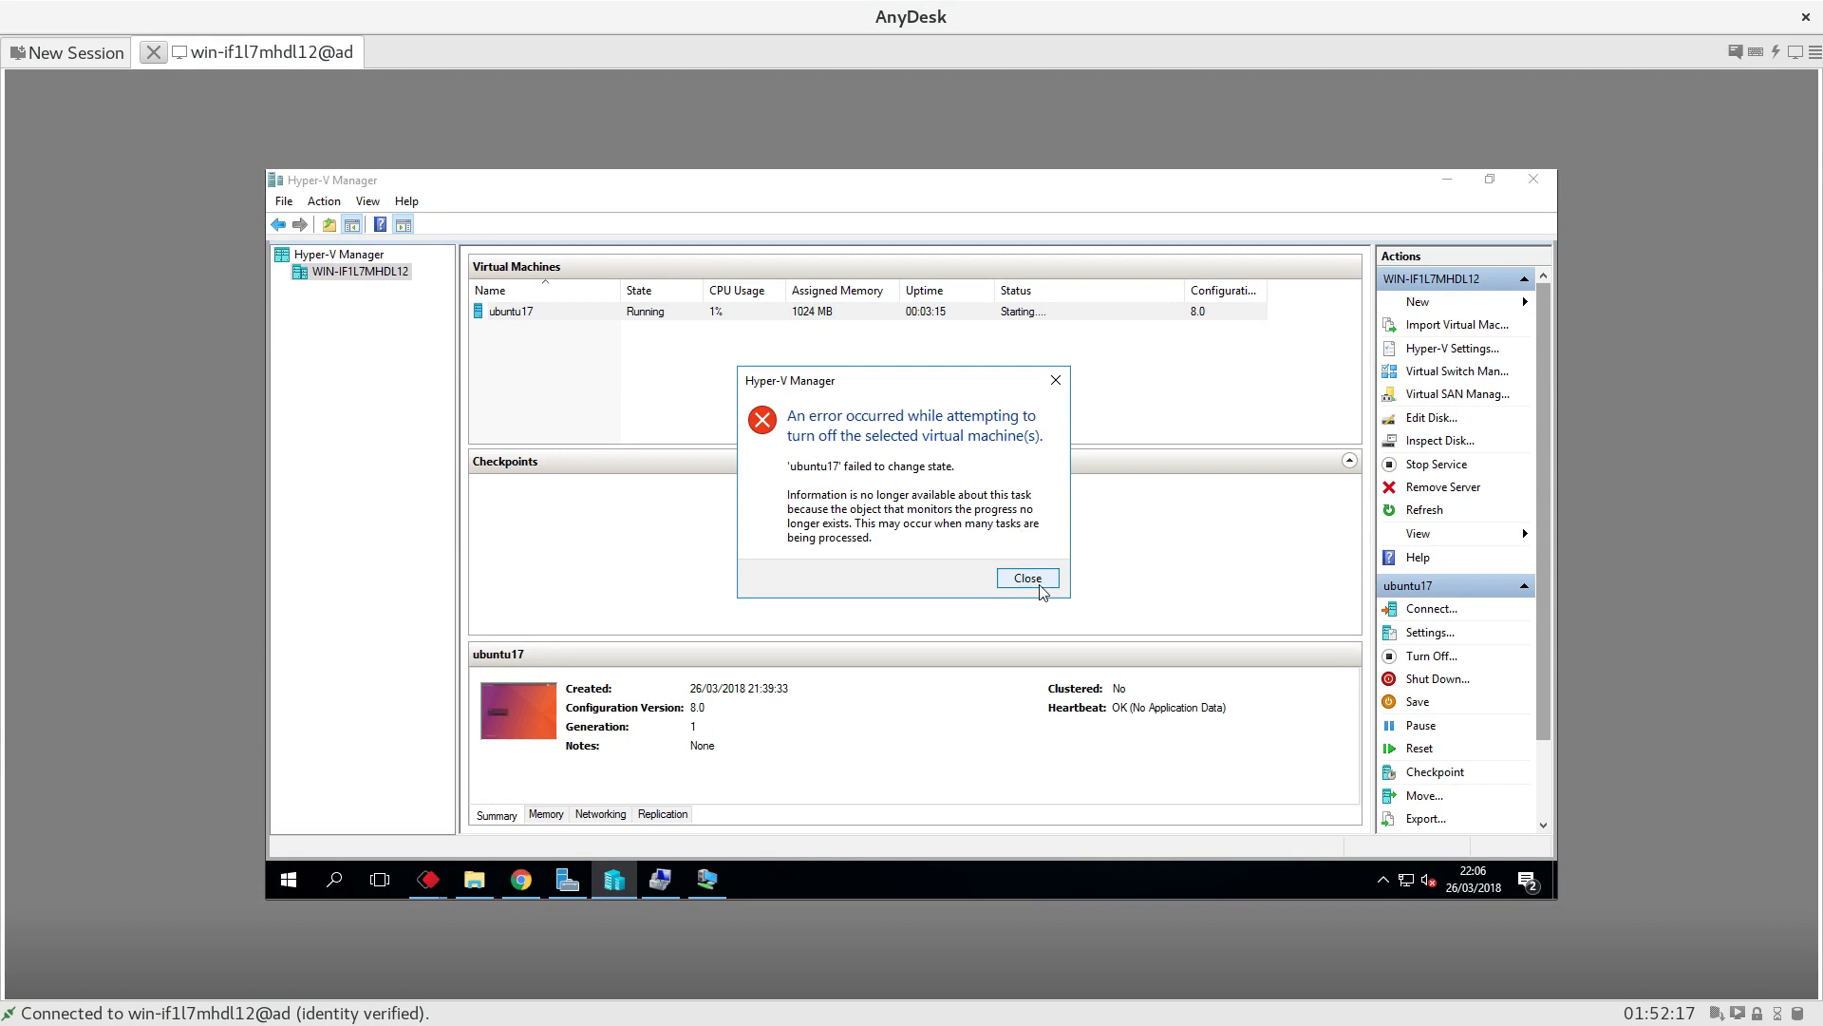
click(1026, 578)
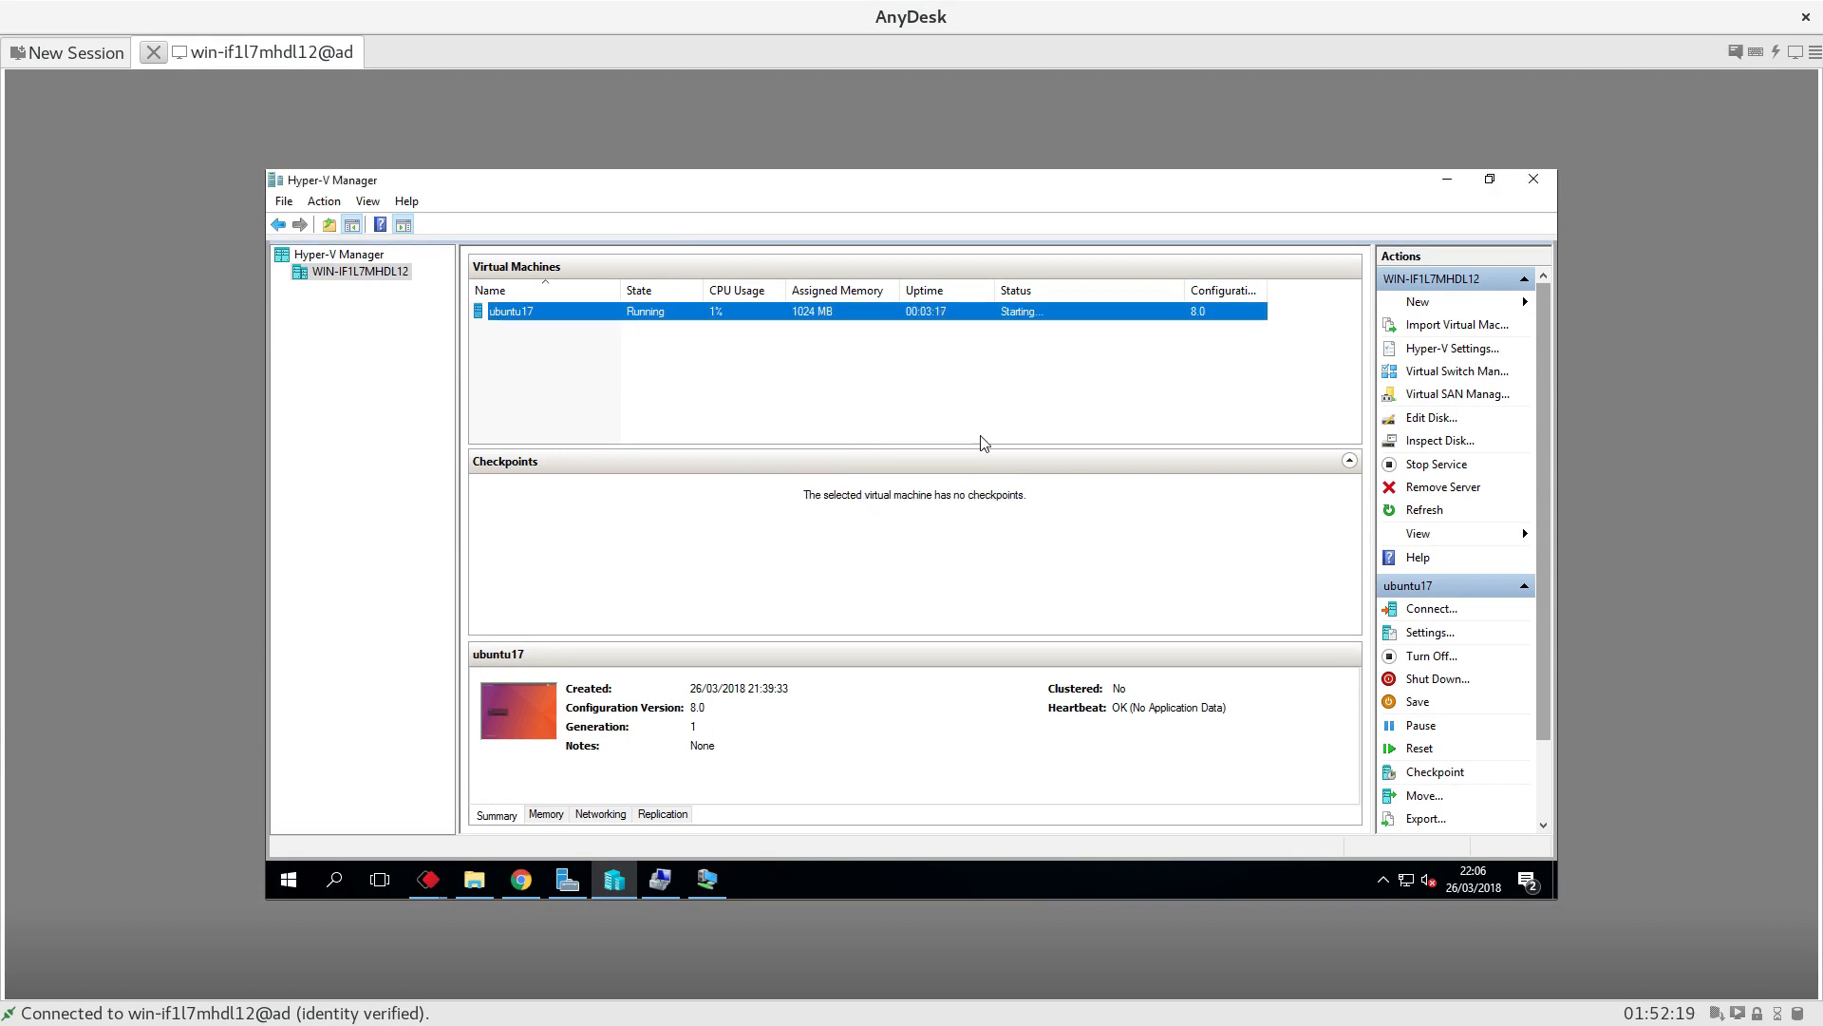
mouse_move(1125, 657)
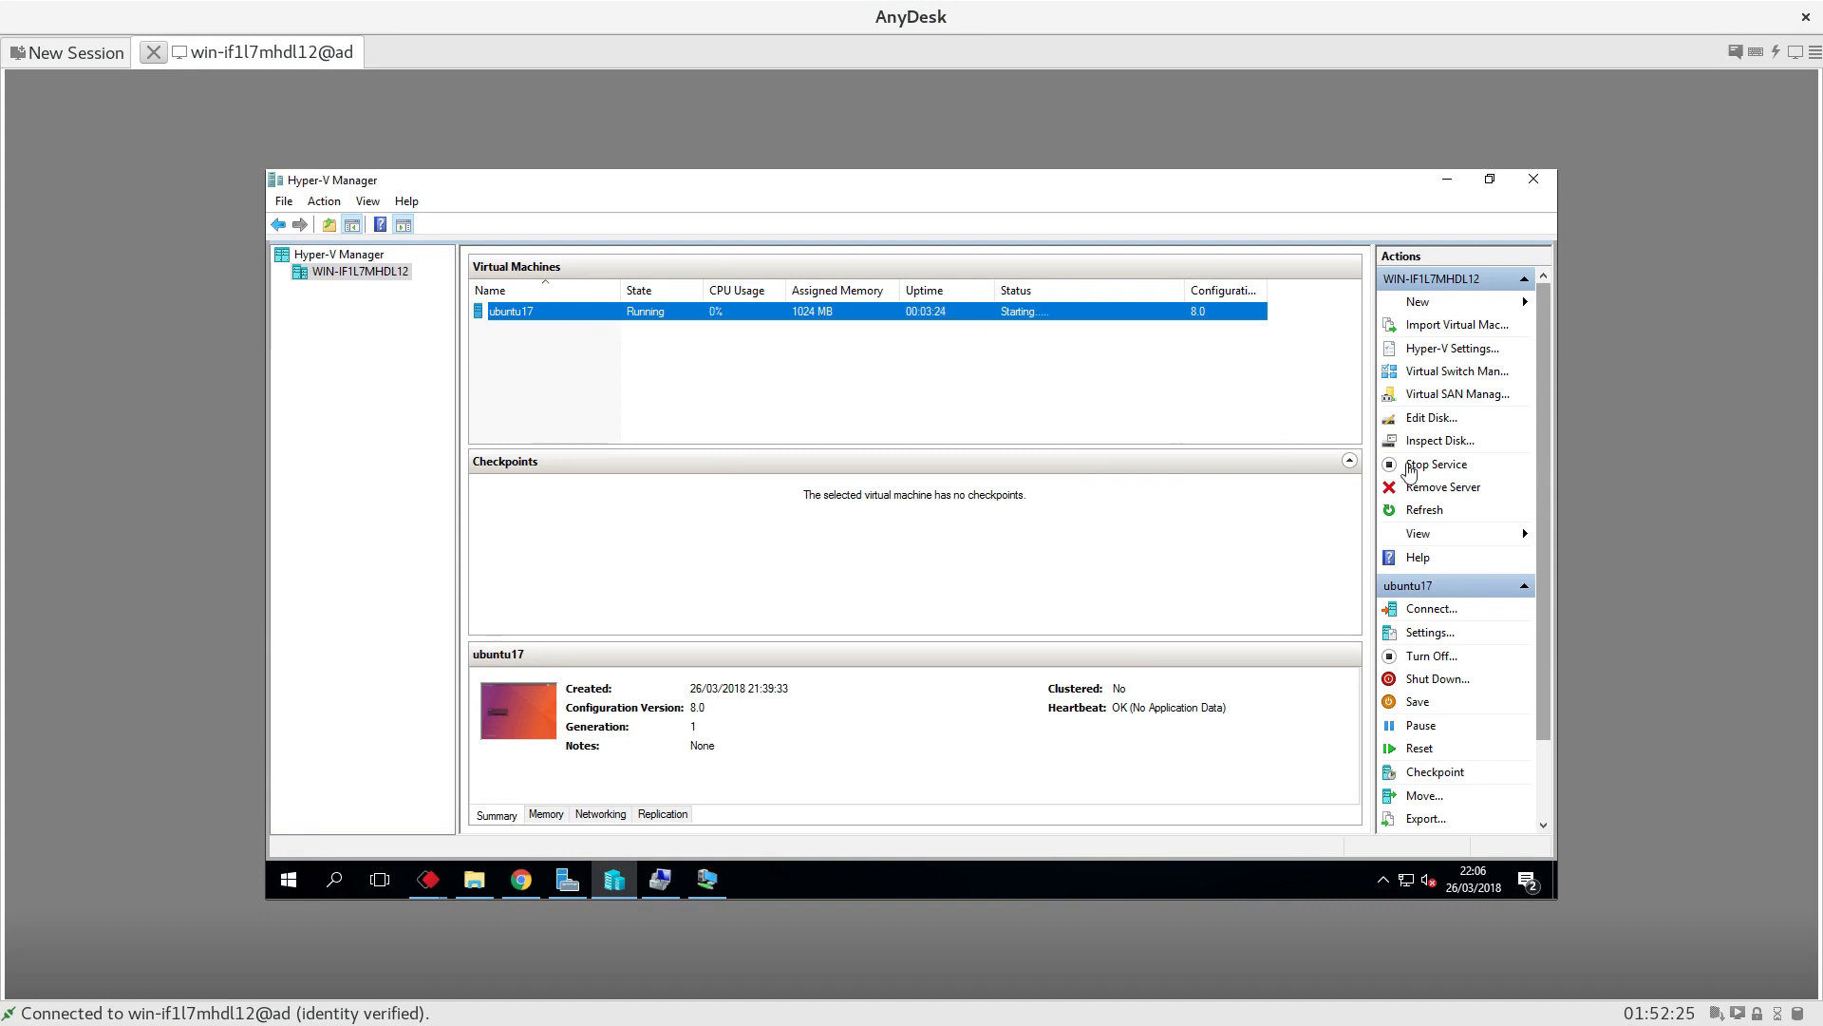
mouse_move(1430, 608)
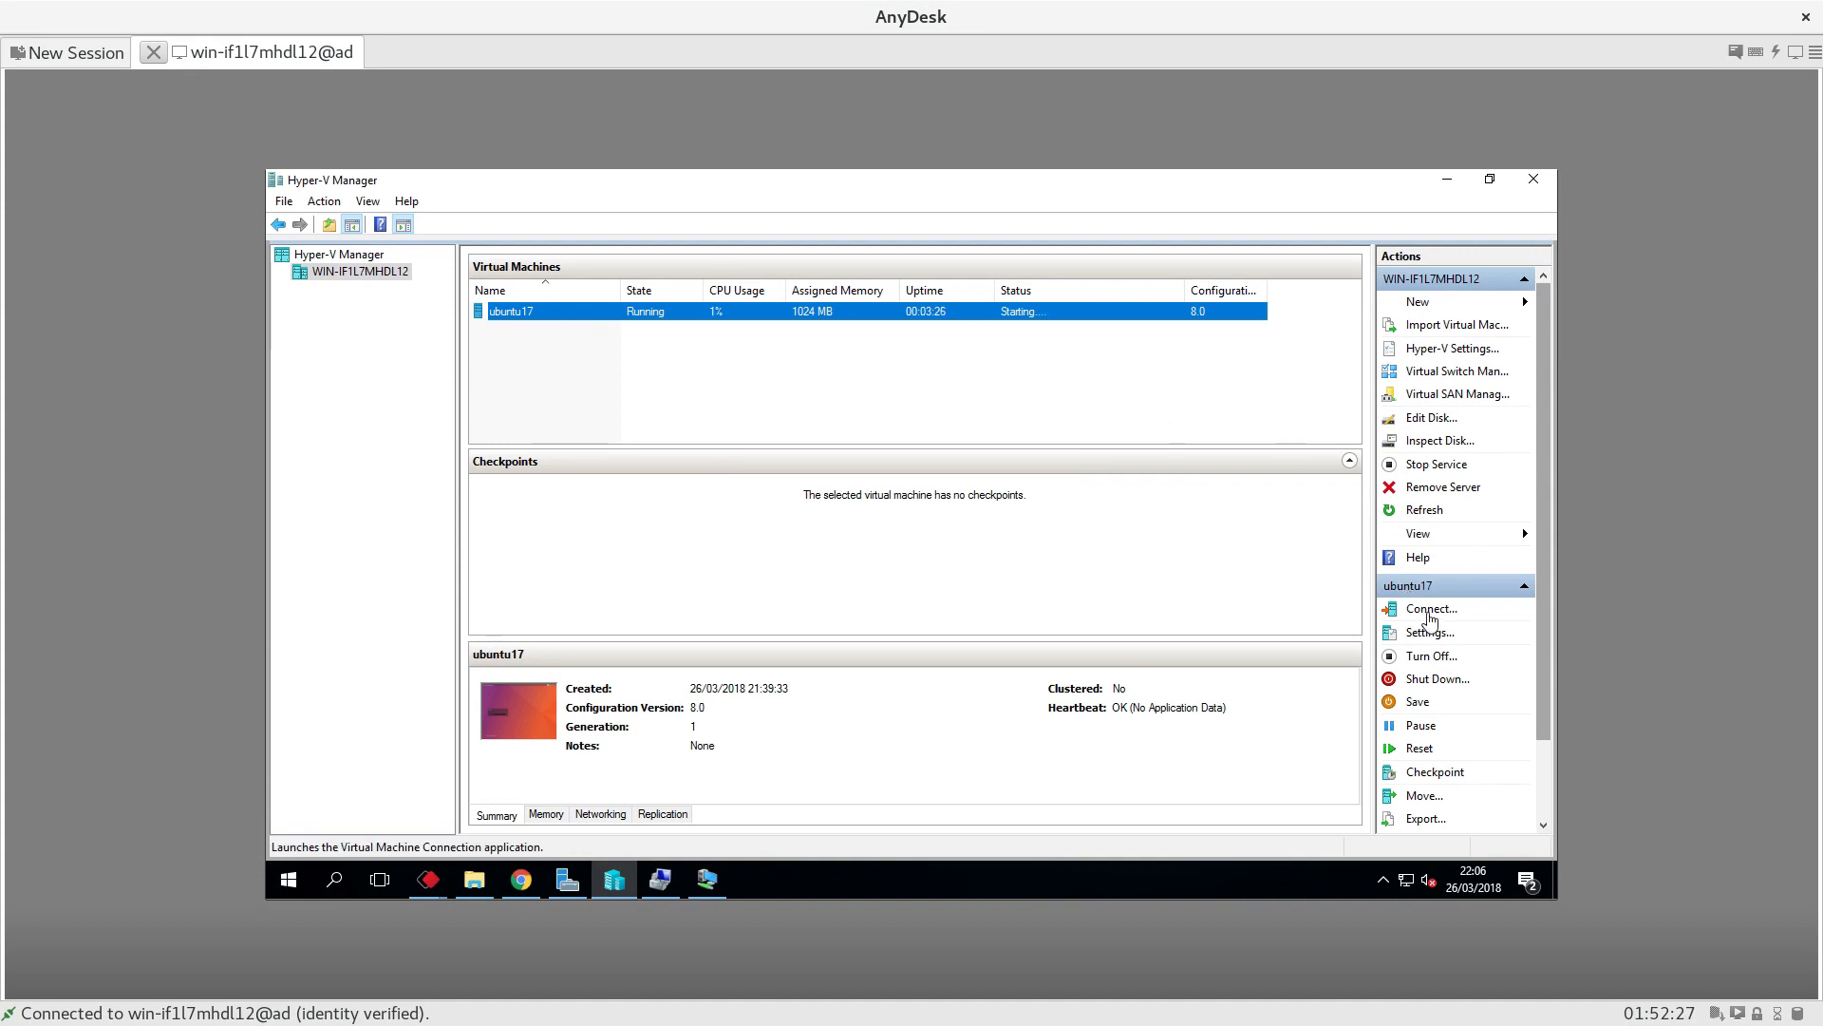
- Connect to ubuntu17 to see its Ubuntu login screen, close the console, and open Actions > New
click(1432, 608)
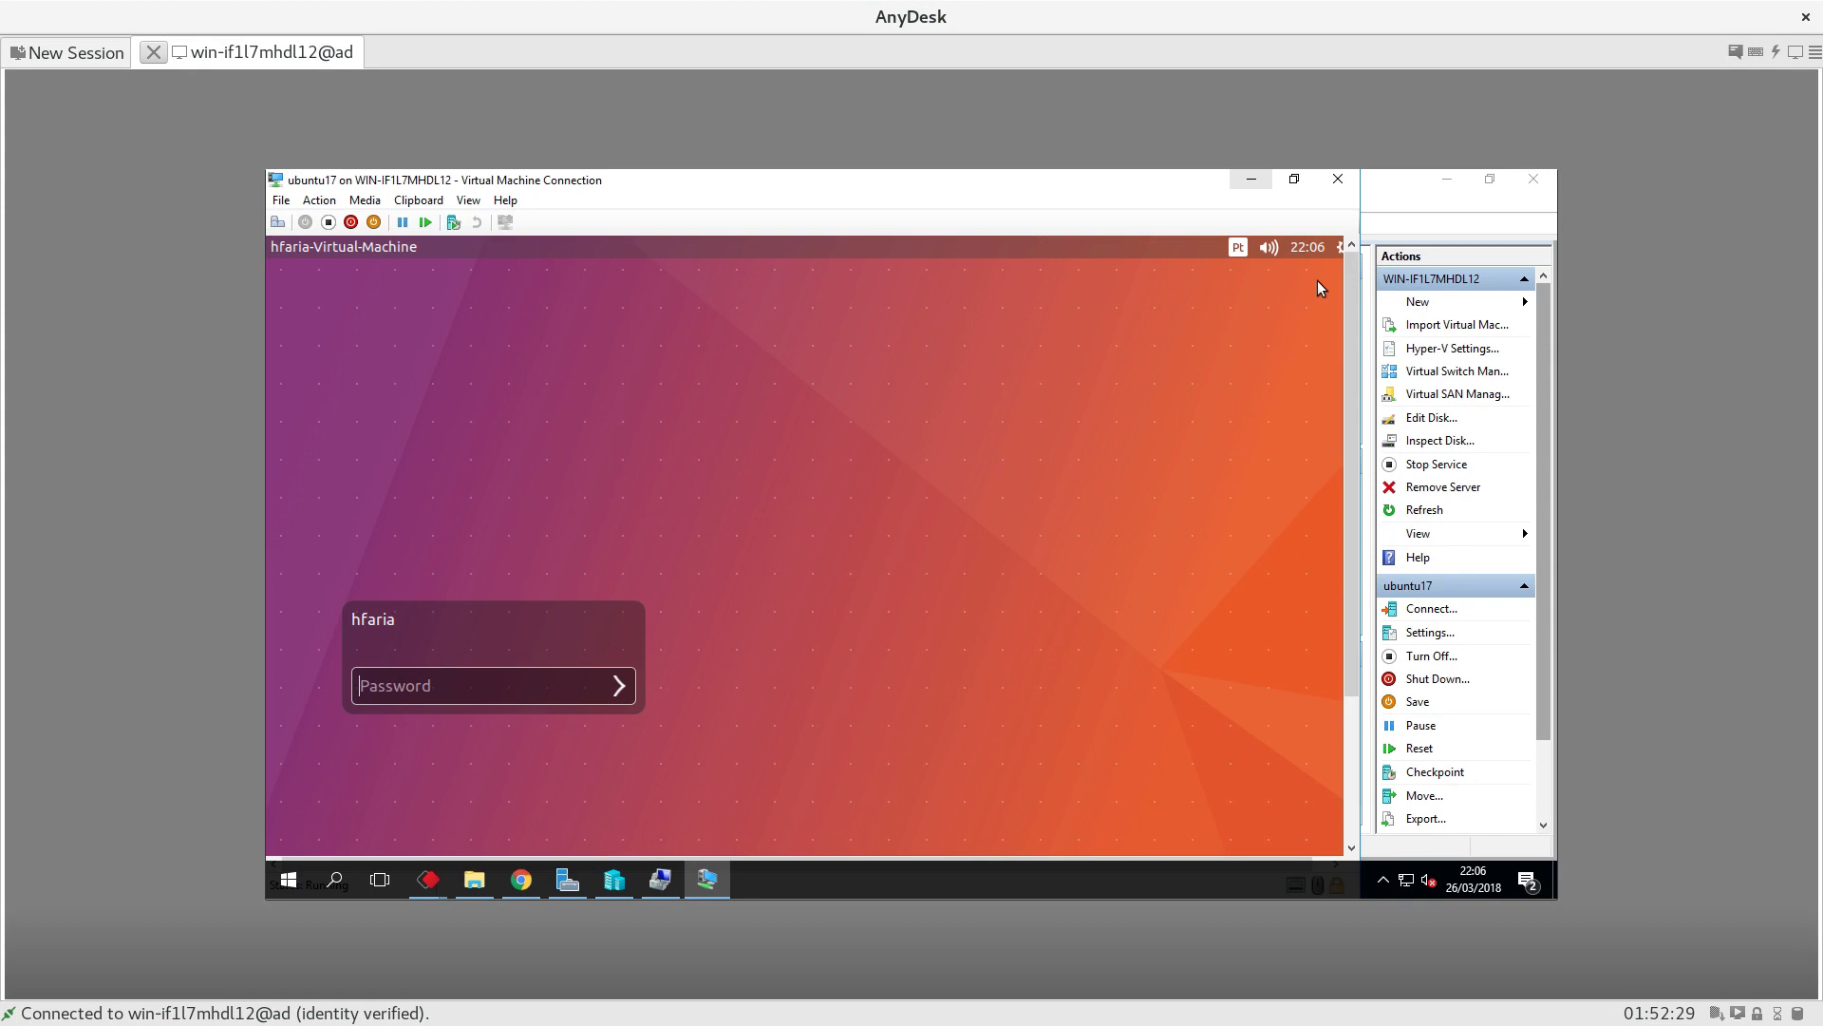
mouse_move(1234, 699)
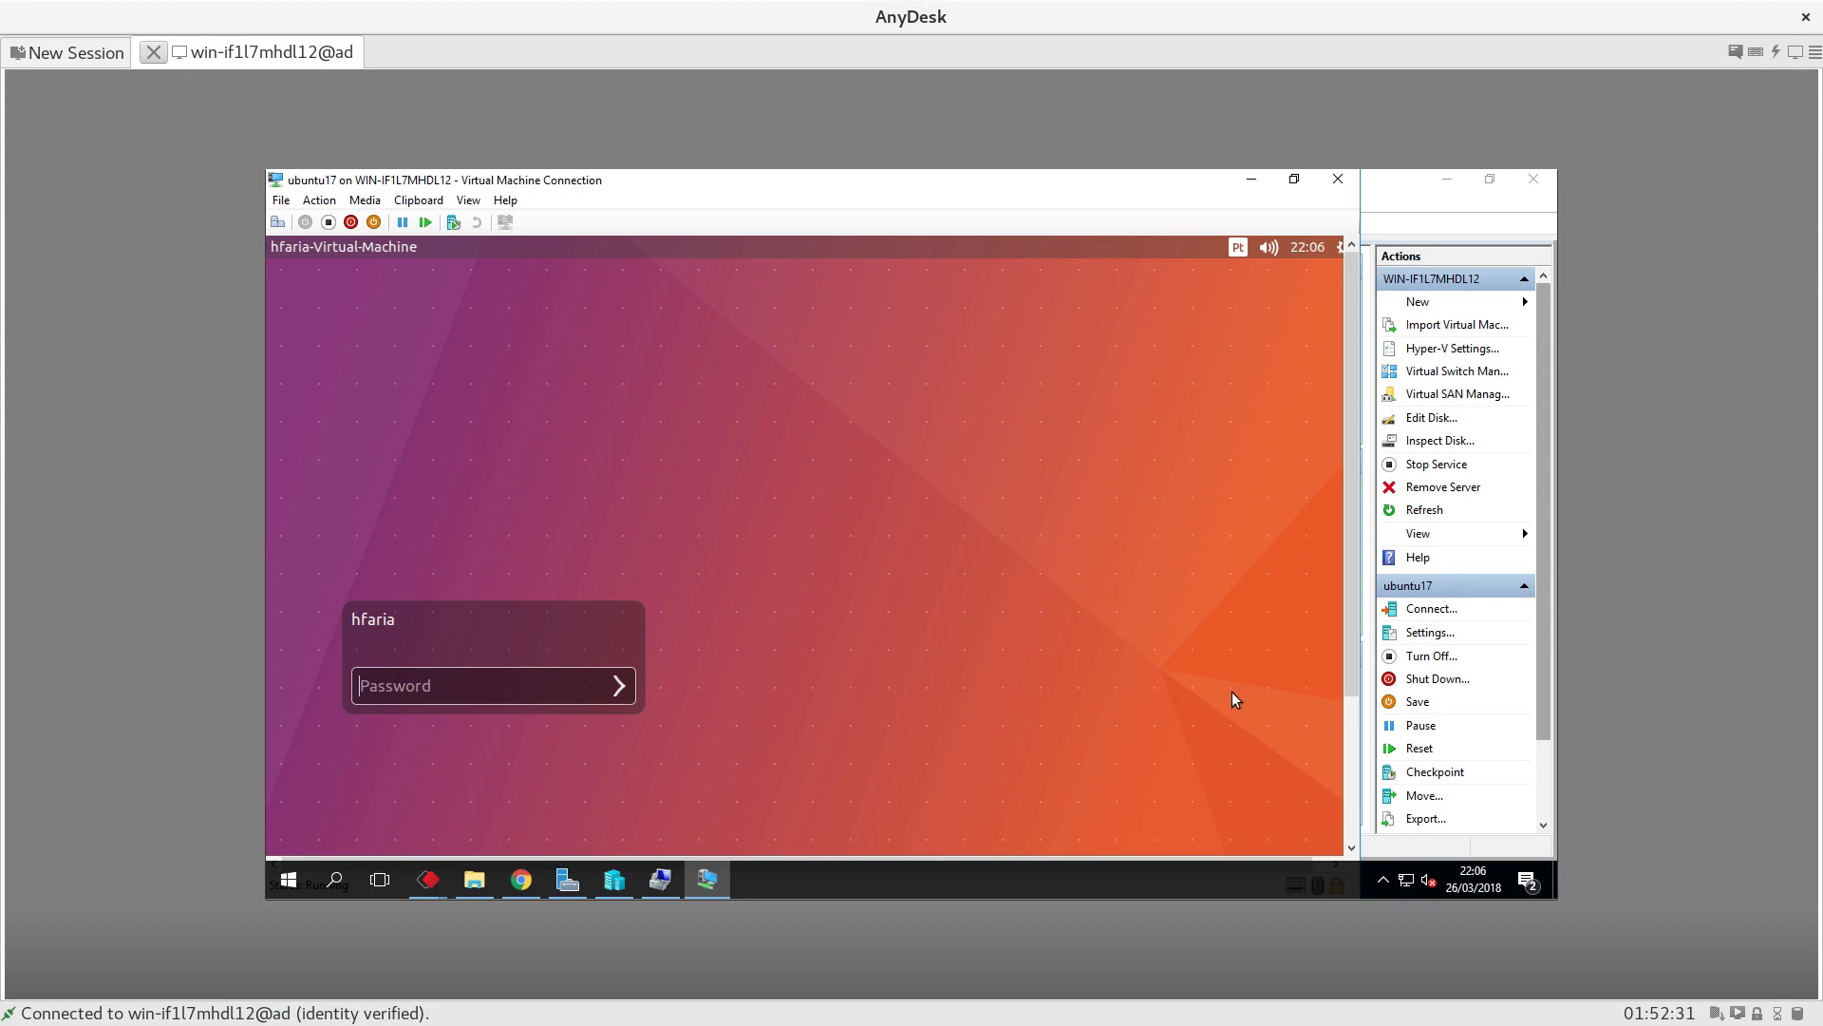
click(1338, 179)
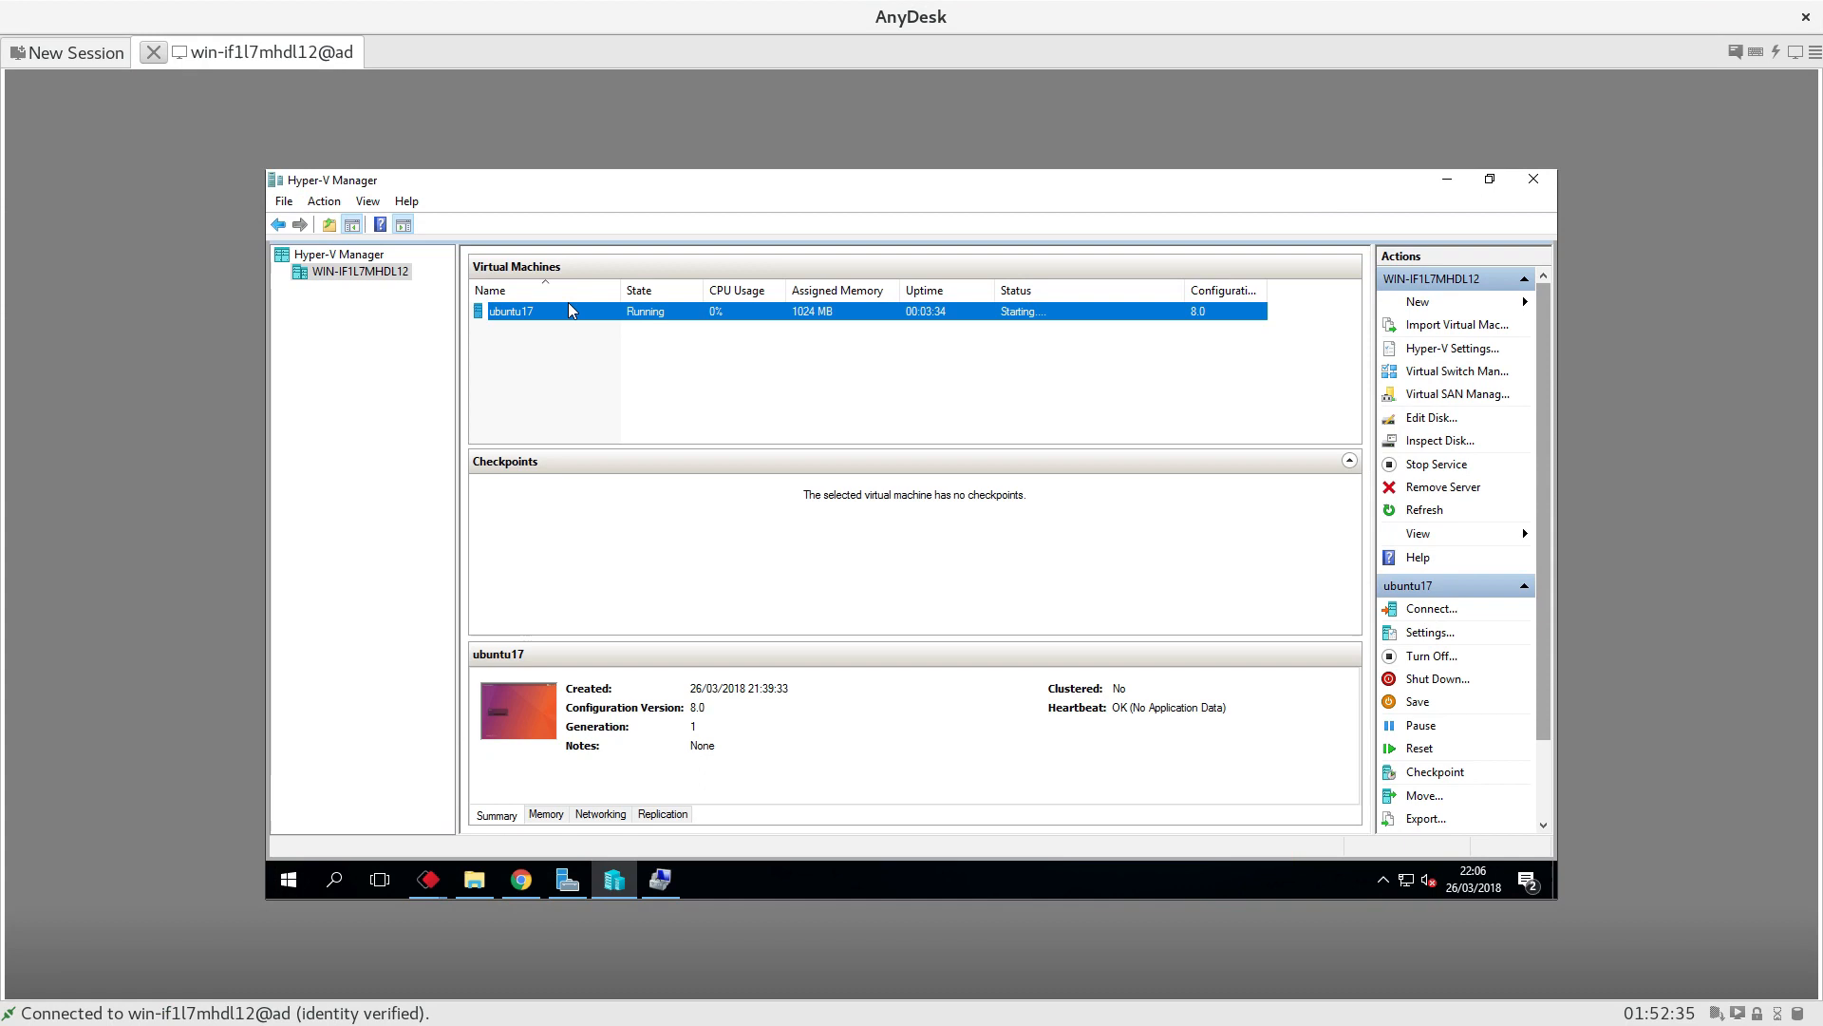
mouse_move(1102, 294)
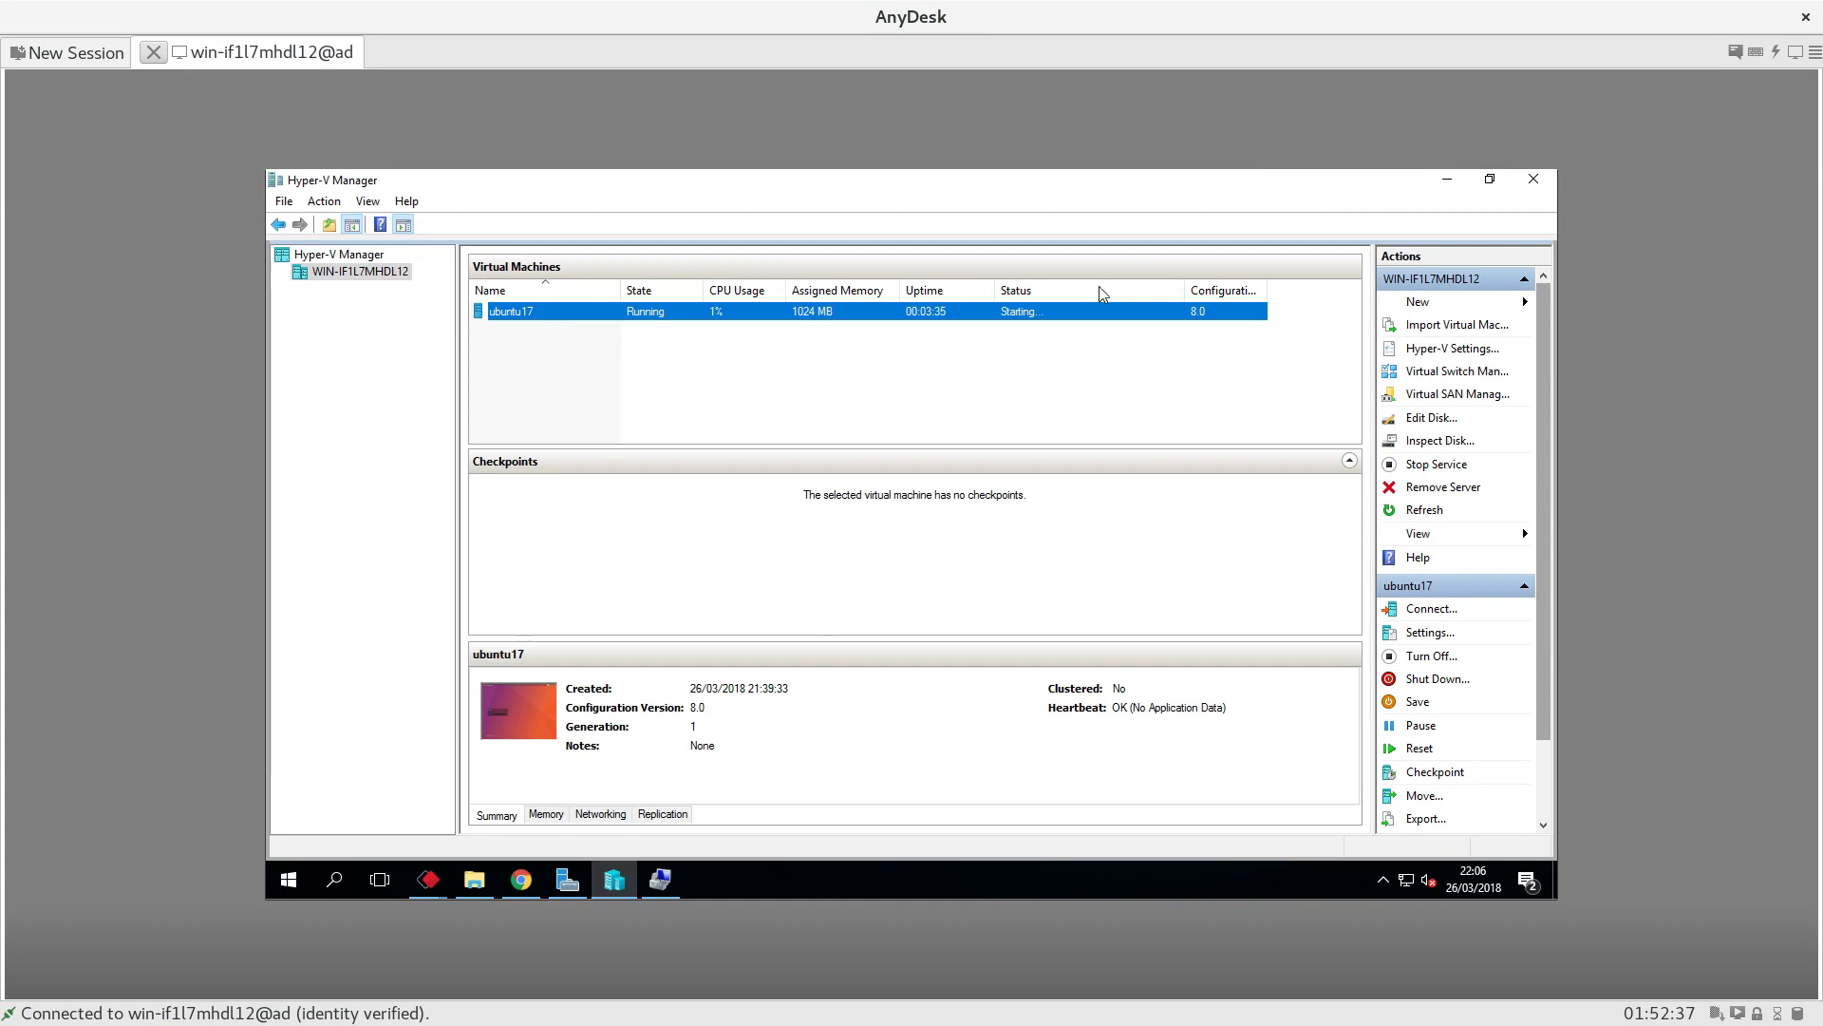
mouse_move(1020, 329)
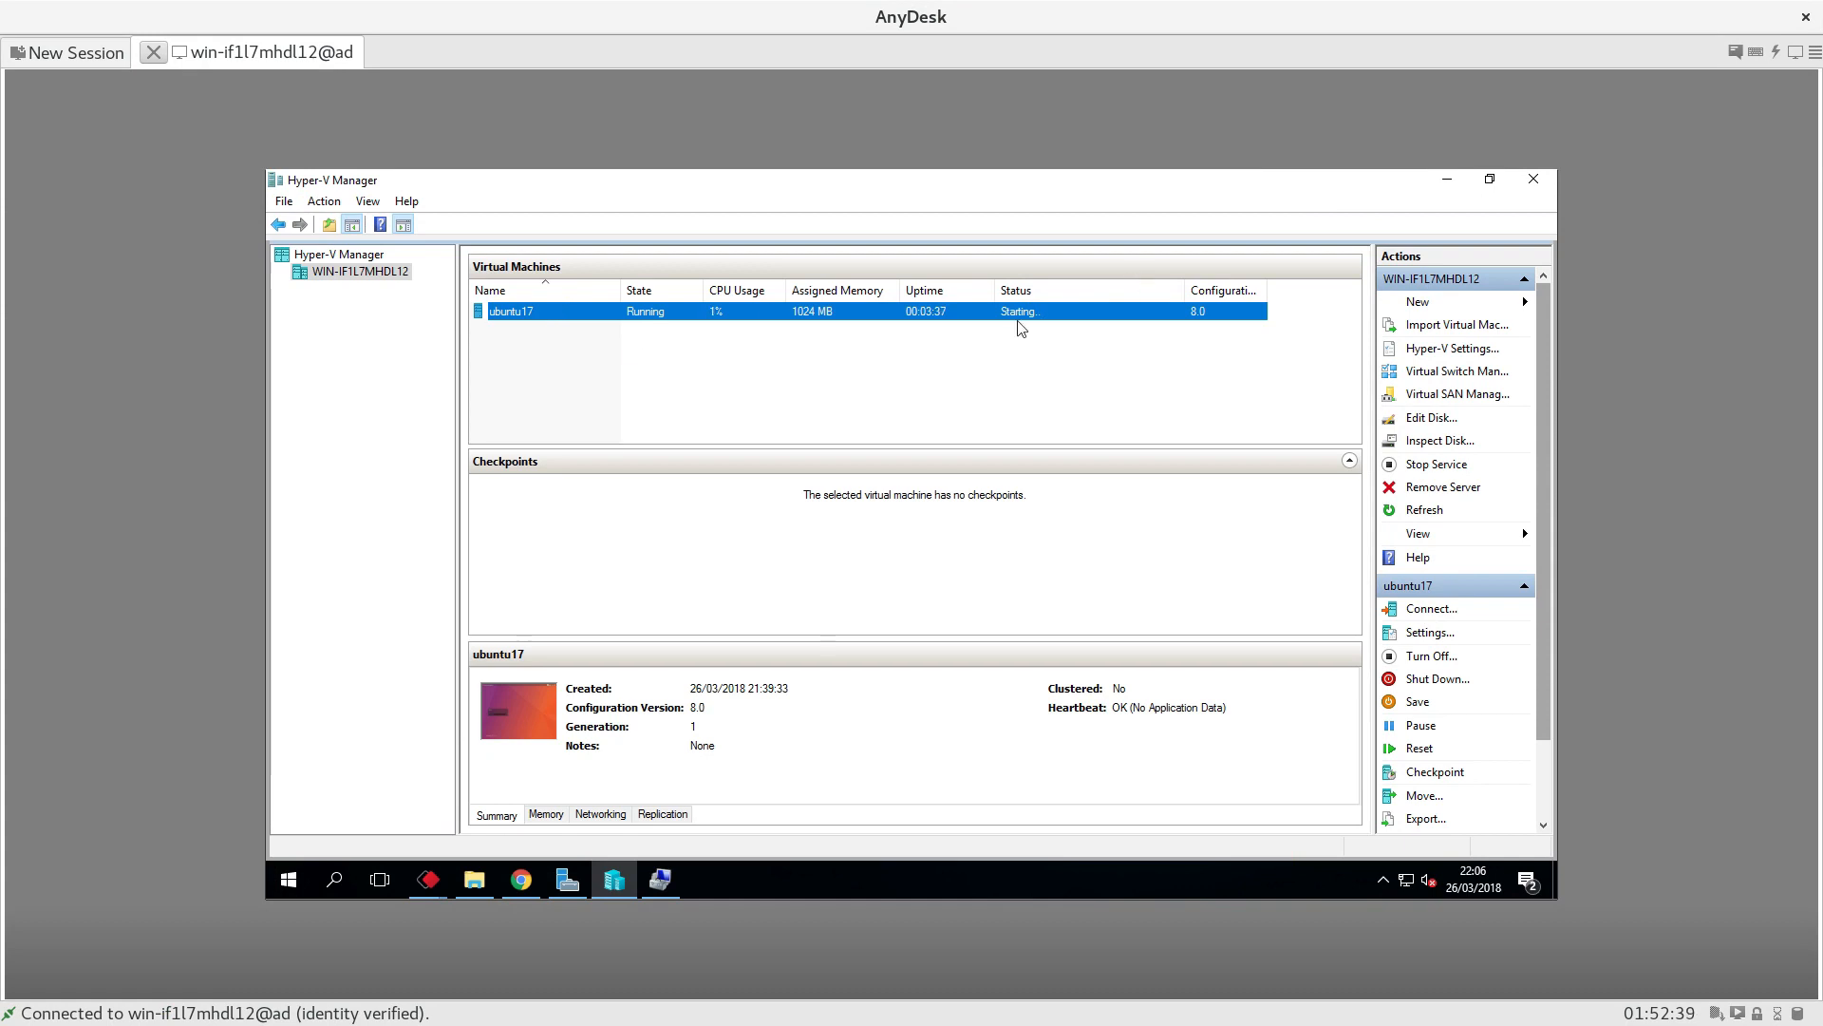
mouse_move(1259, 401)
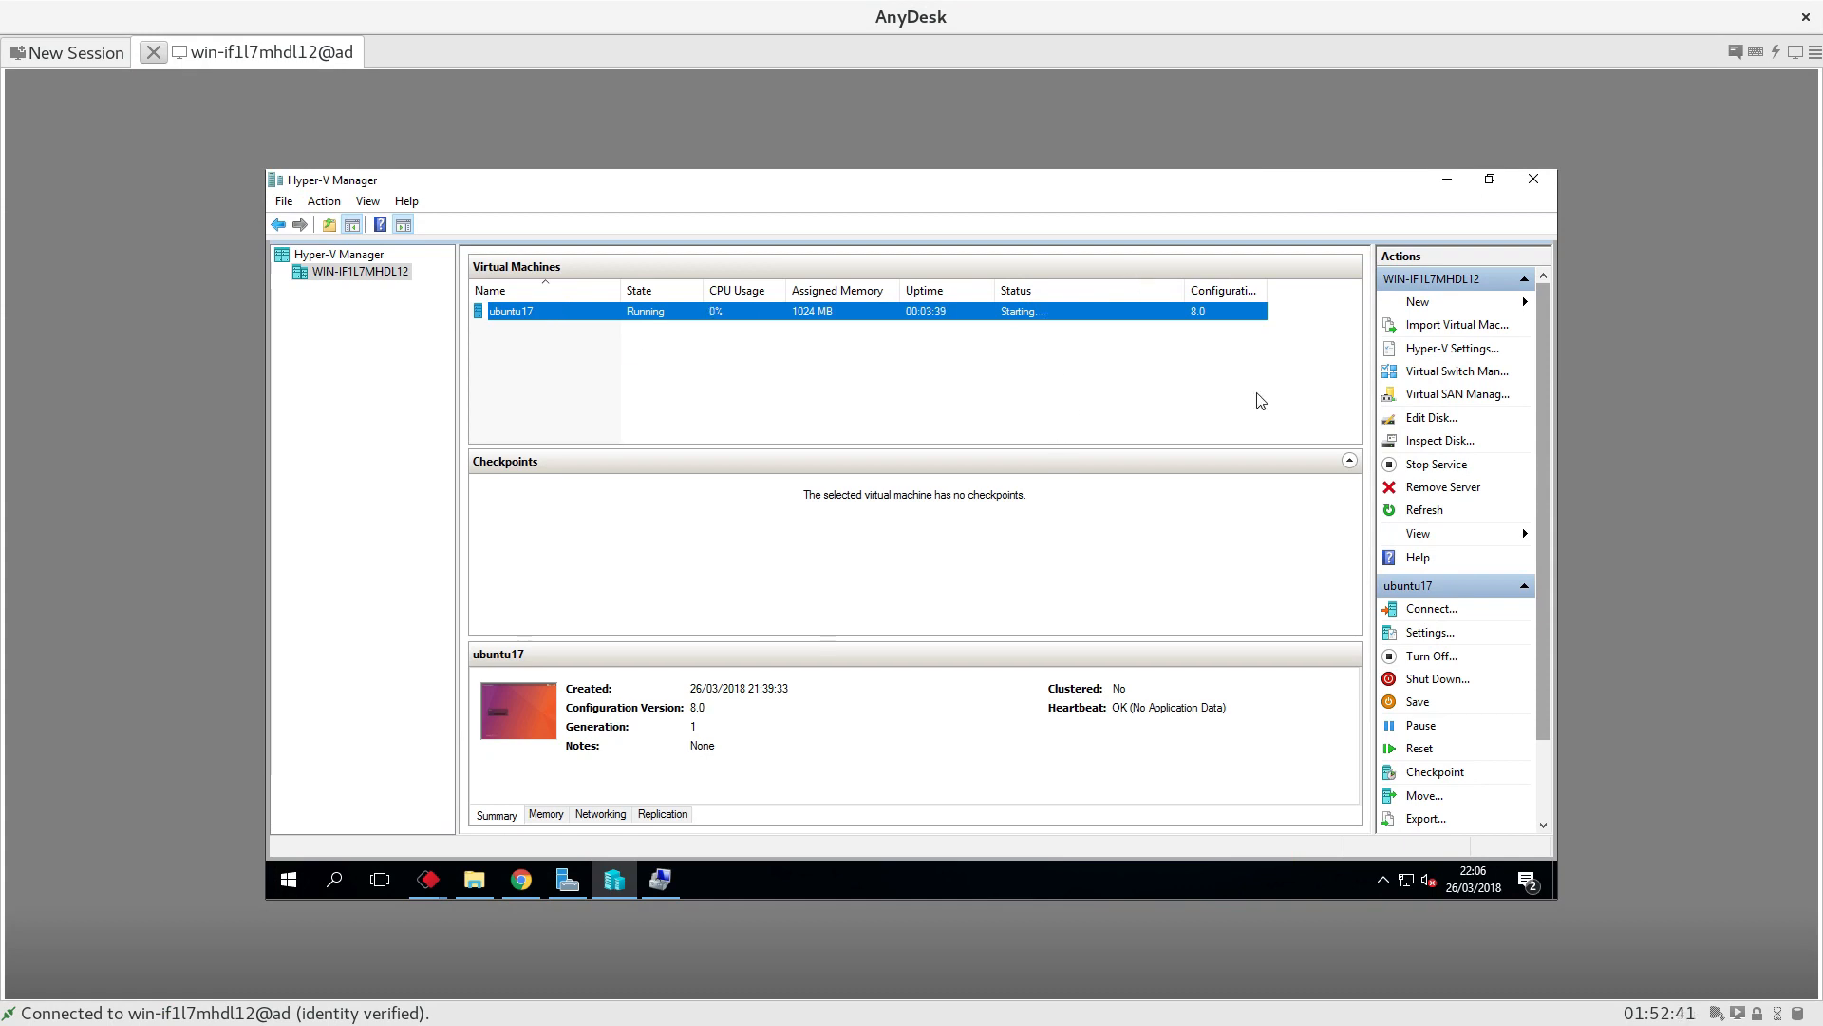
click(1417, 301)
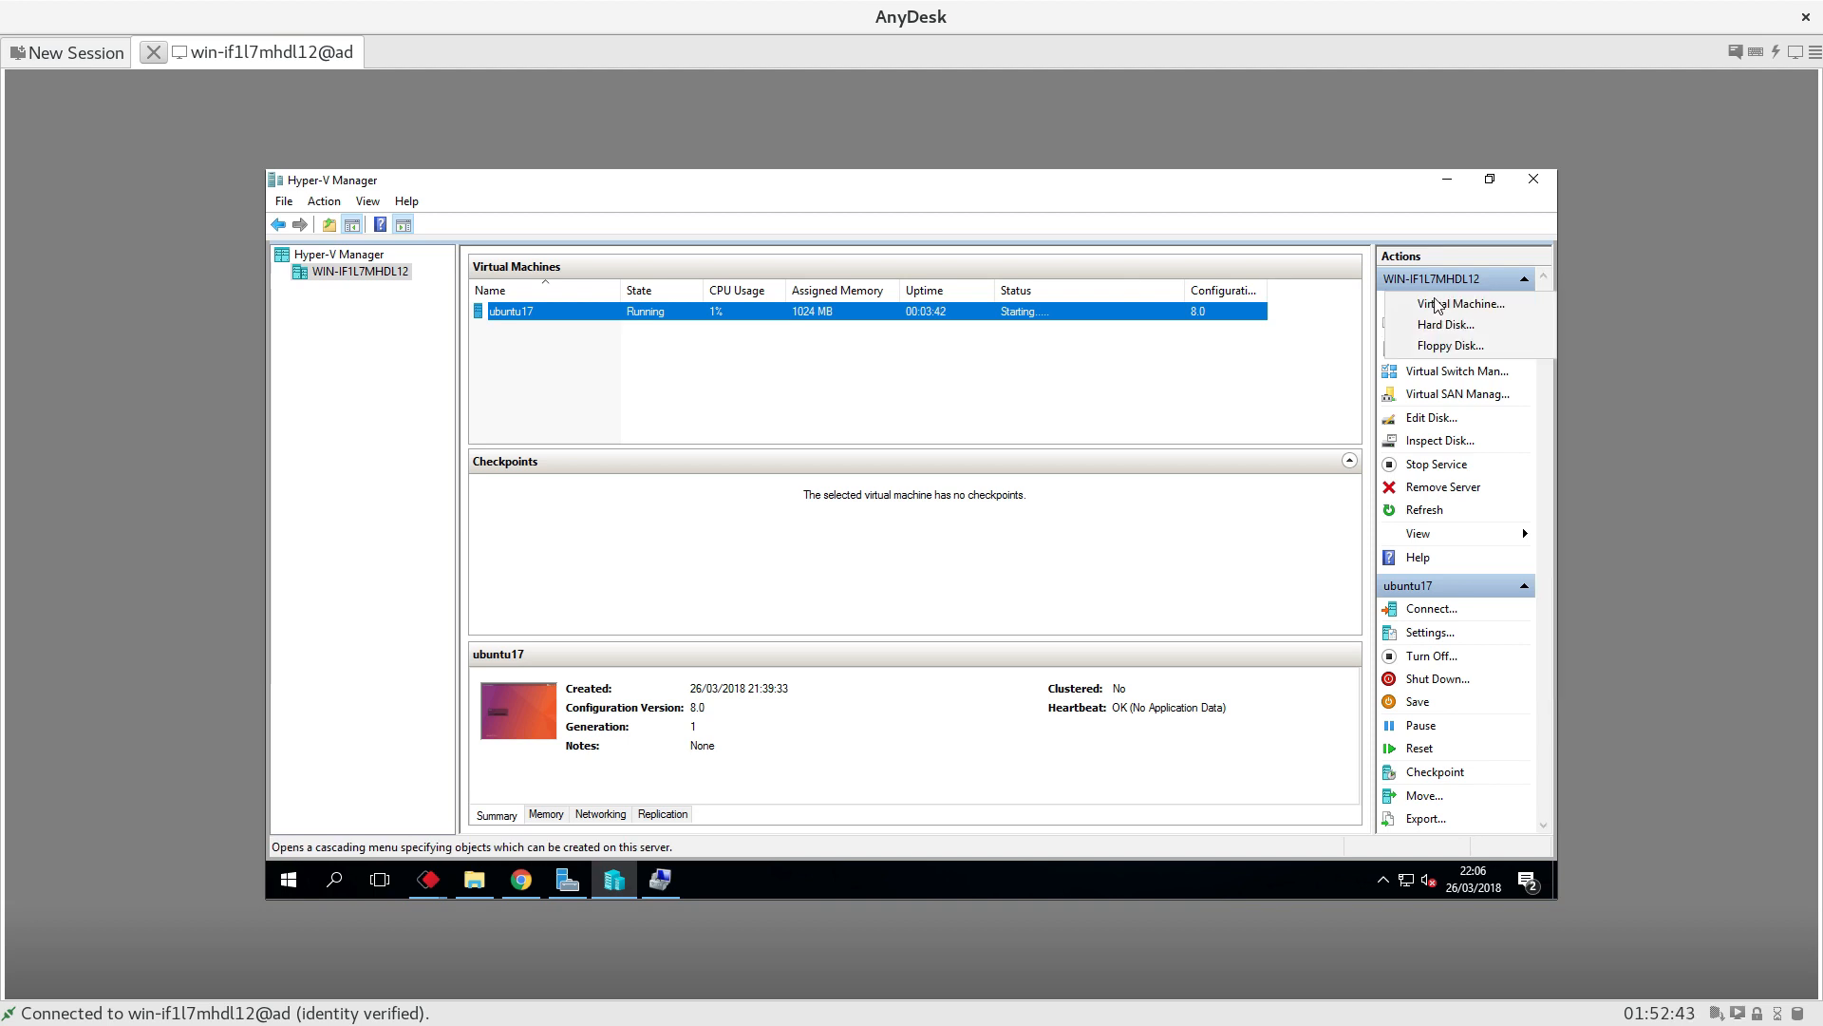
- Start the New Virtual Machine Wizard, name the VM 'ubuntu17new', and advance past generation
click(1462, 304)
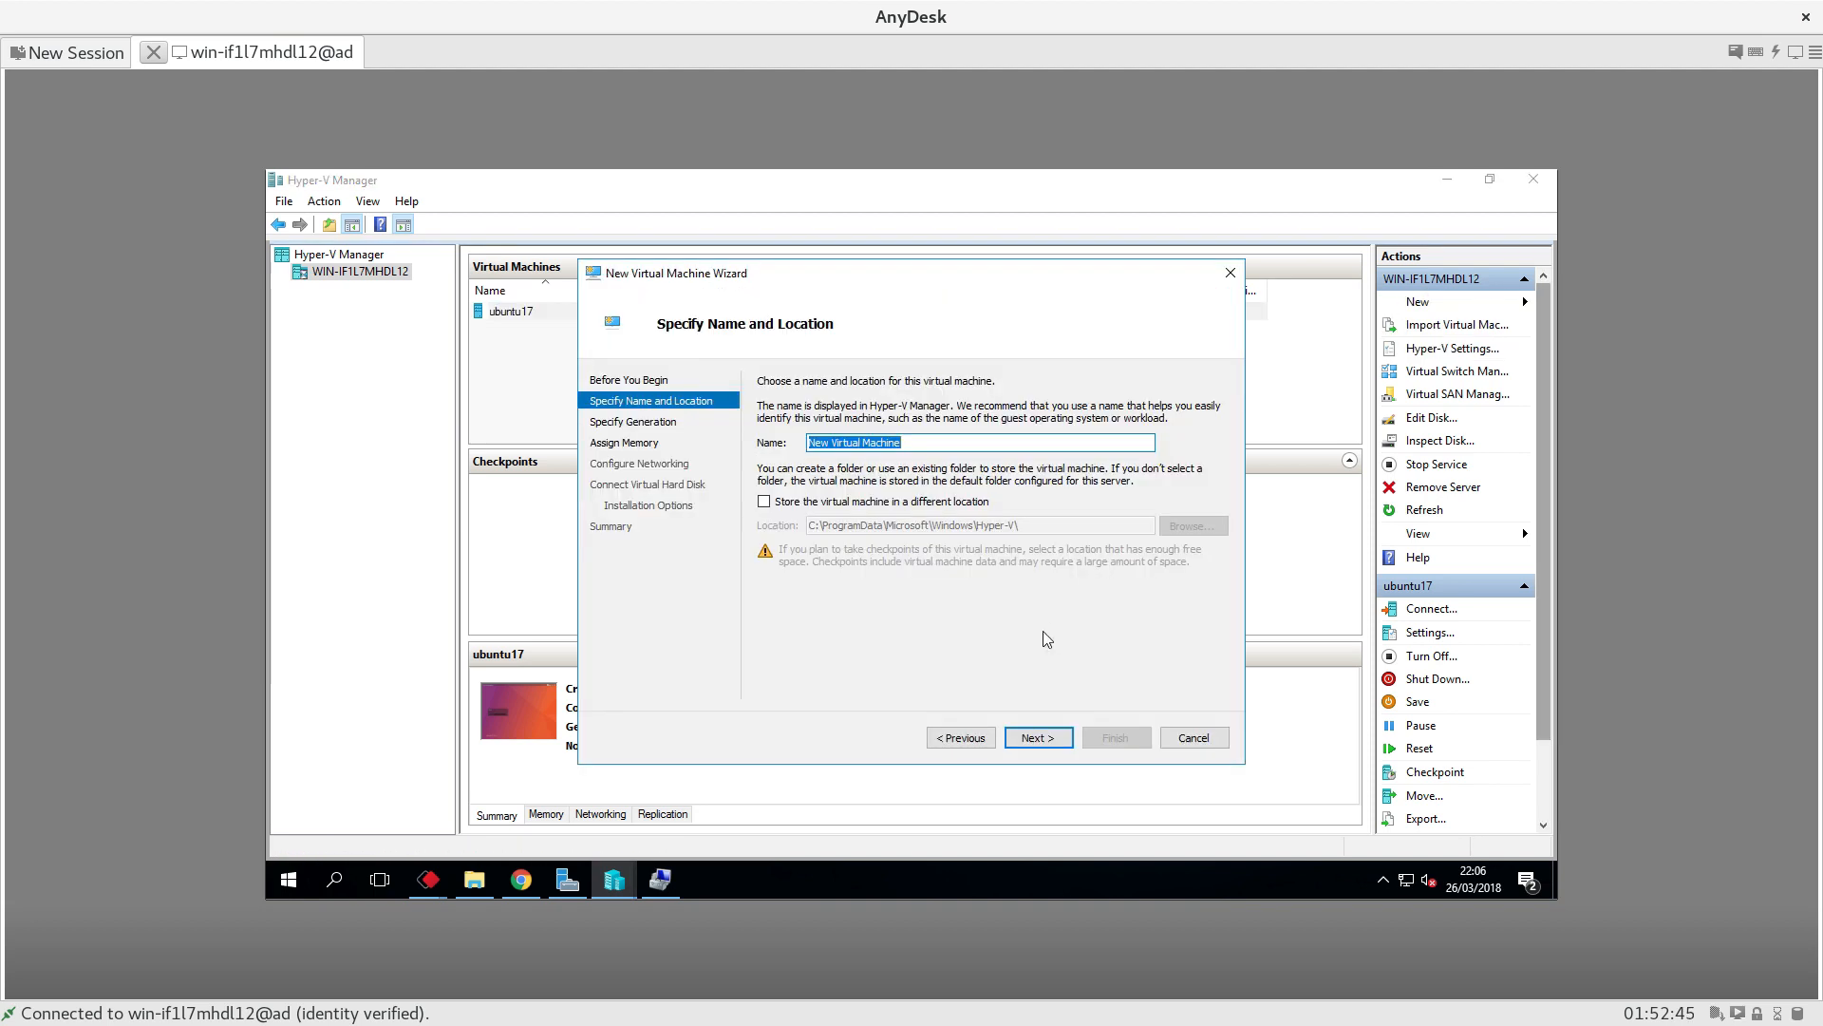
text(ubuntu)
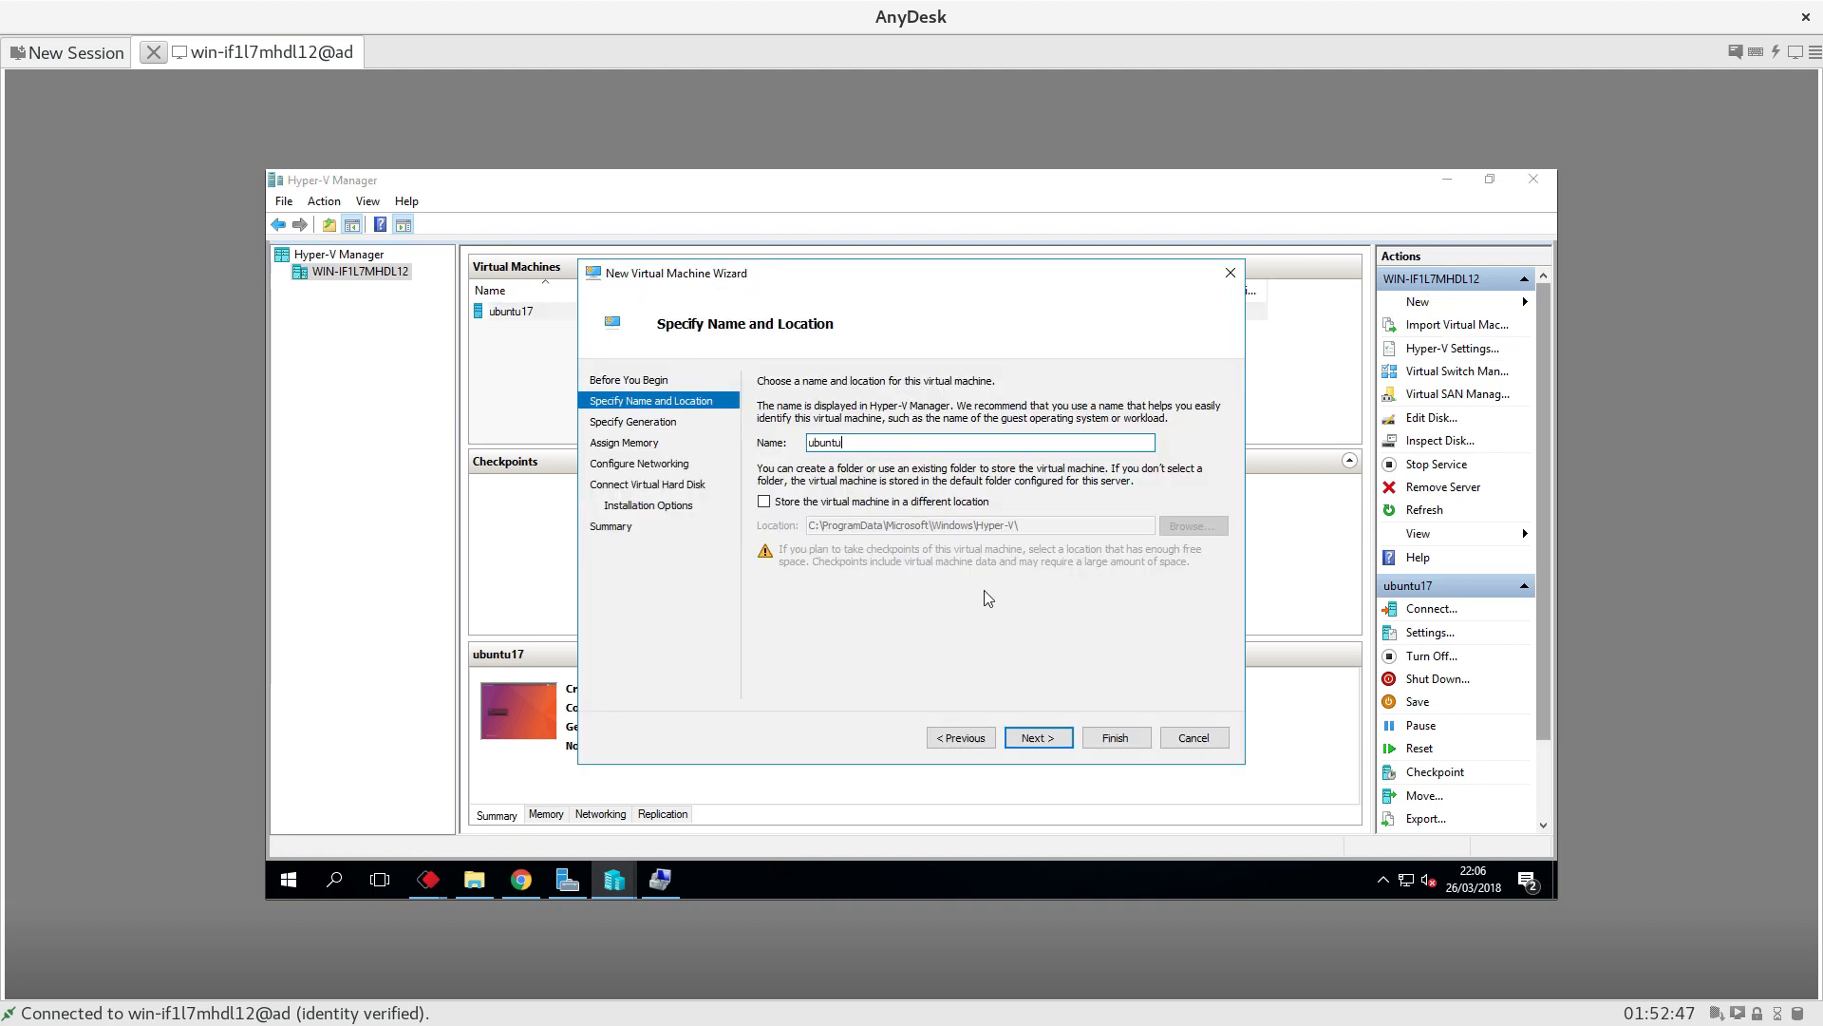
text(17ne)
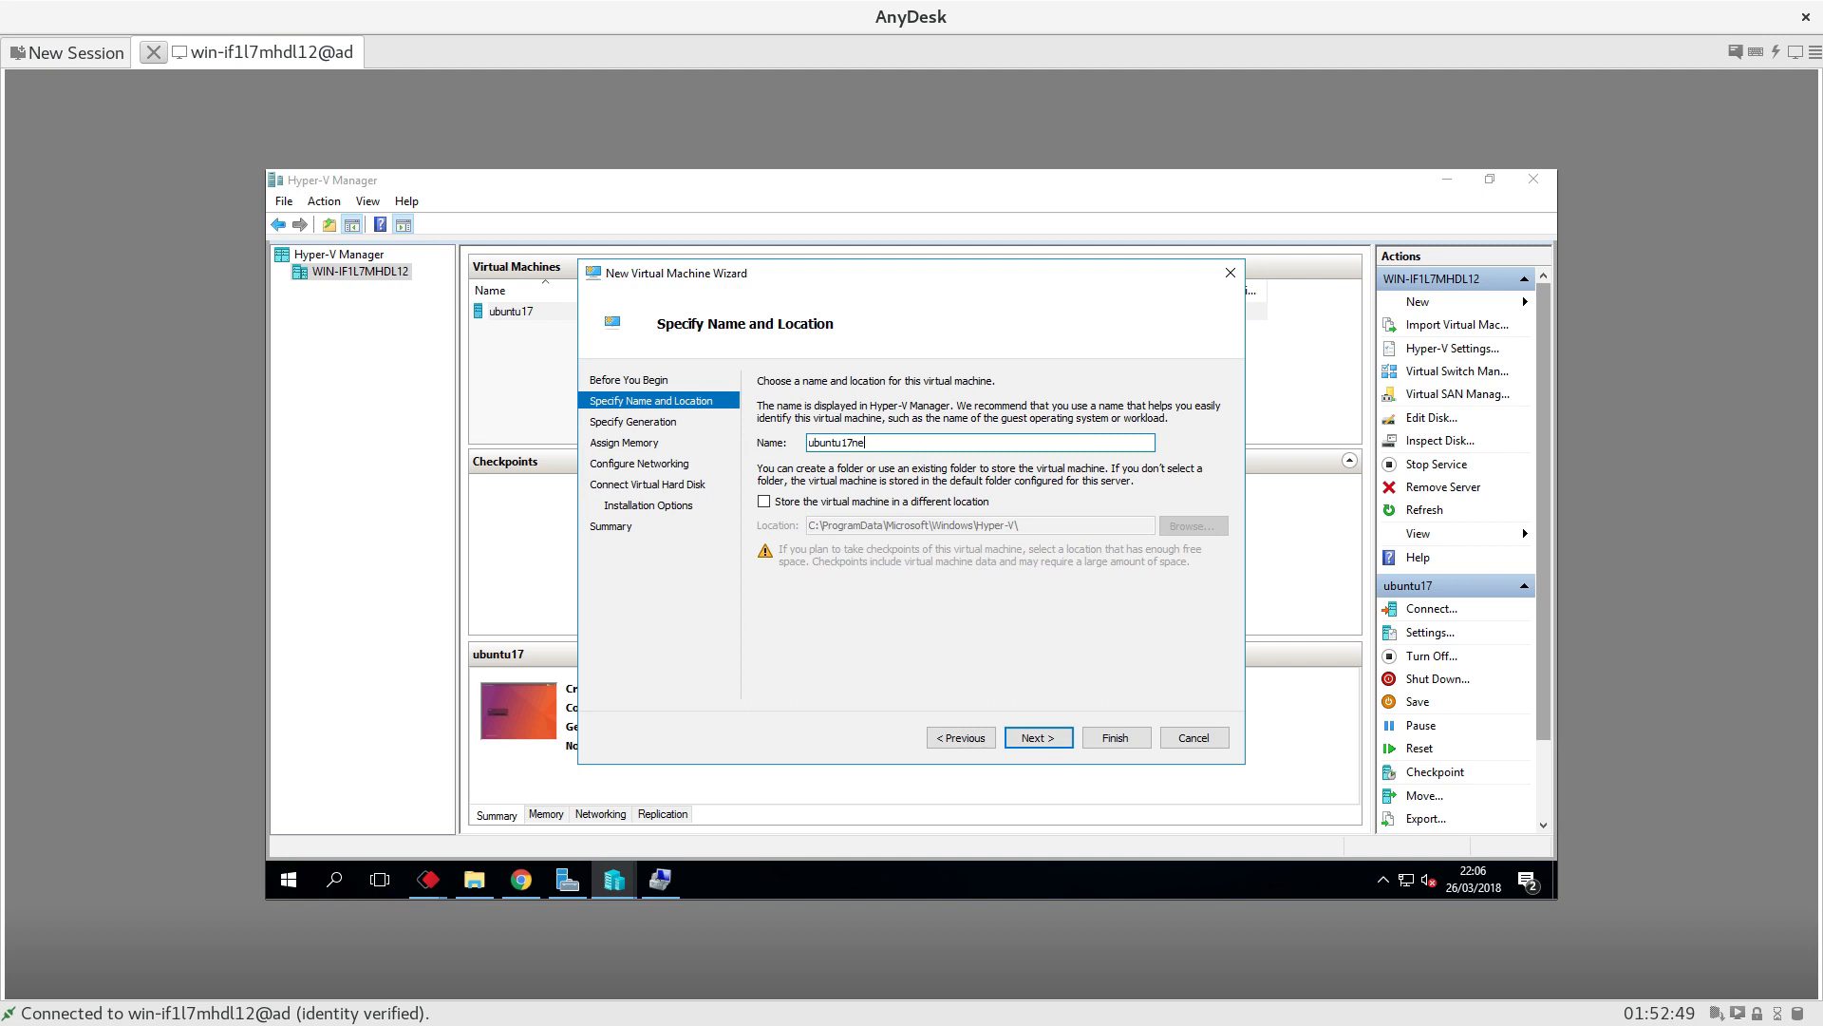
click(1036, 737)
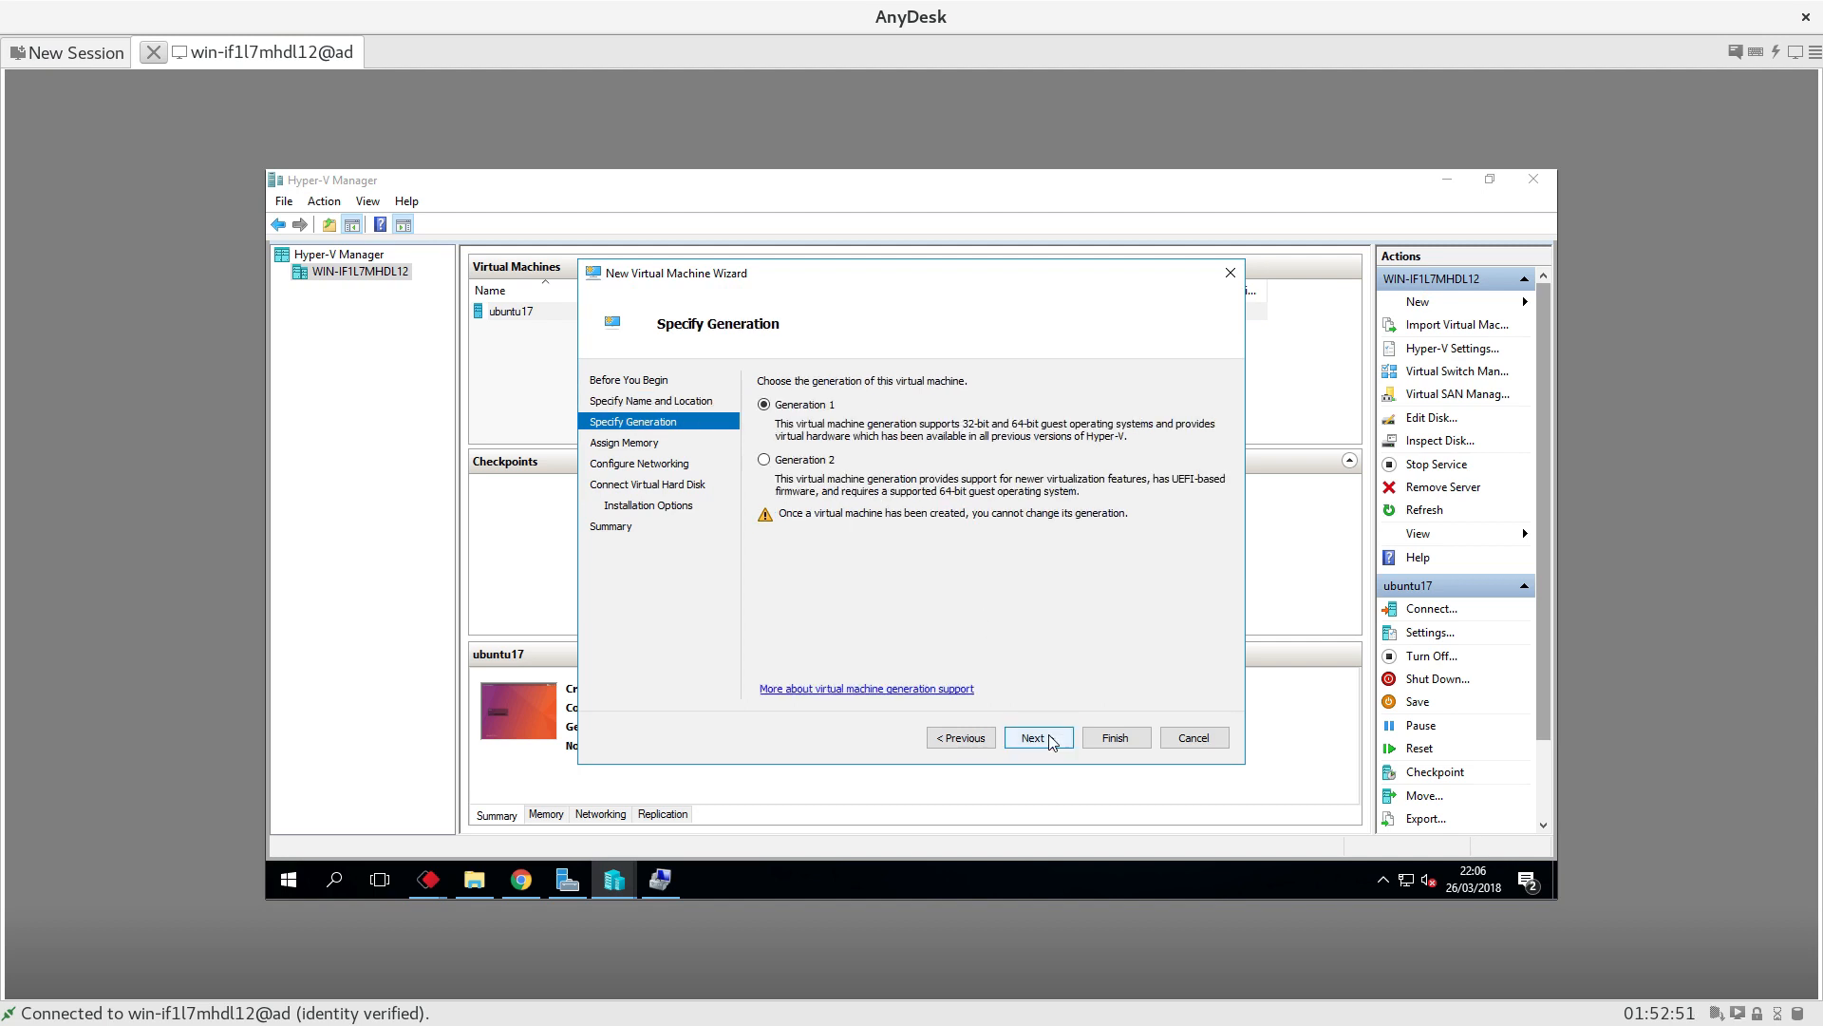
click(1036, 736)
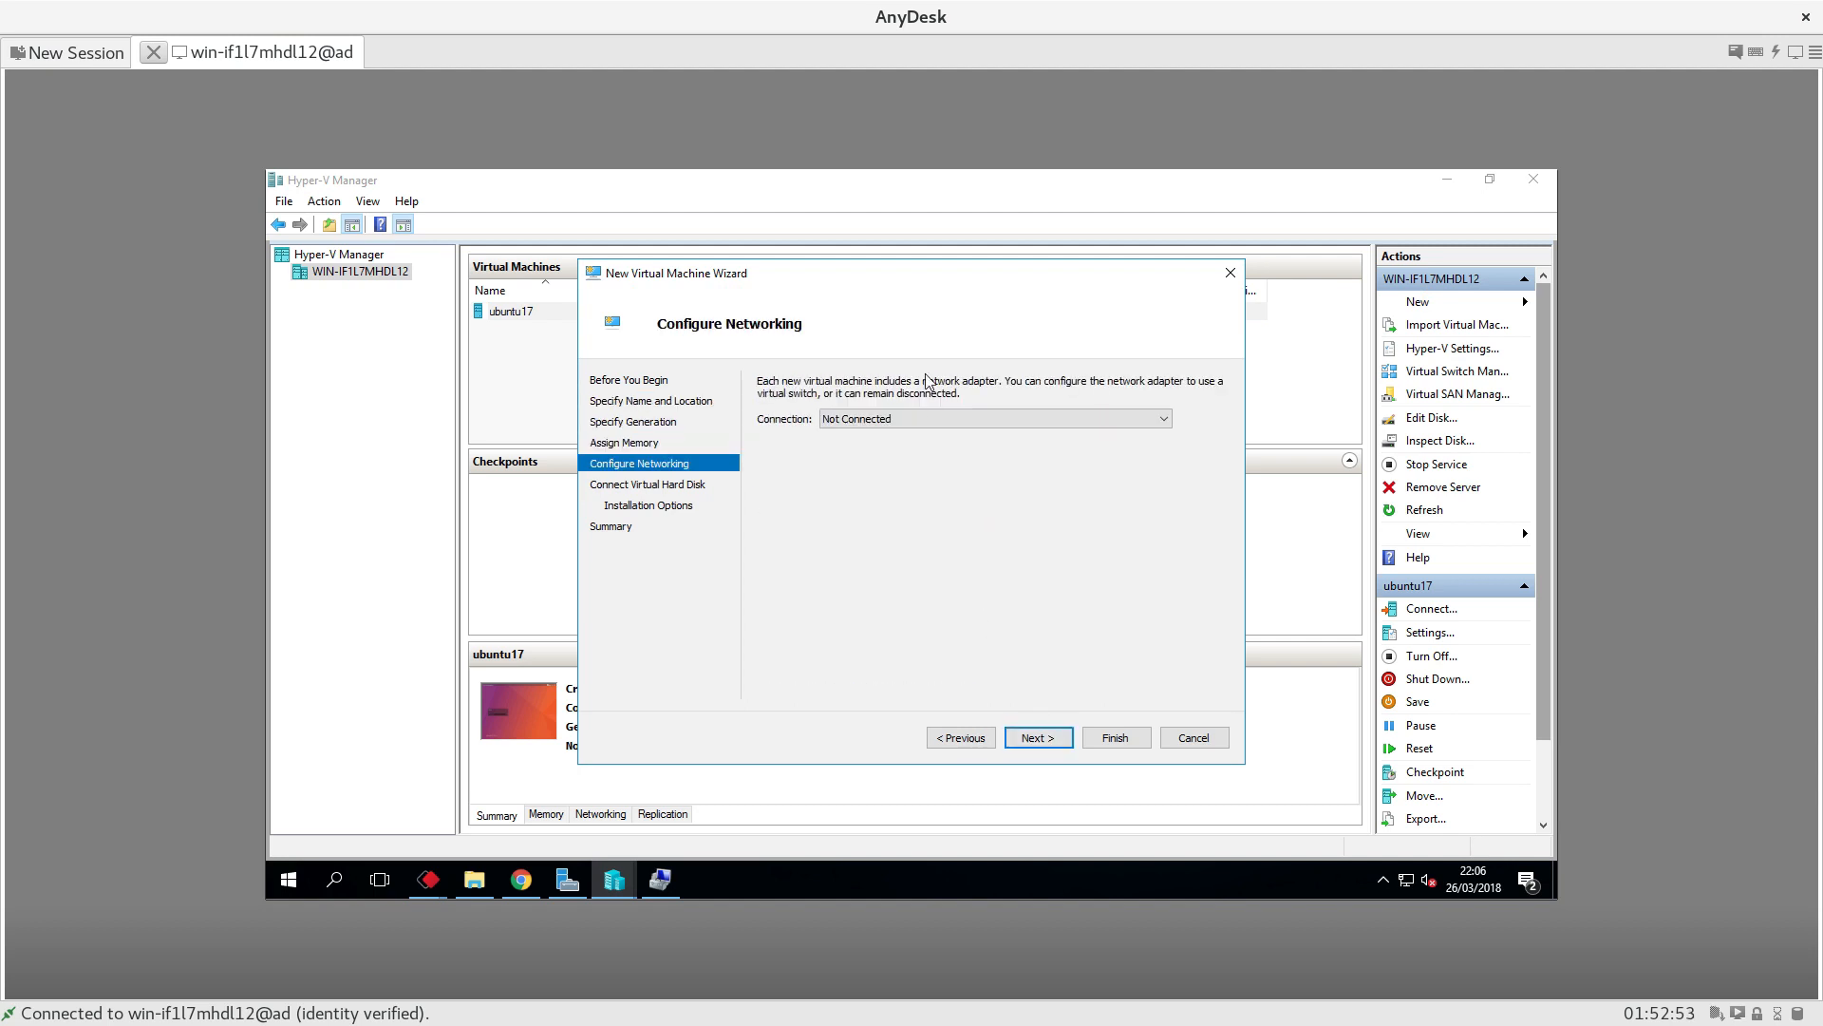
- Connect it to the Realtek virtual switch, attach existing ubuntu17.vhdx, and finish the wizard
click(1160, 419)
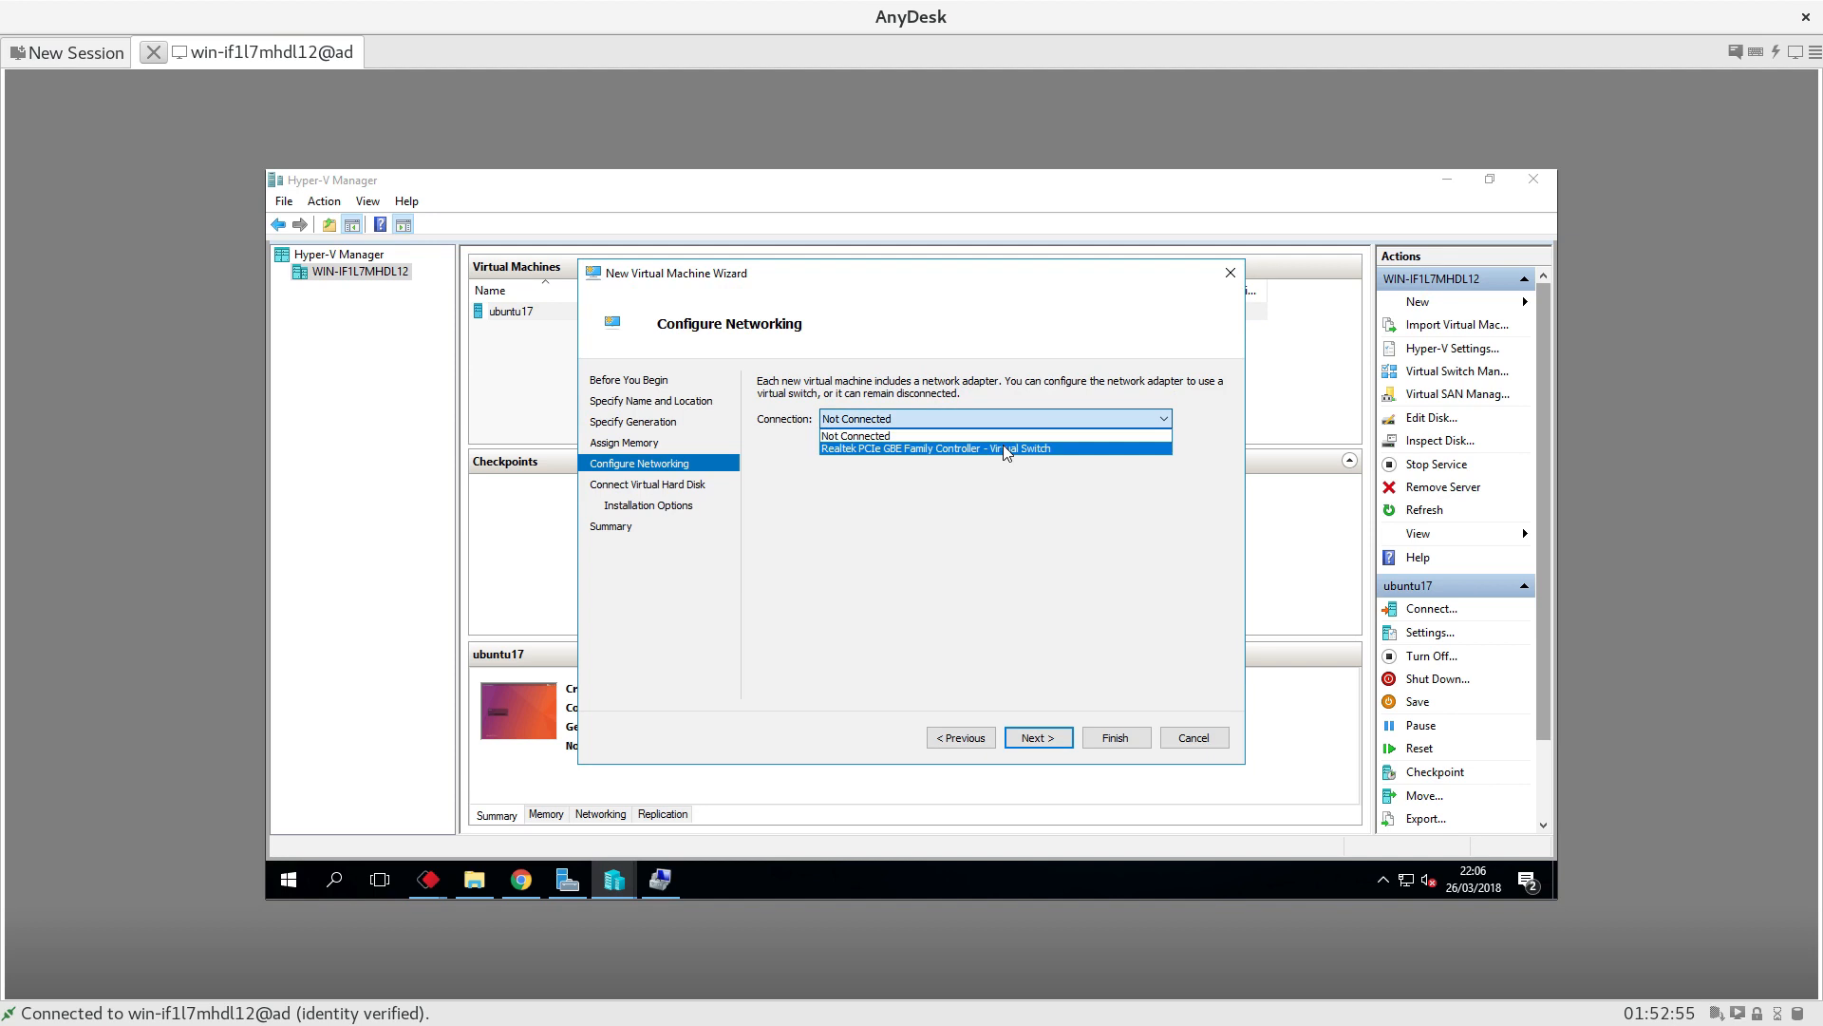
click(1037, 736)
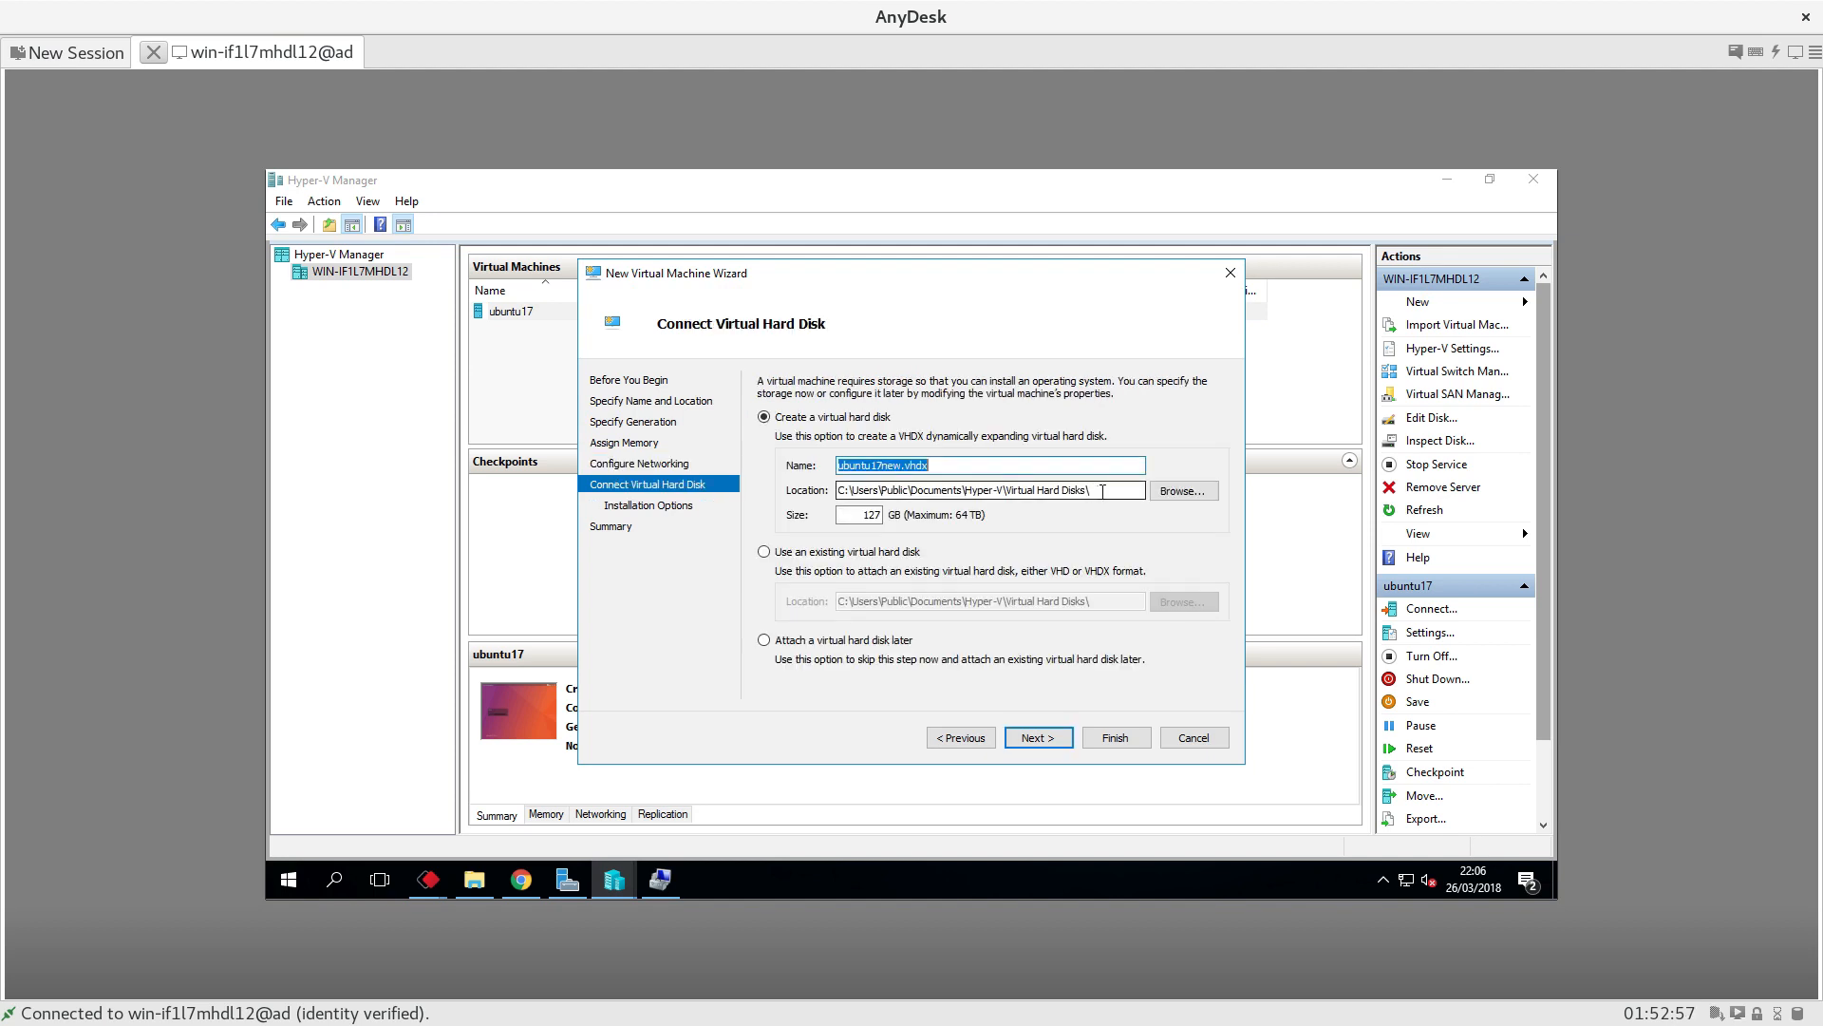
click(1181, 490)
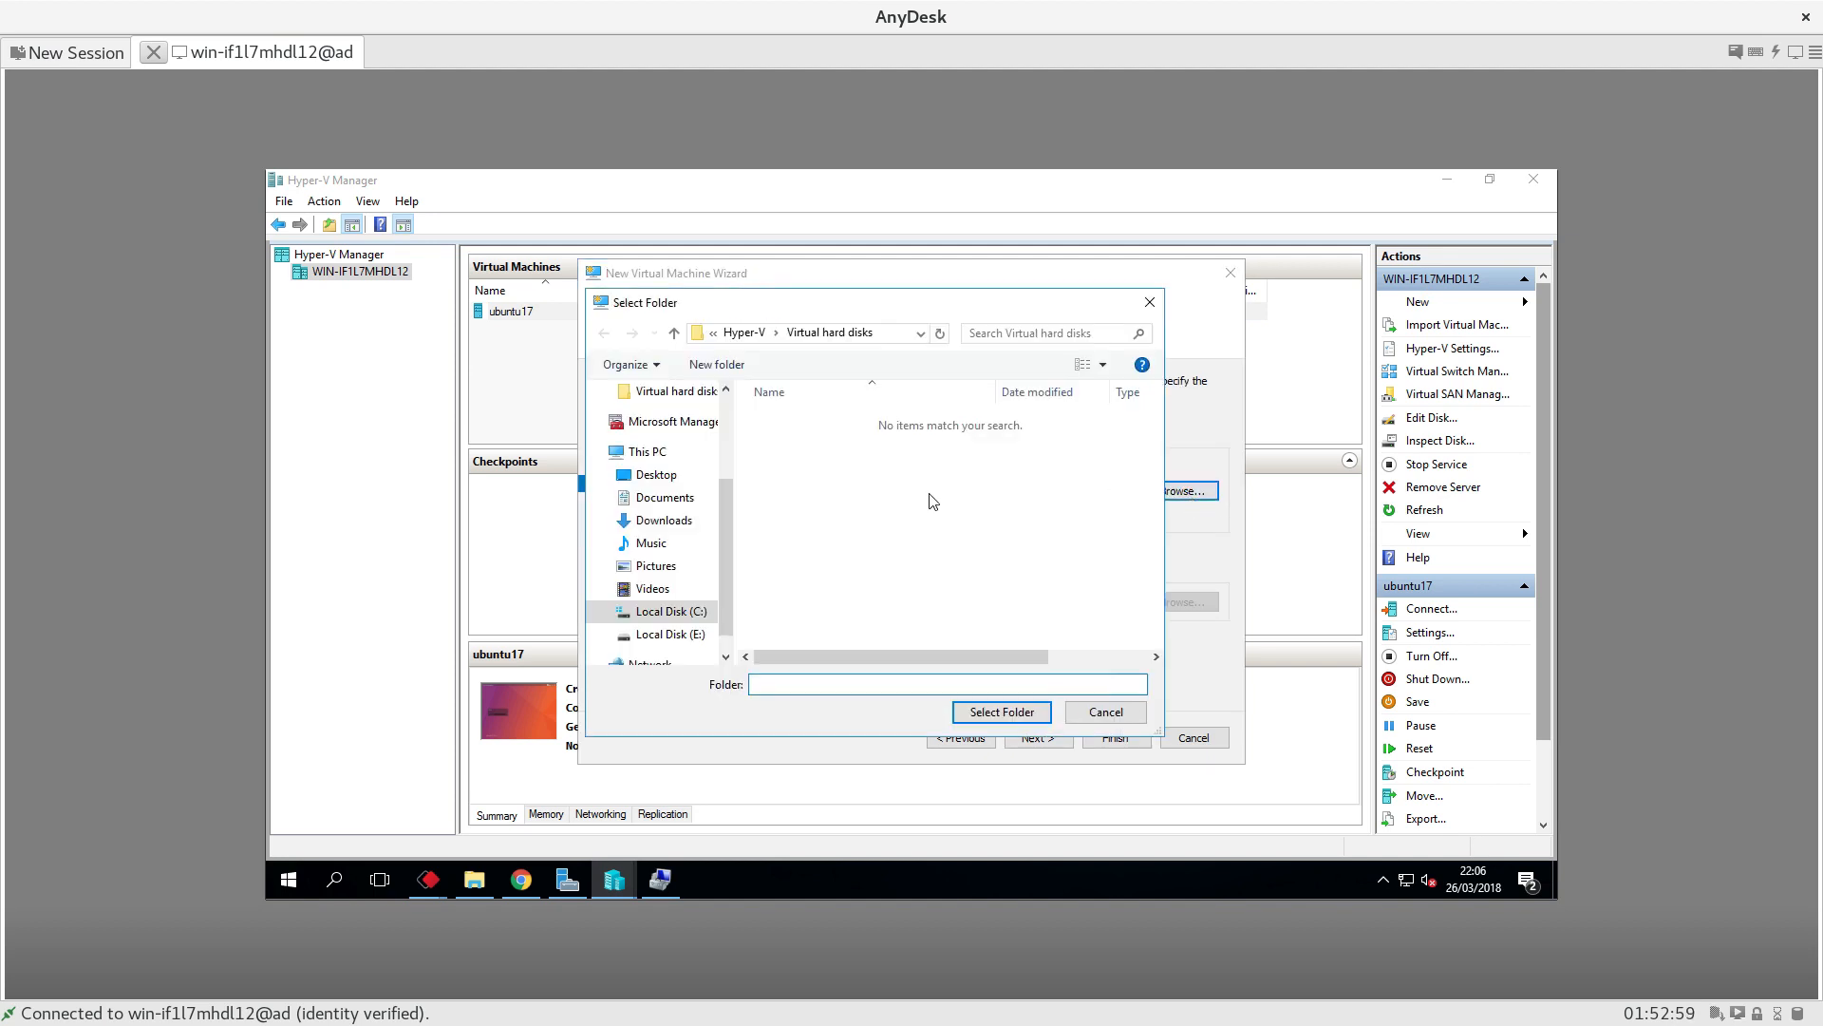
click(1104, 711)
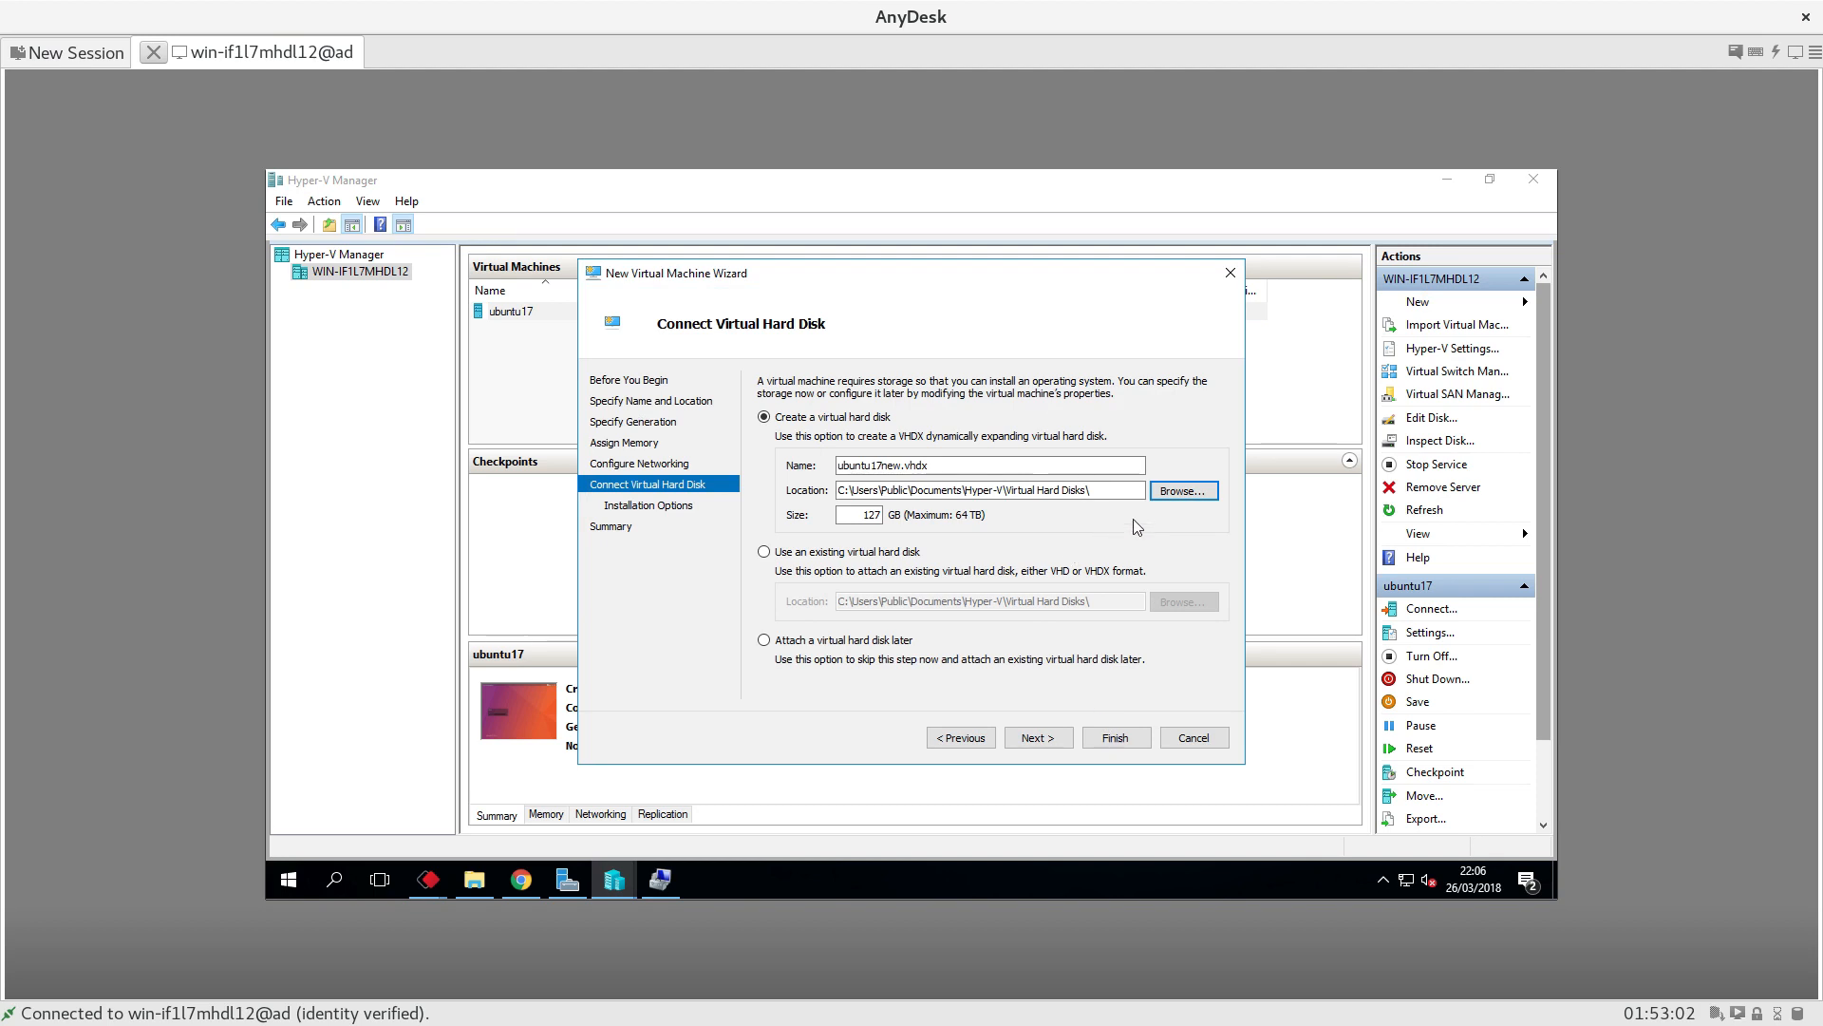
click(763, 551)
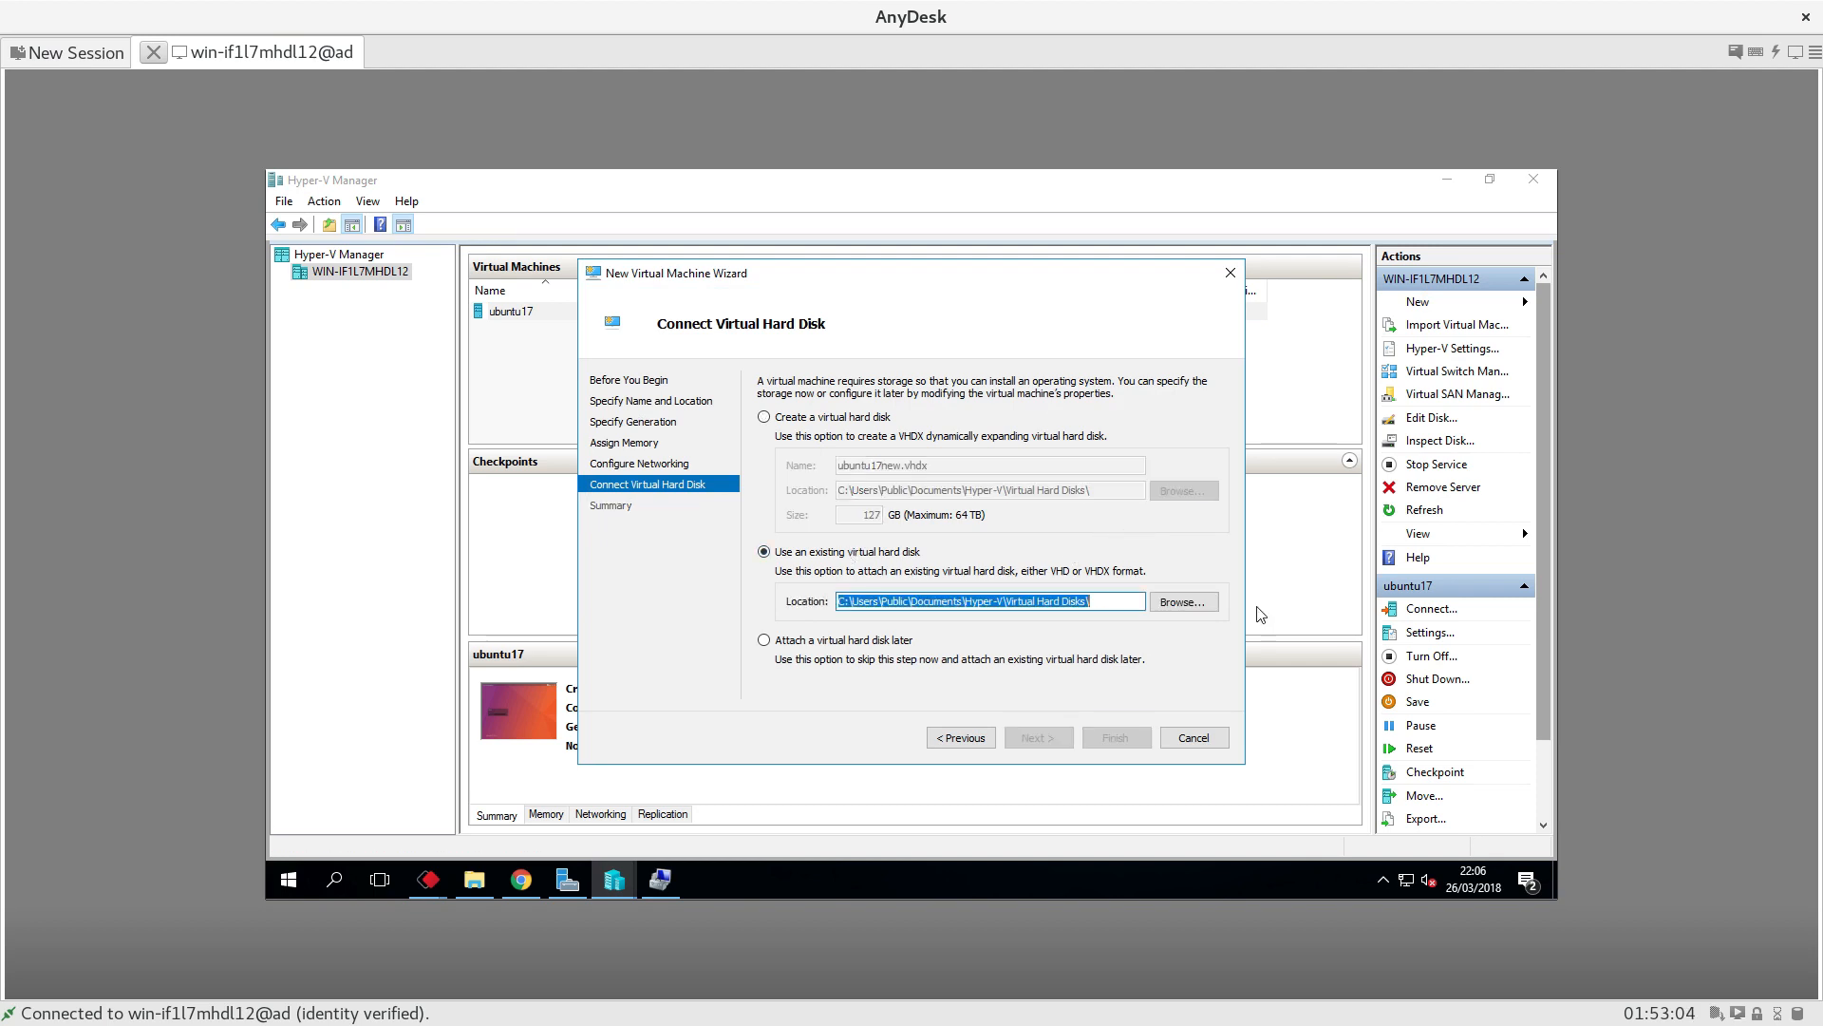
click(1182, 601)
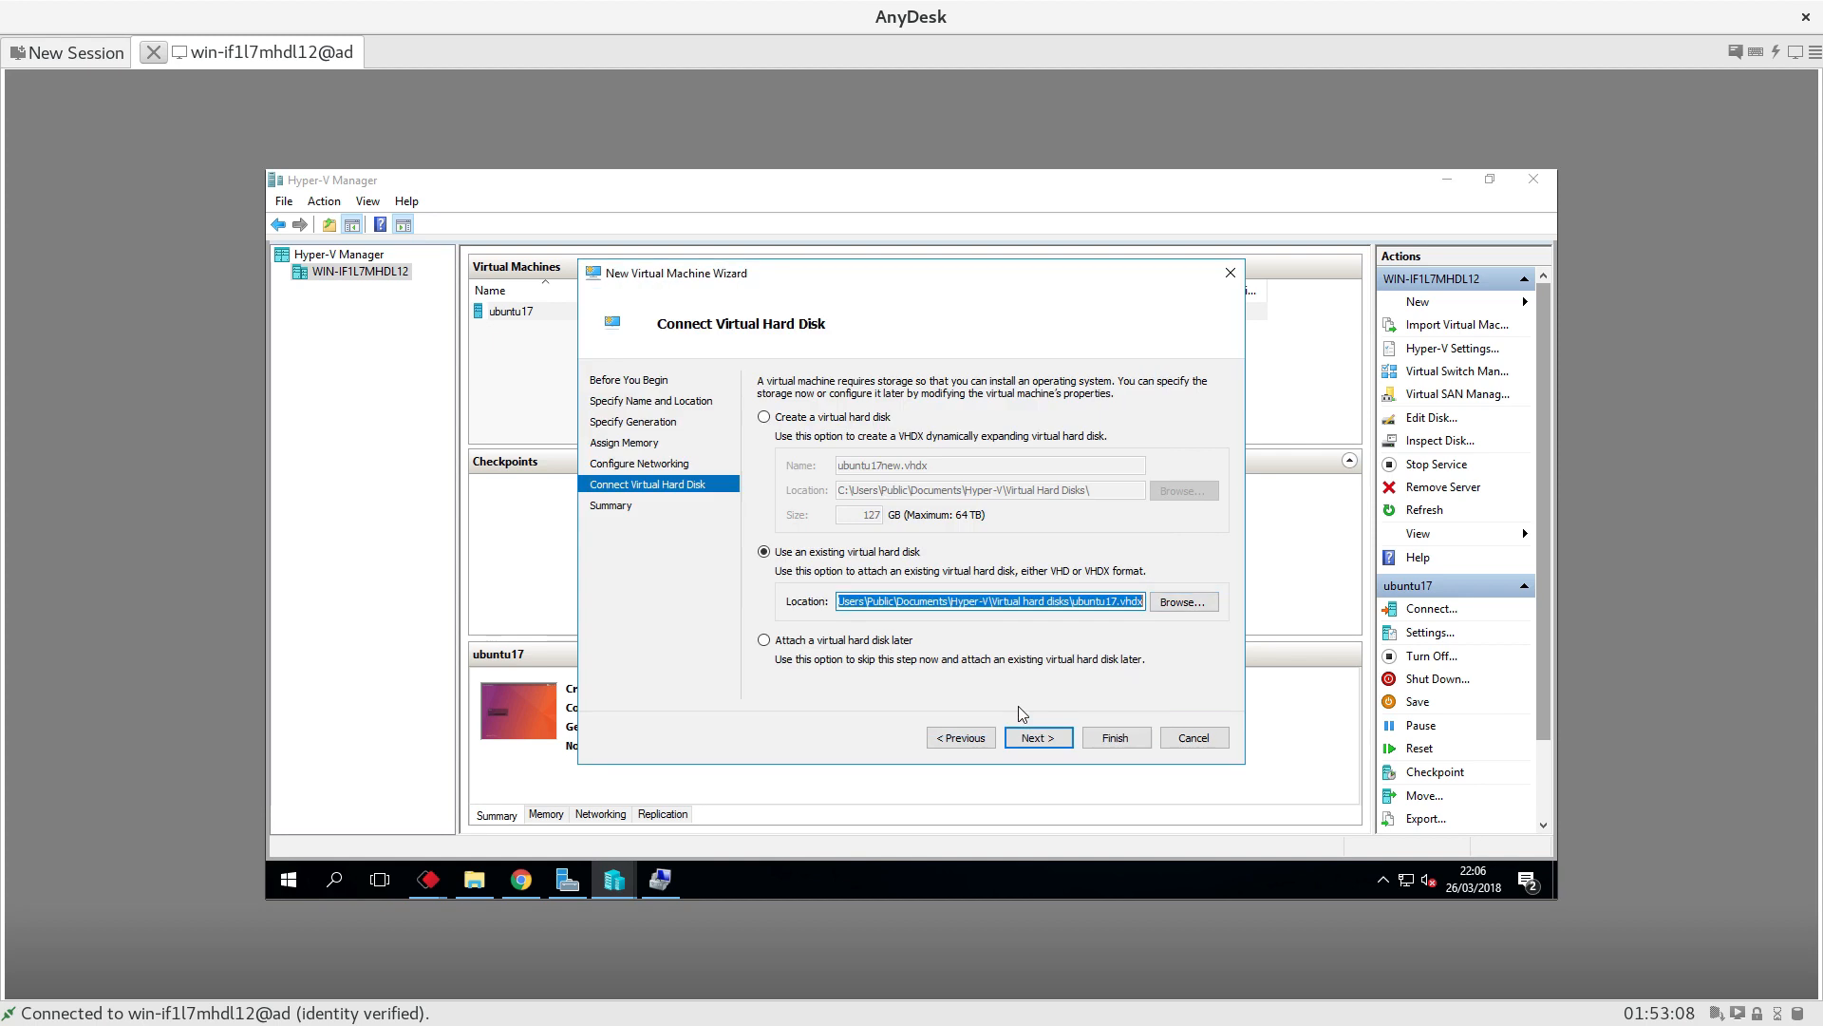
click(1113, 736)
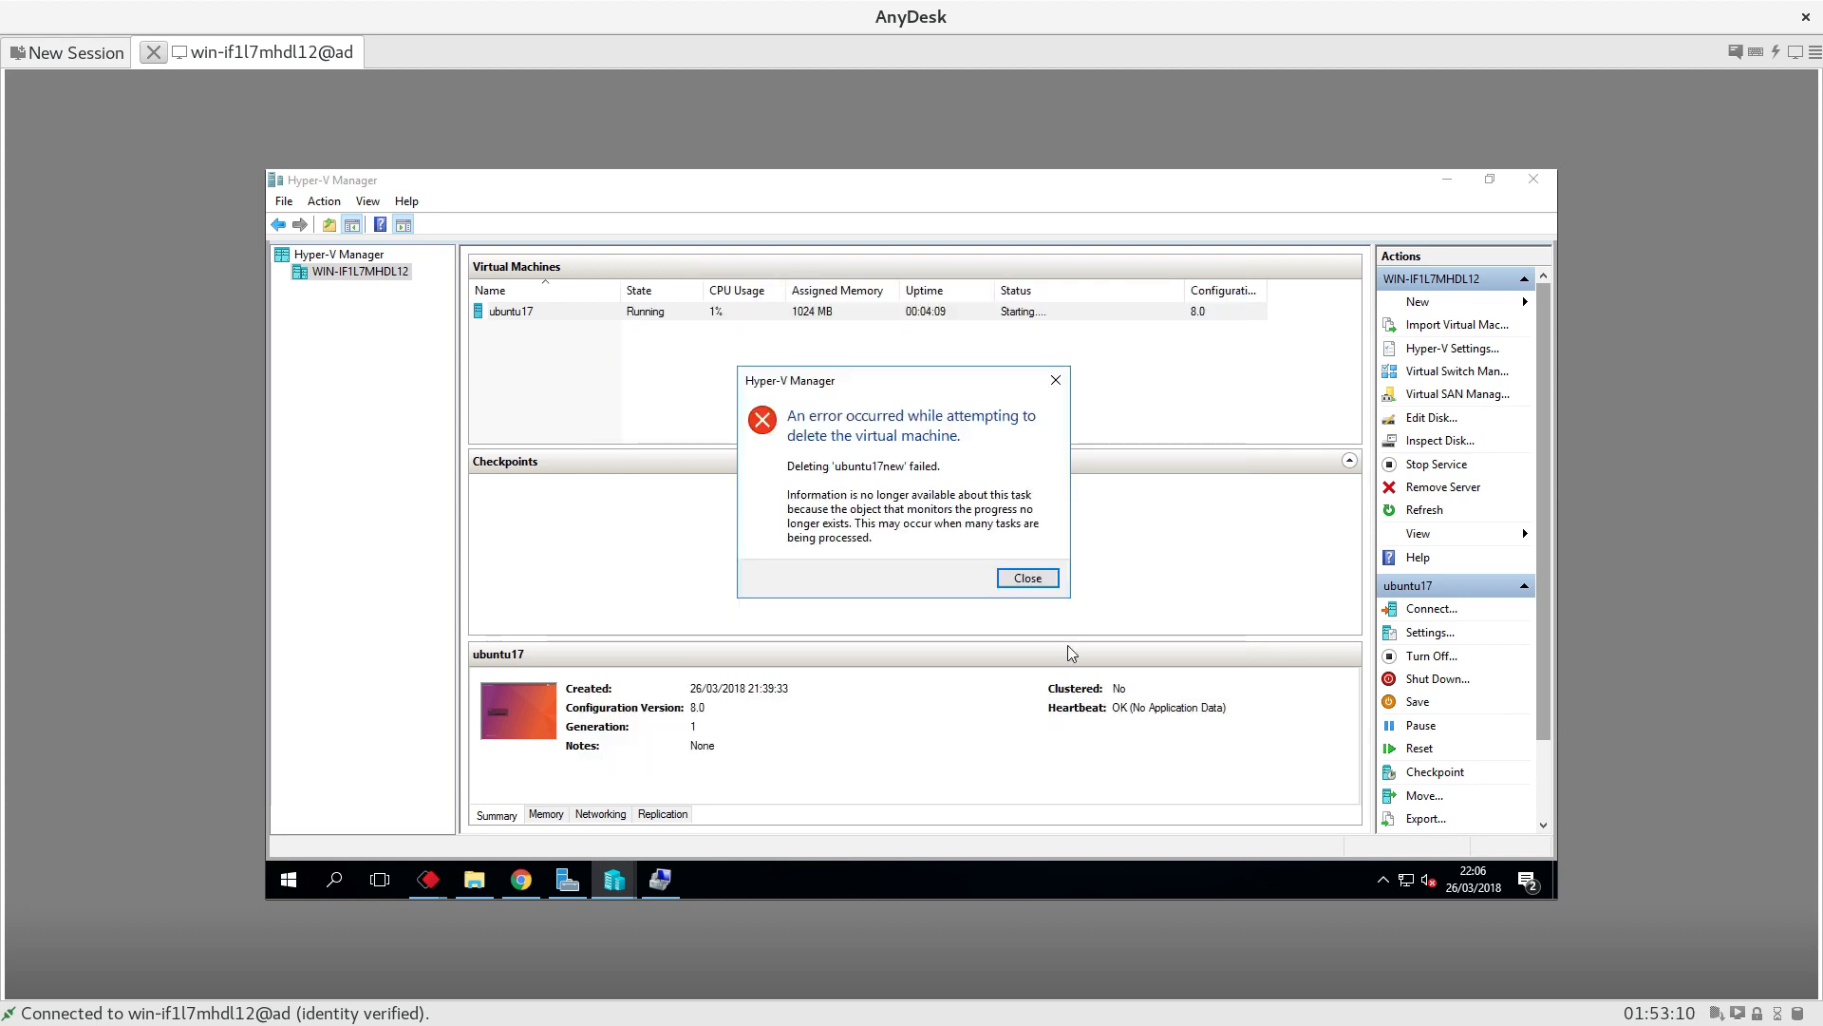
- Close the ubuntu17new deletion error and turn off ubuntu17
click(1027, 578)
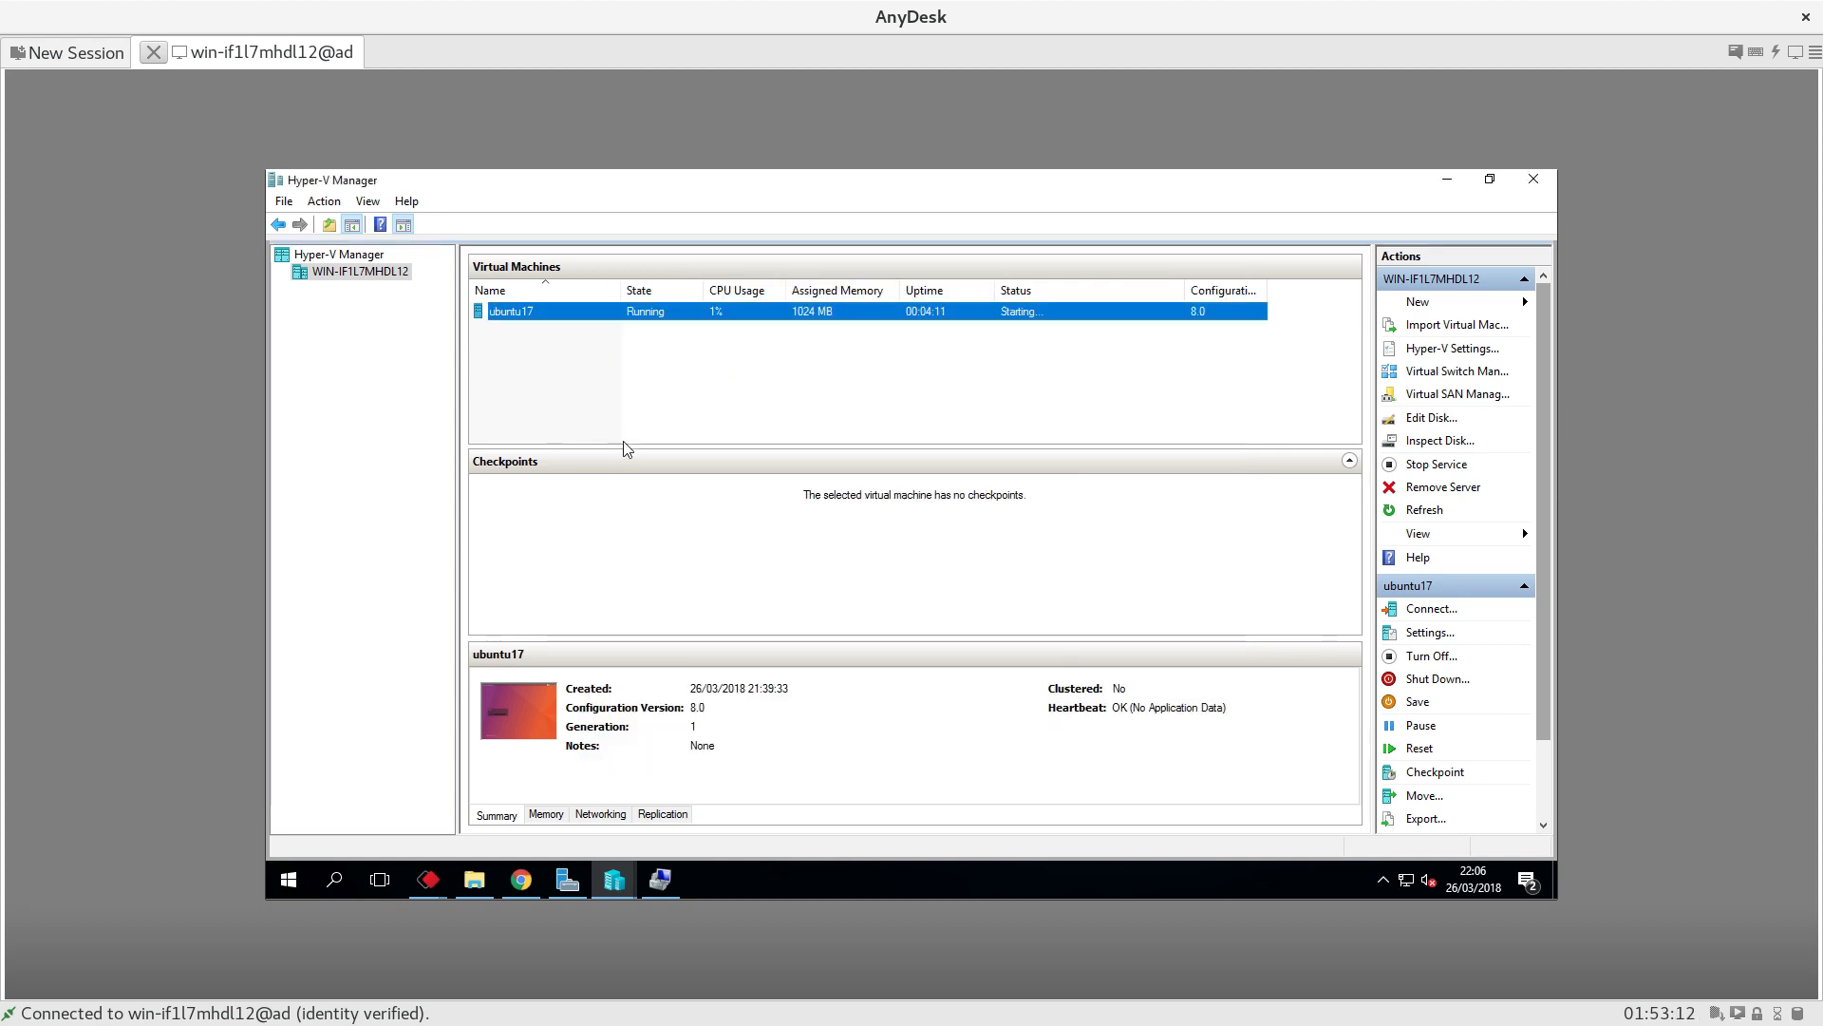
mouse_move(705, 413)
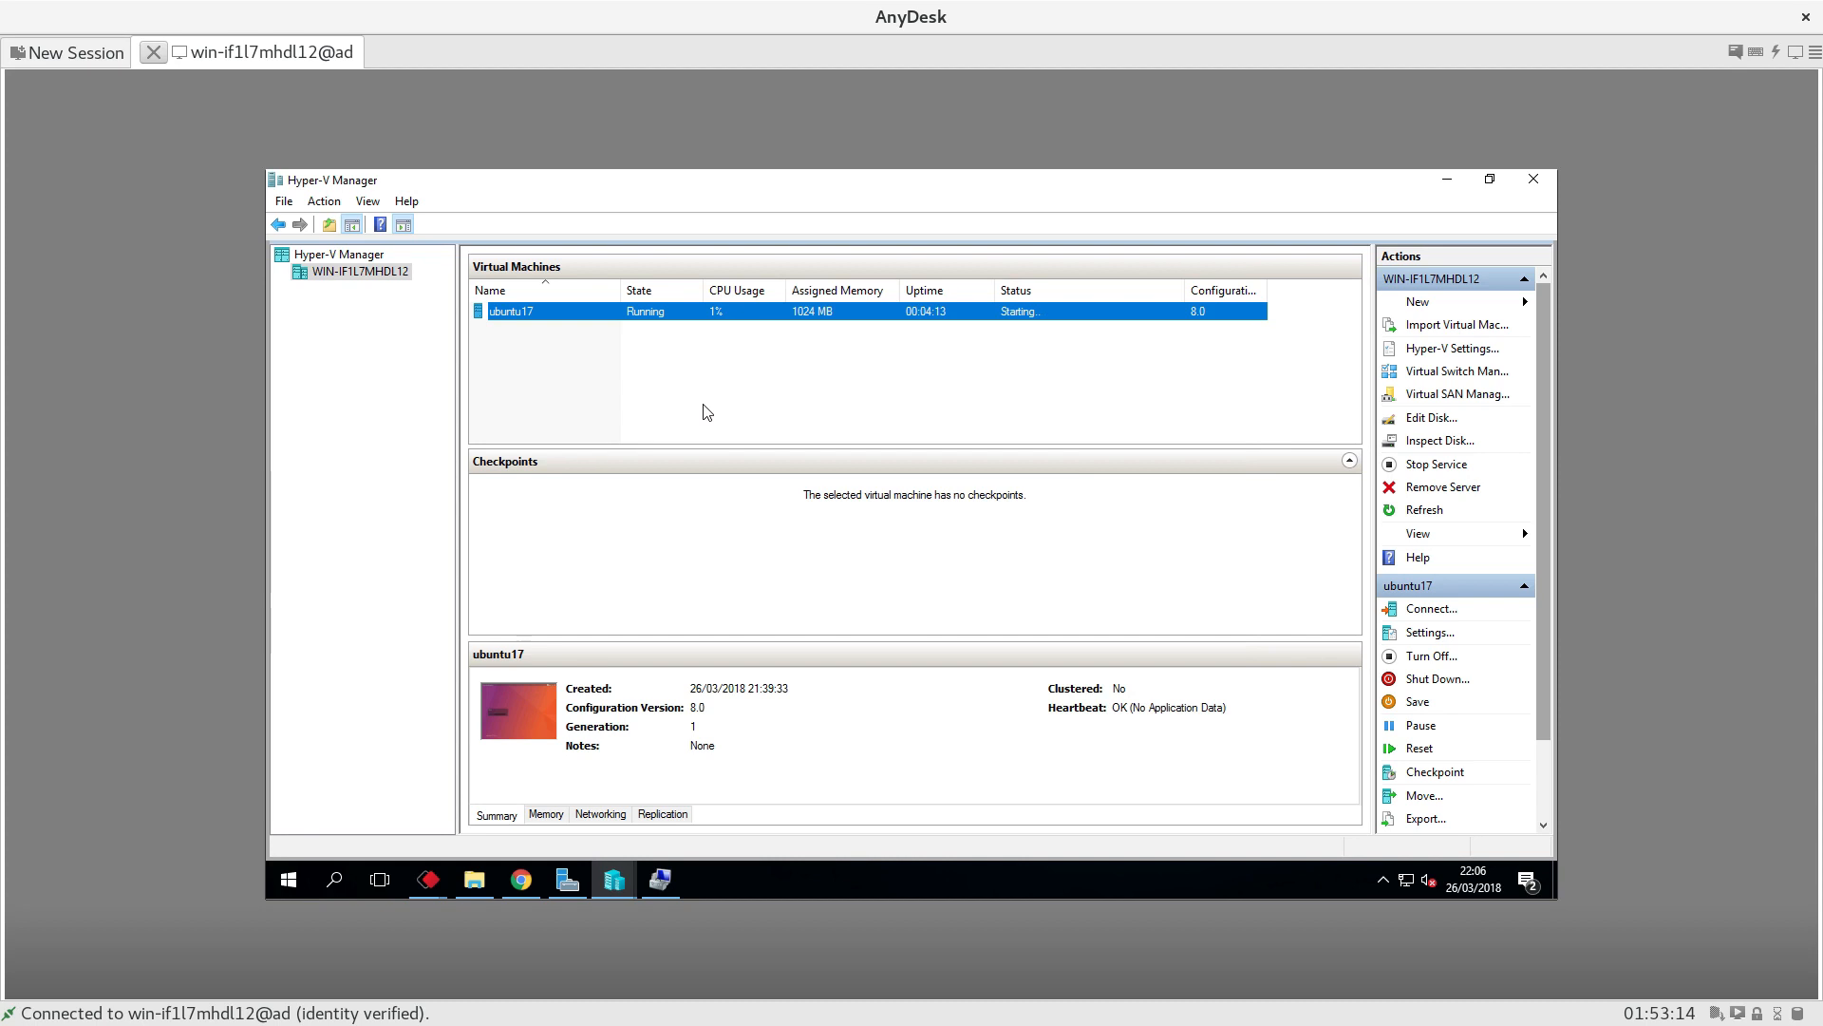
mouse_move(1430, 657)
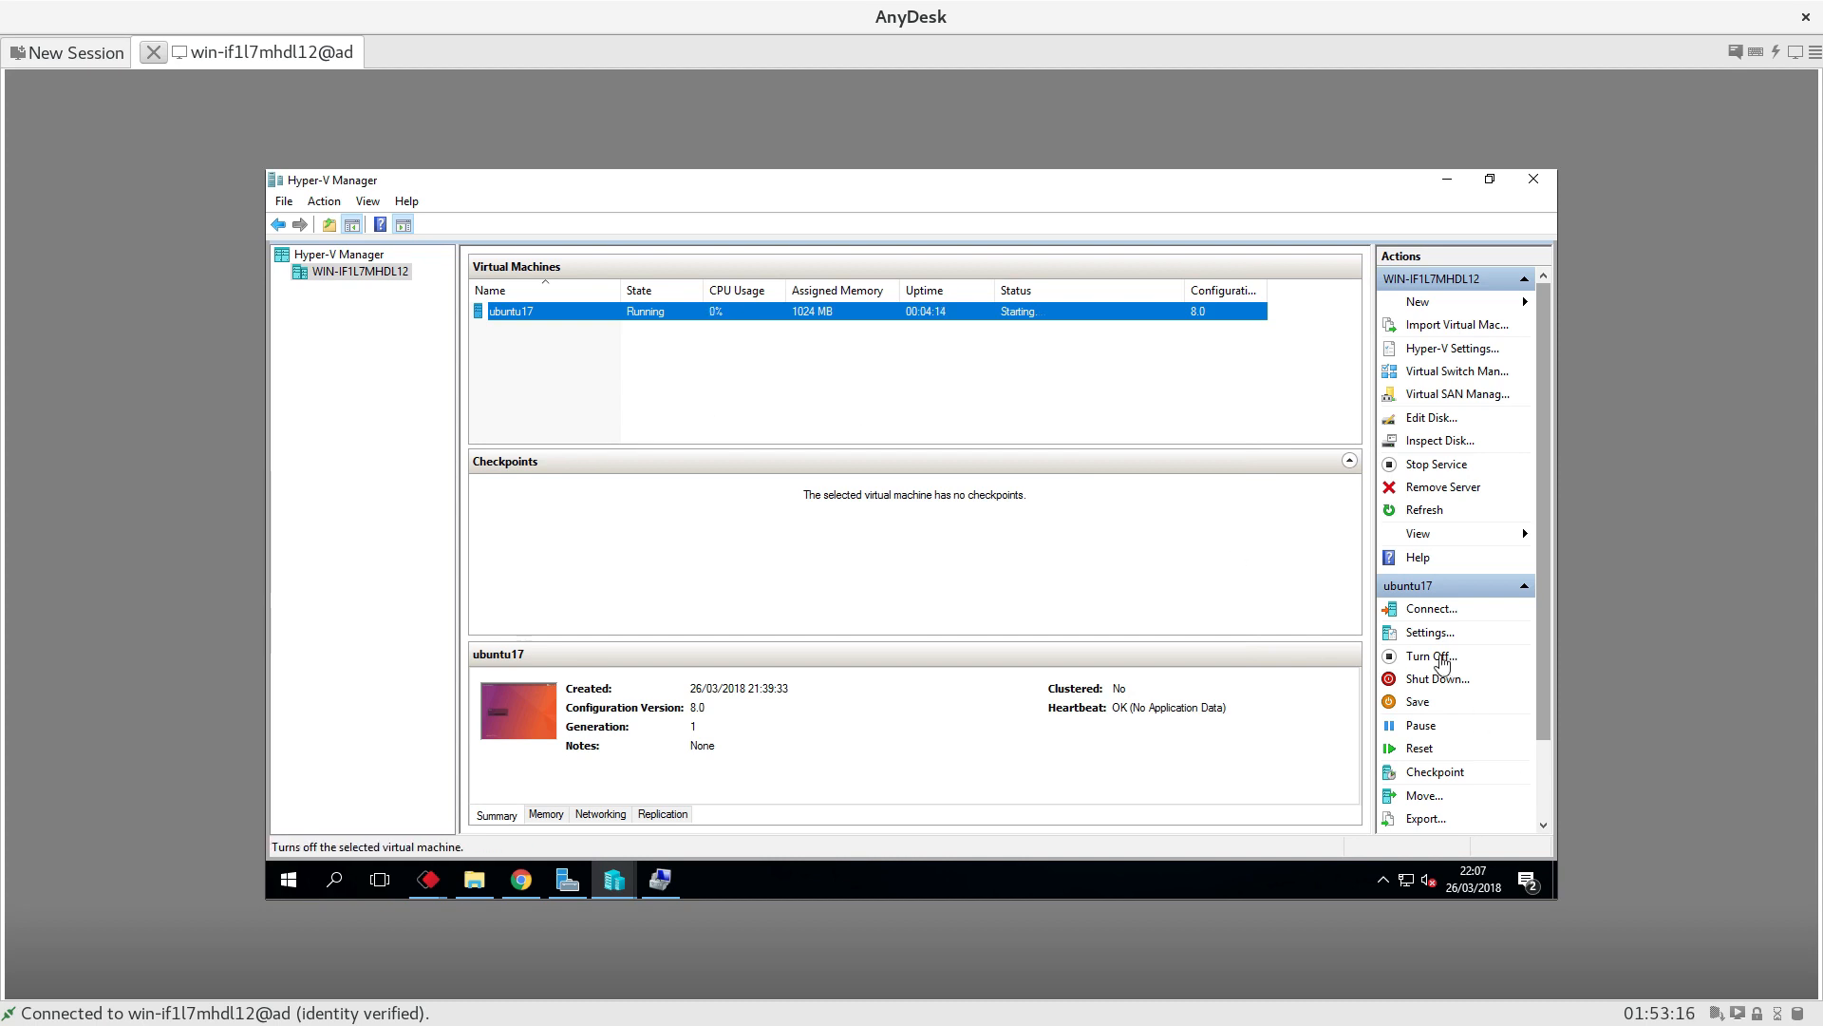
click(1436, 656)
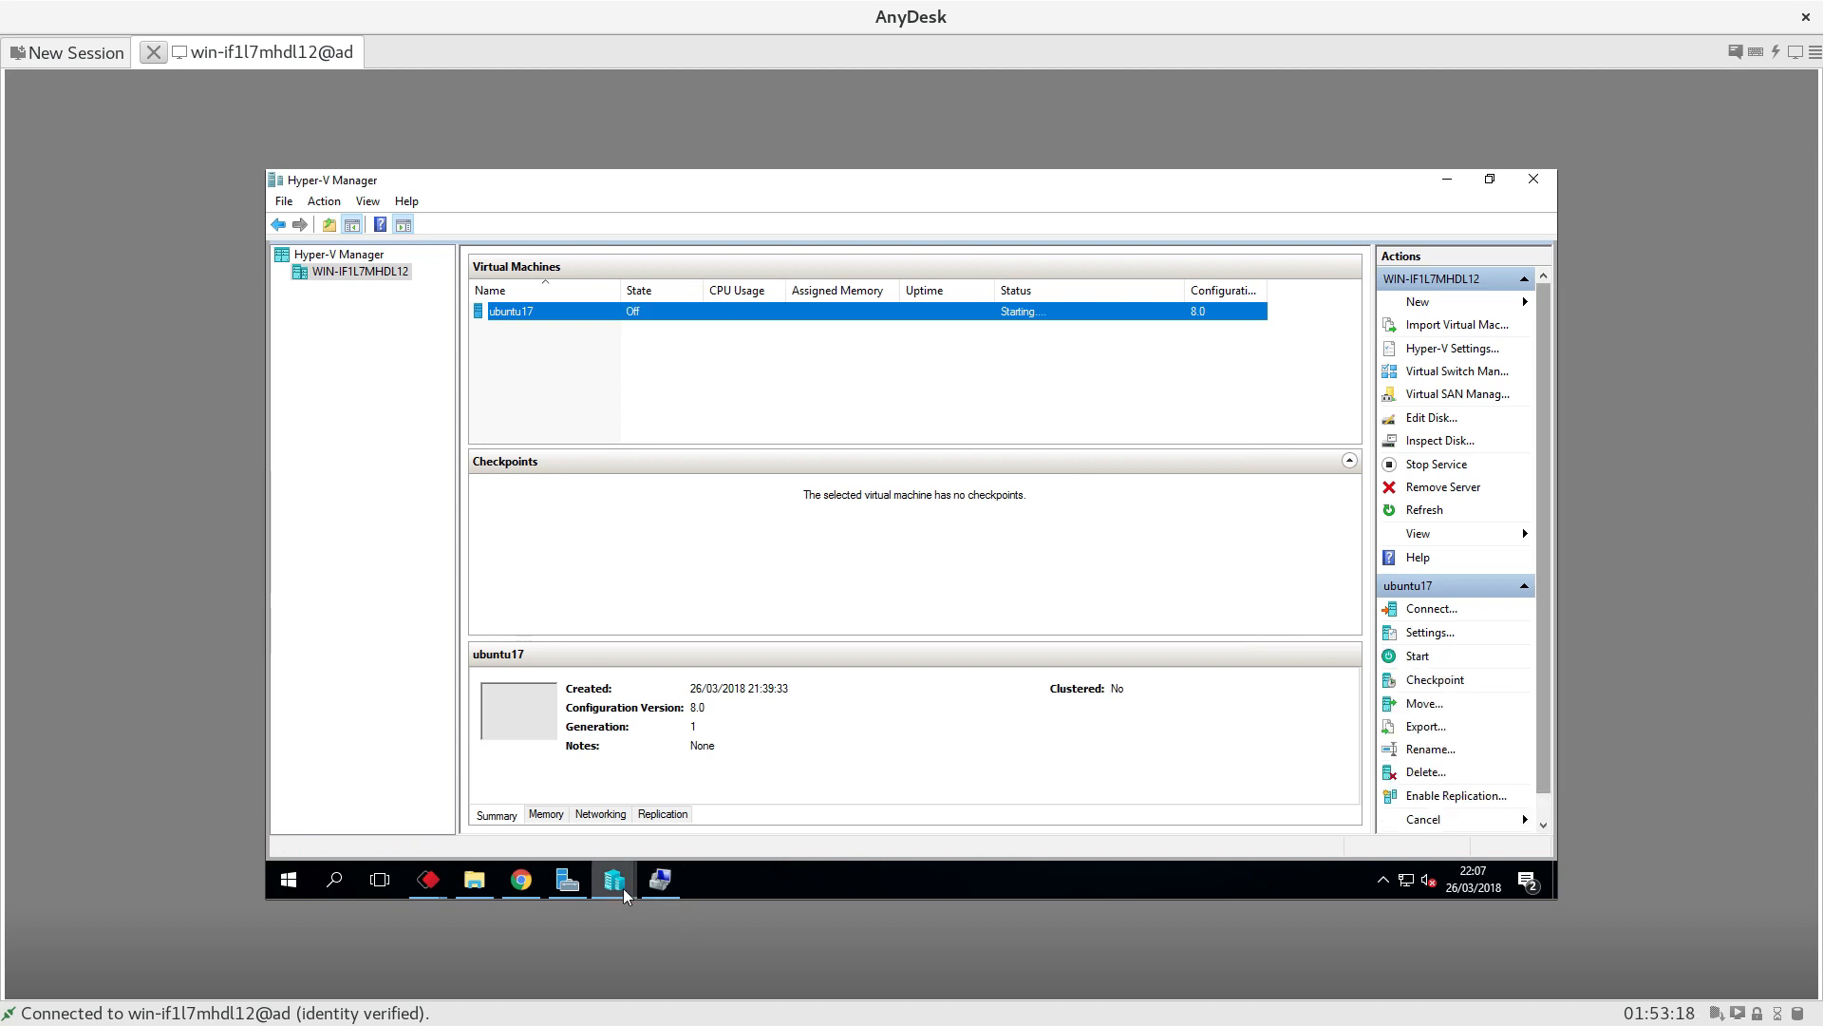
- Attach the VHDX from 'C:\Users\Public\Documents\Hyper-V\Virtual hard disks\' in Disk Management
click(659, 880)
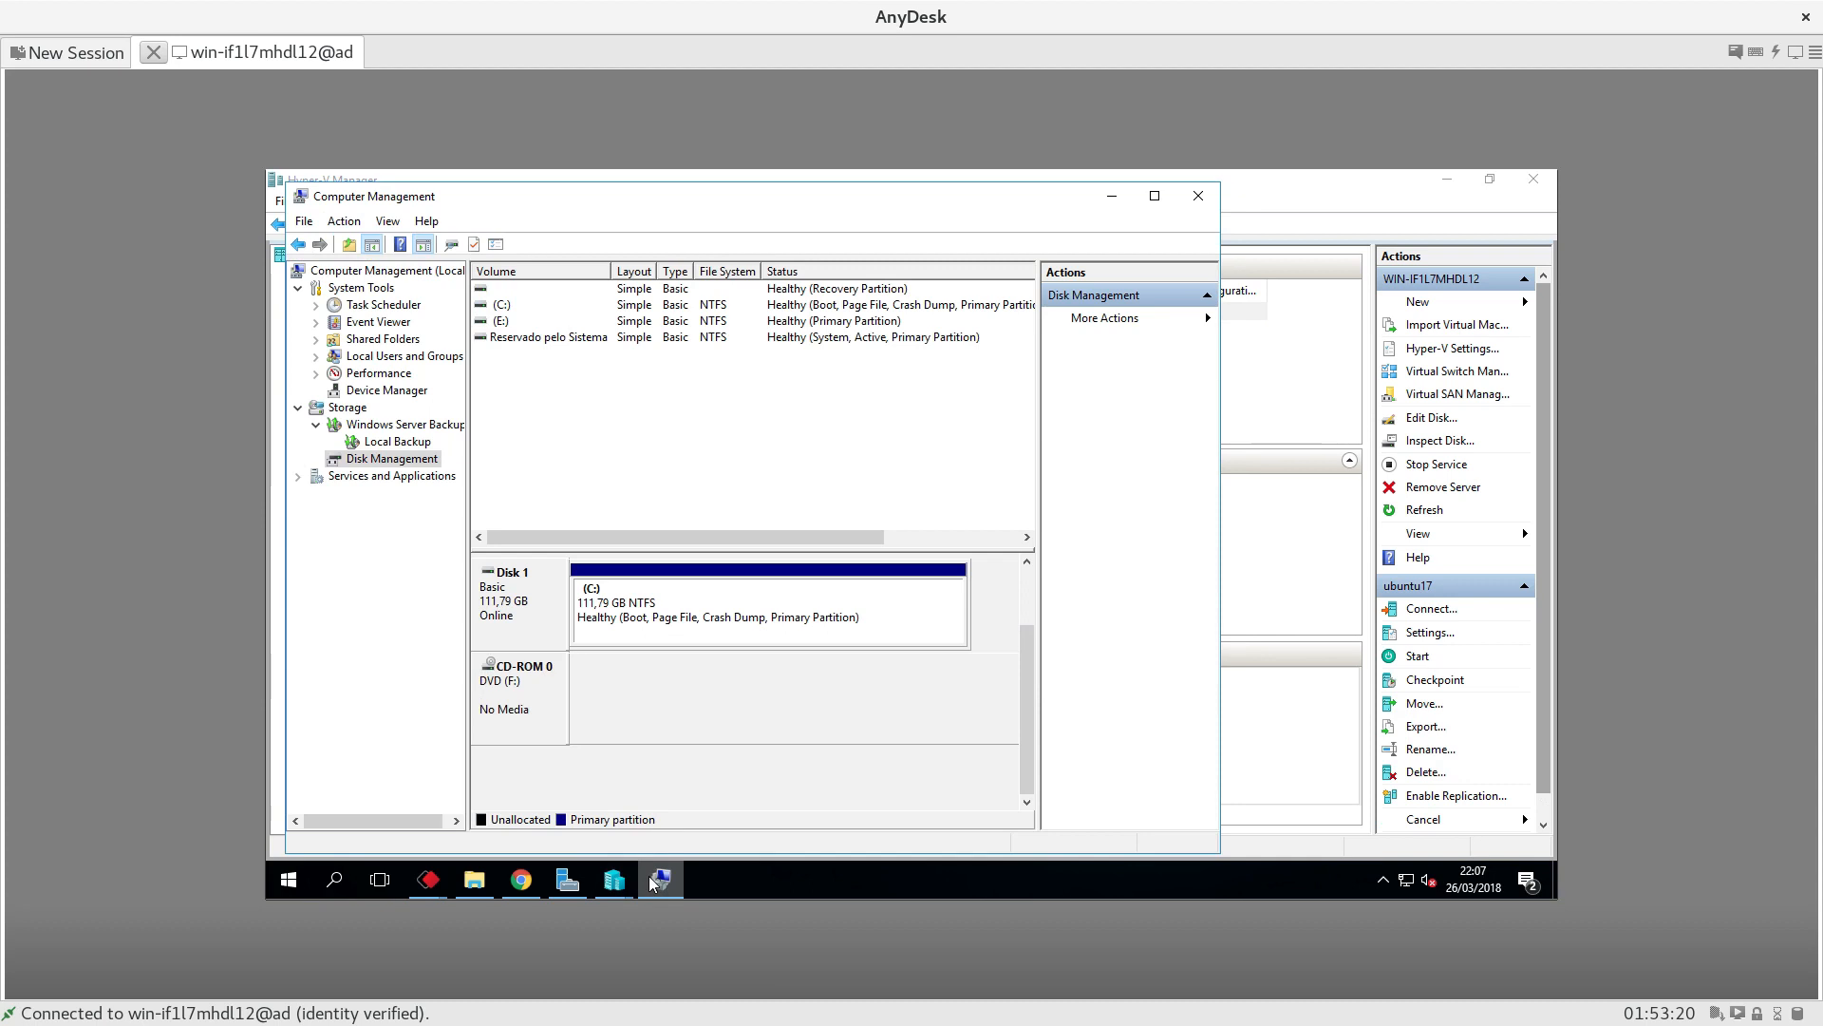
mouse_move(352, 466)
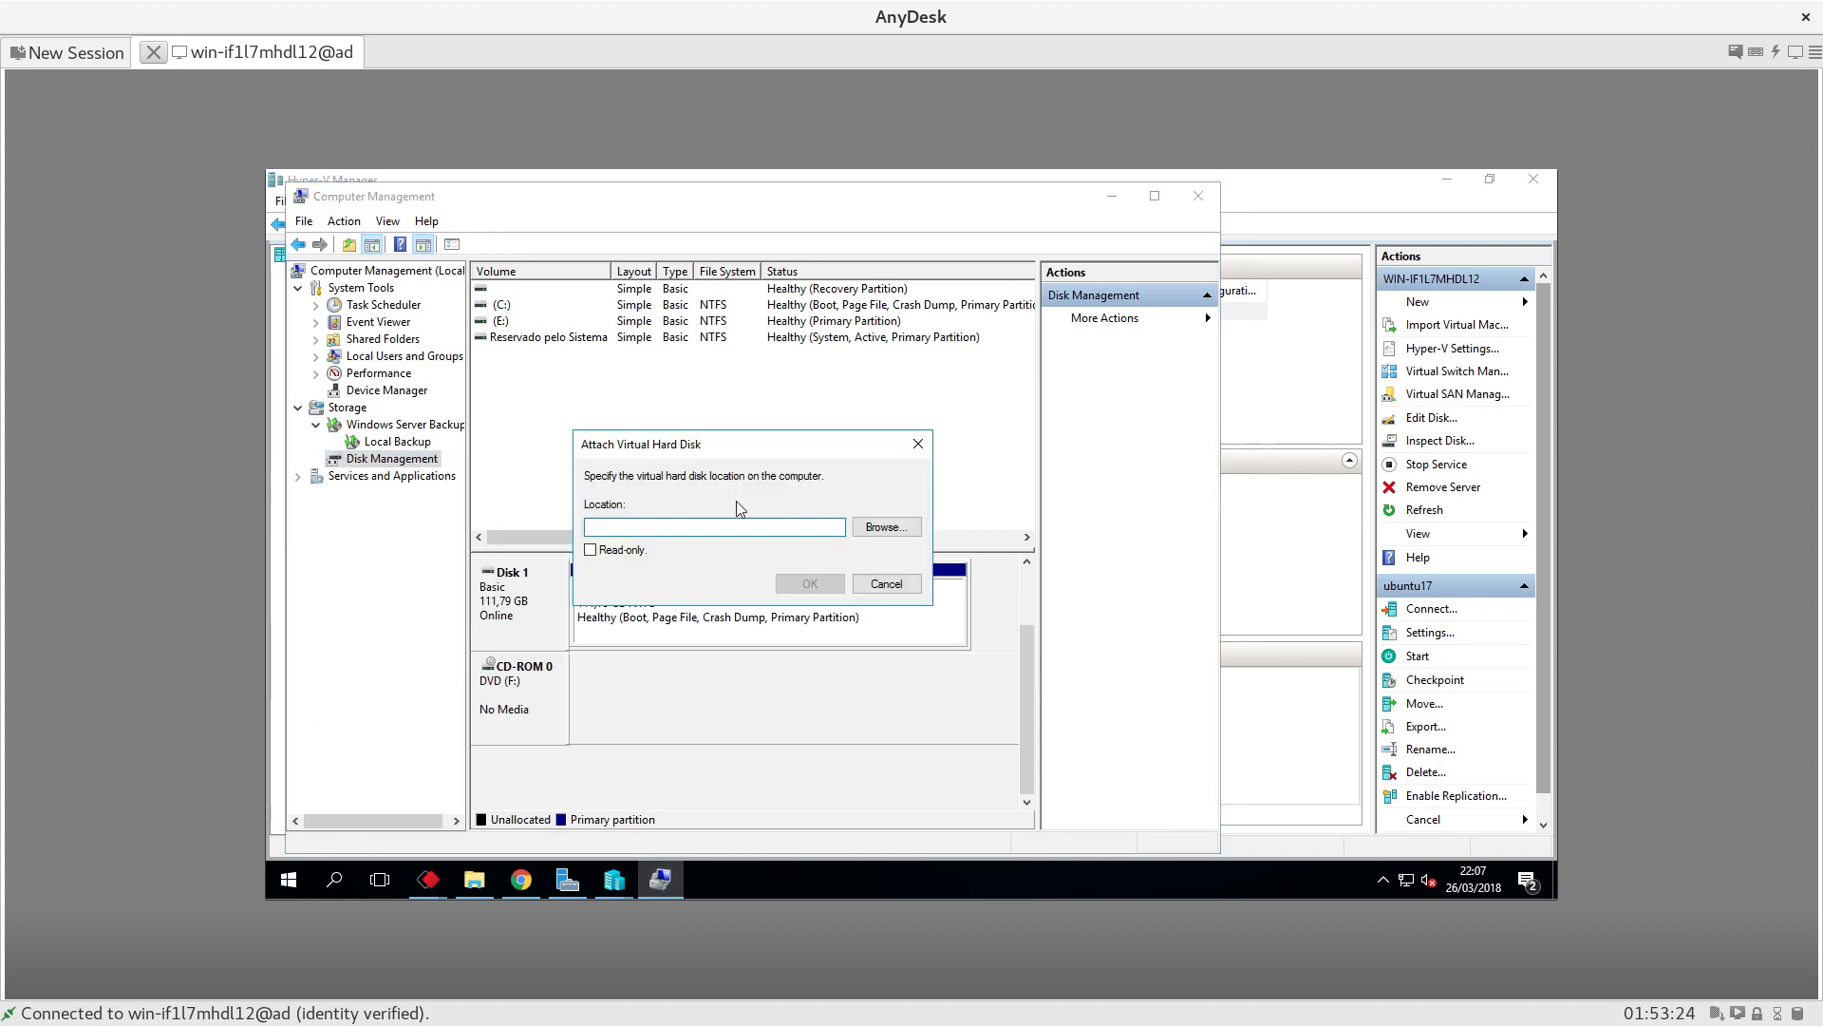
text(C:\Users\Public\Documents\Hyper-V\Virtual hard disks\u)
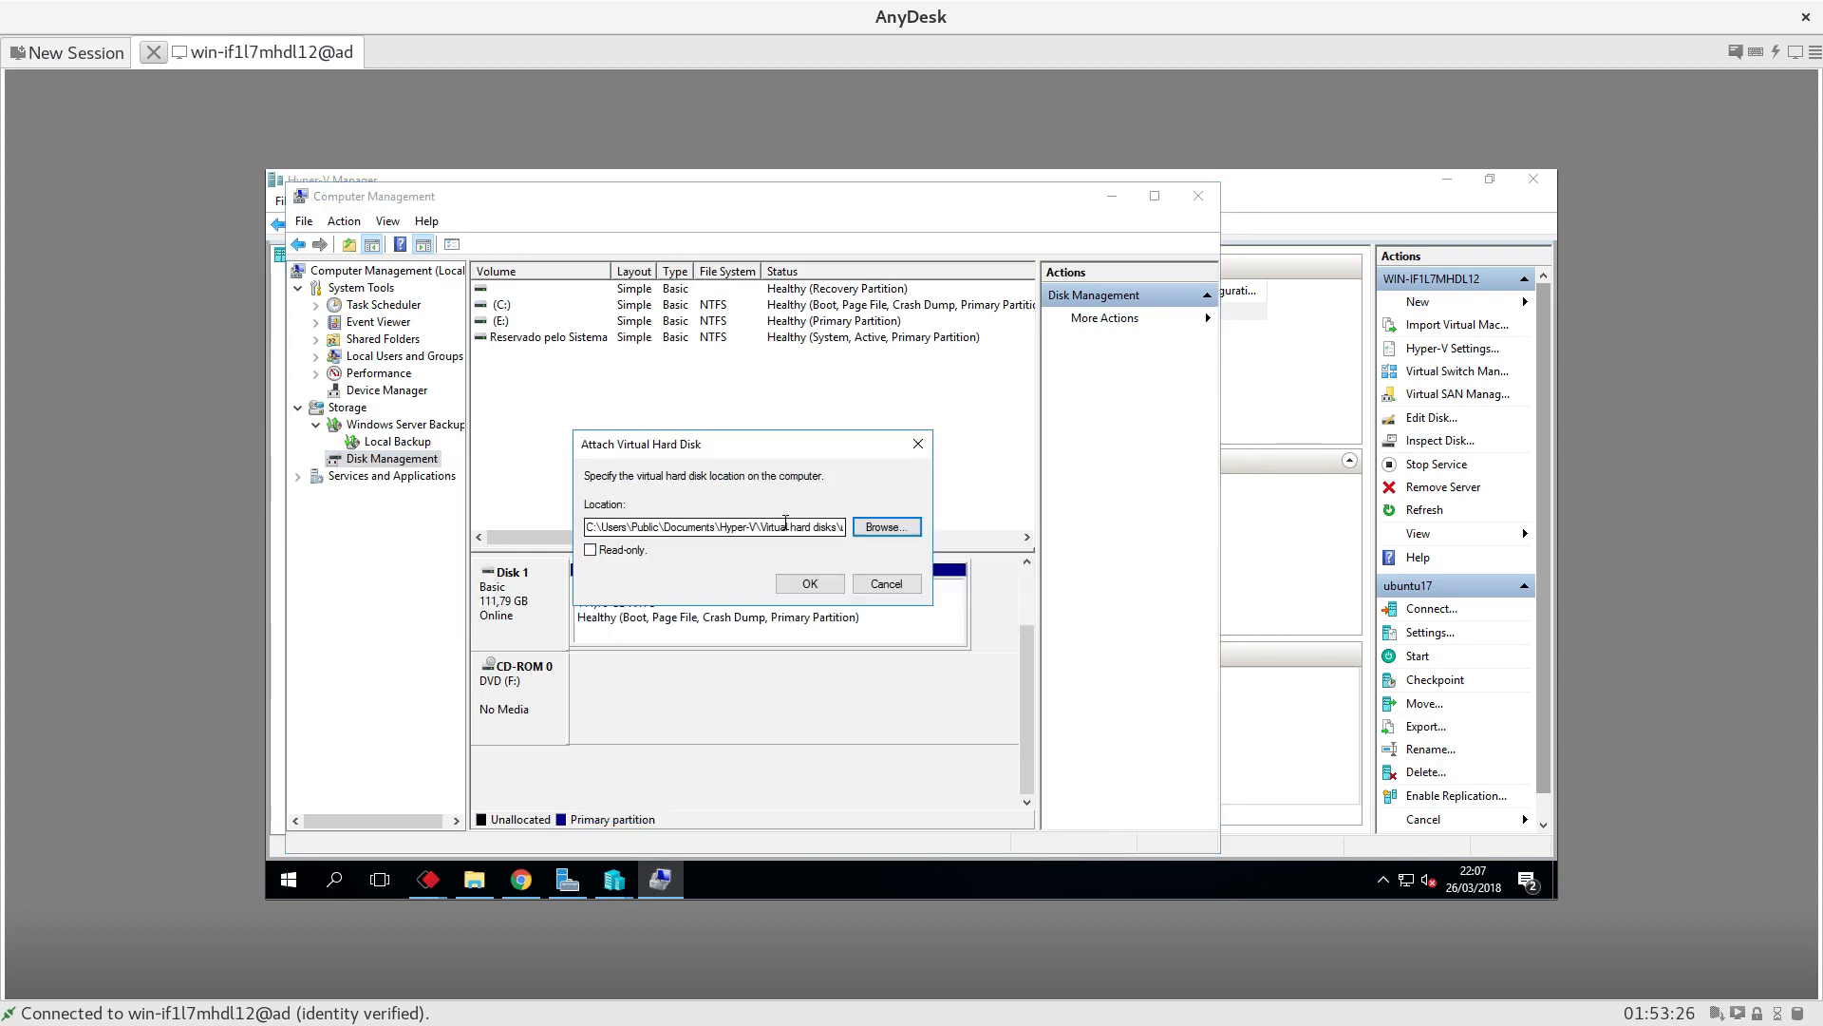
click(809, 583)
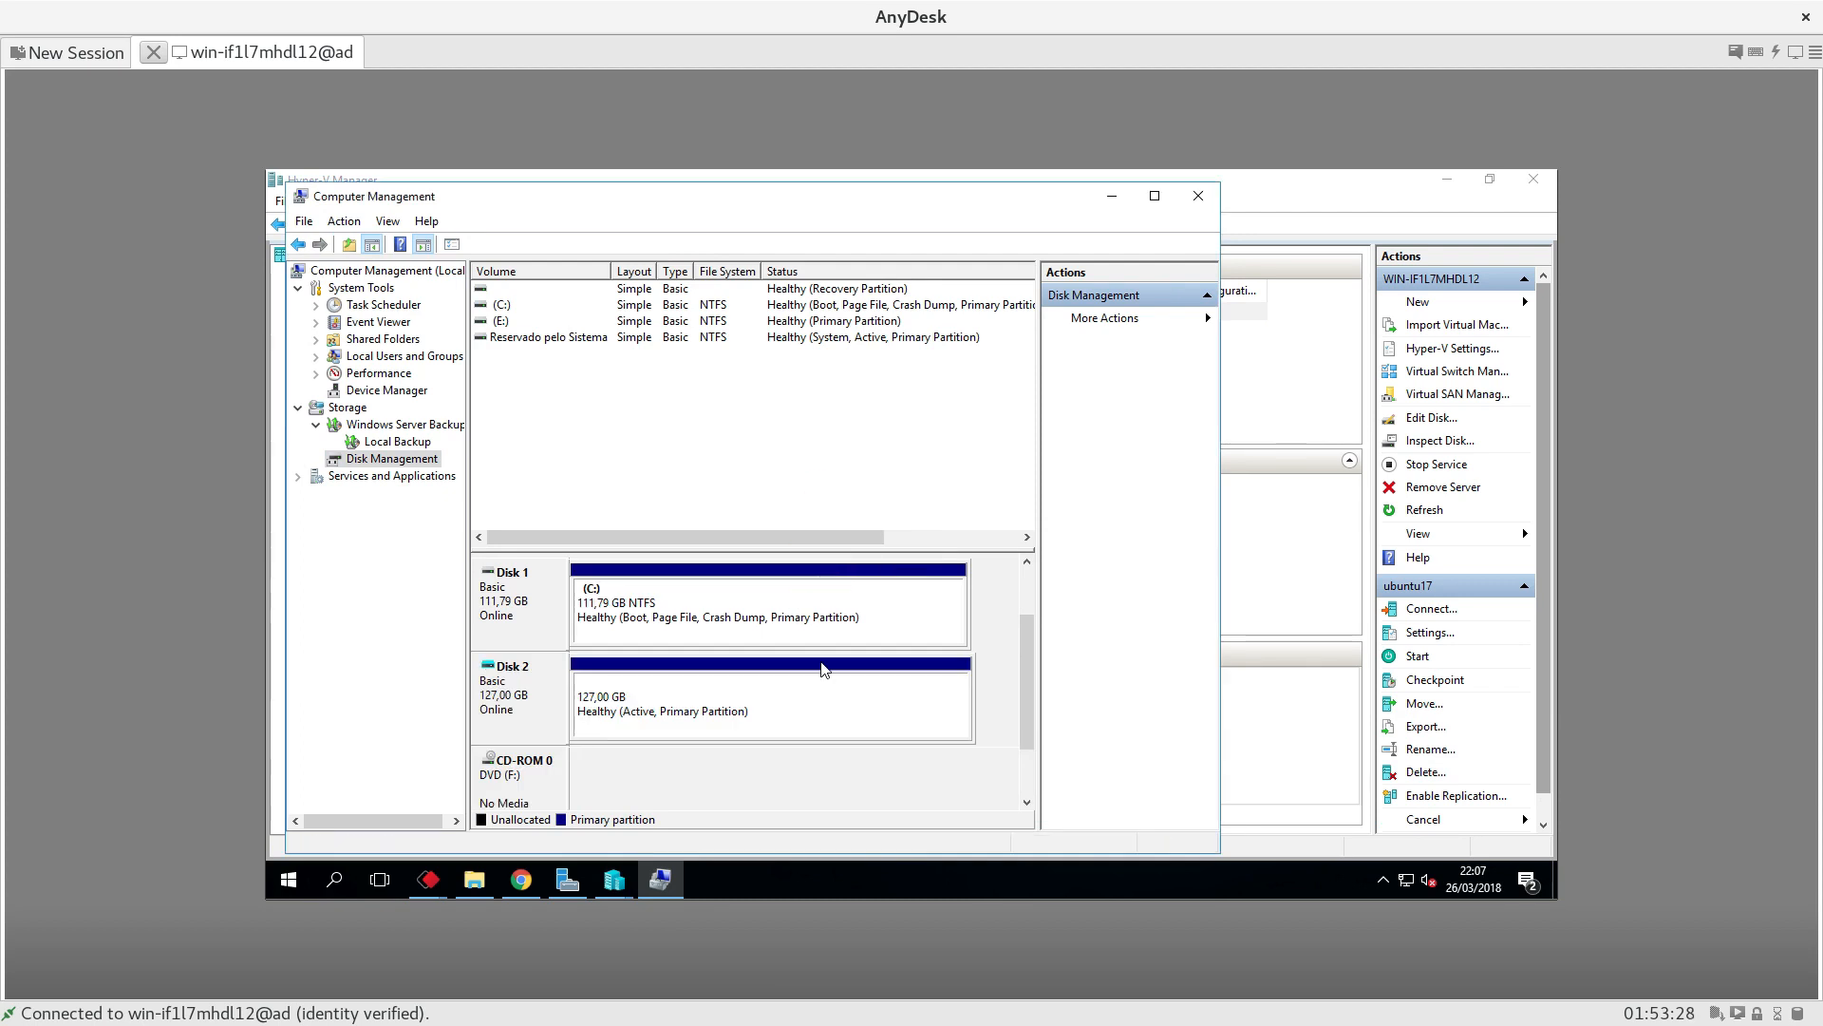
mouse_move(832, 666)
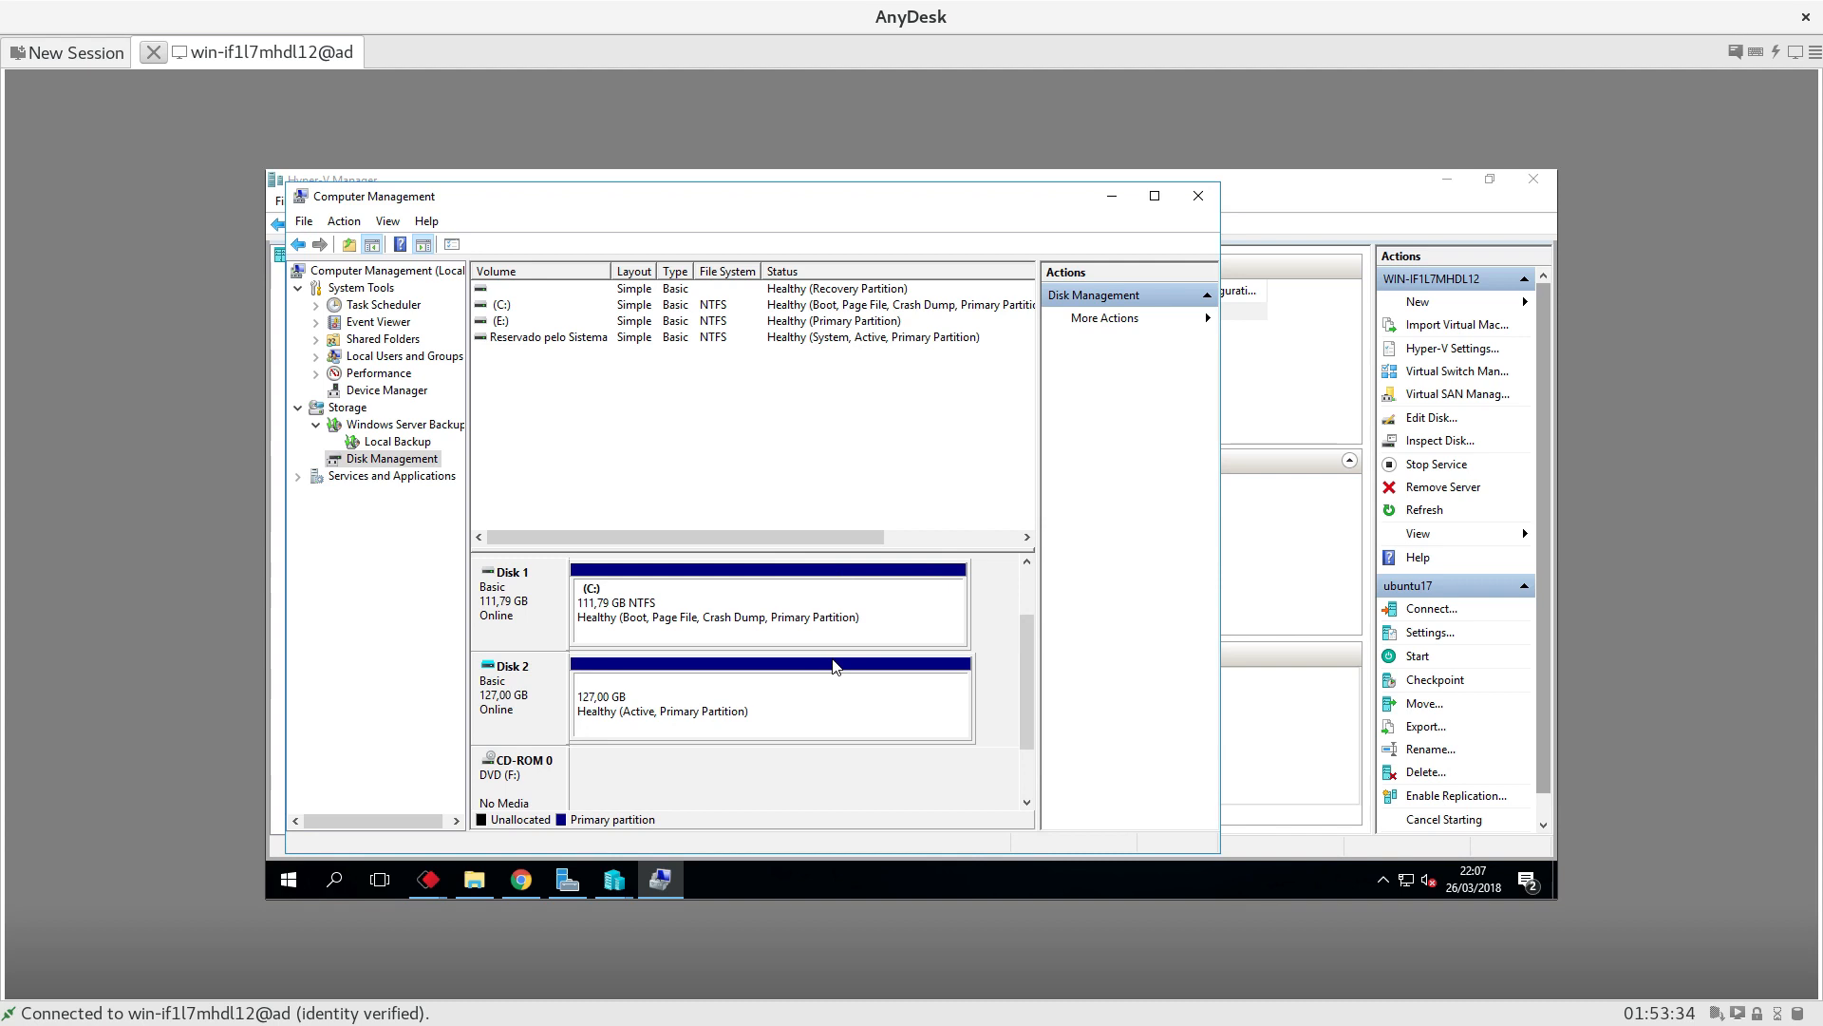
mouse_move(1158, 217)
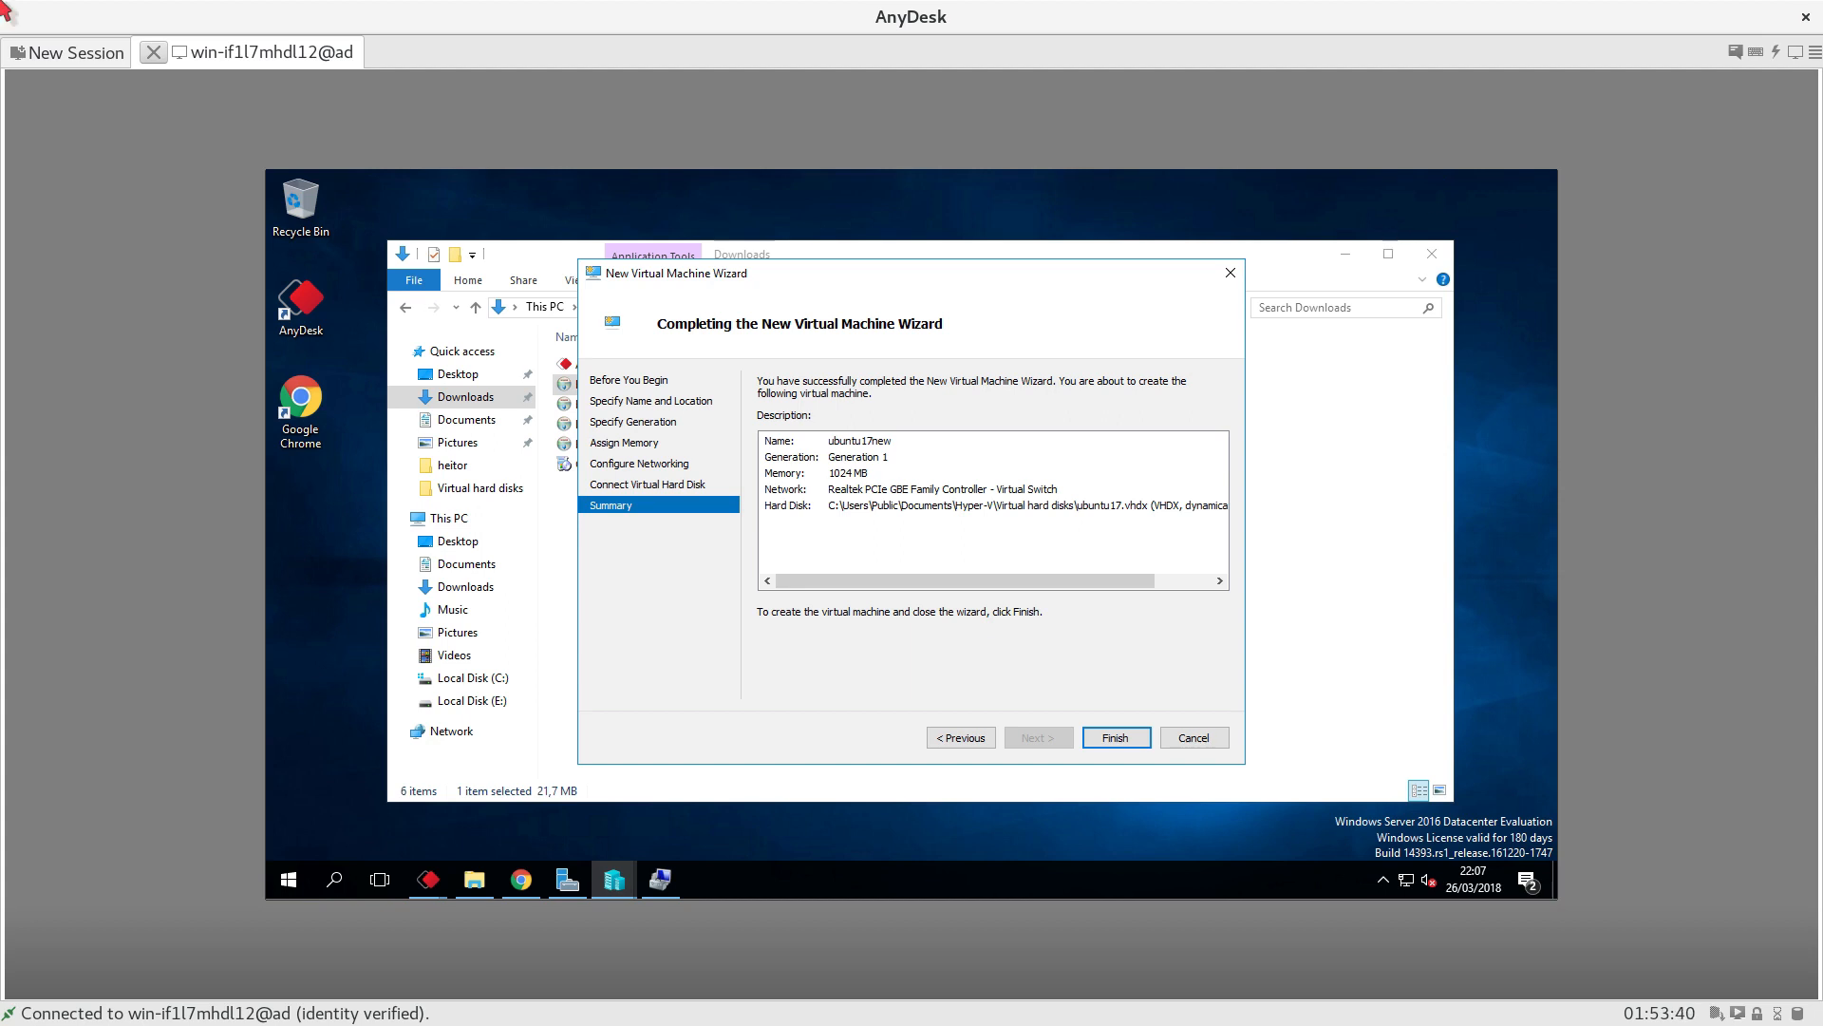
mouse_move(1744, 35)
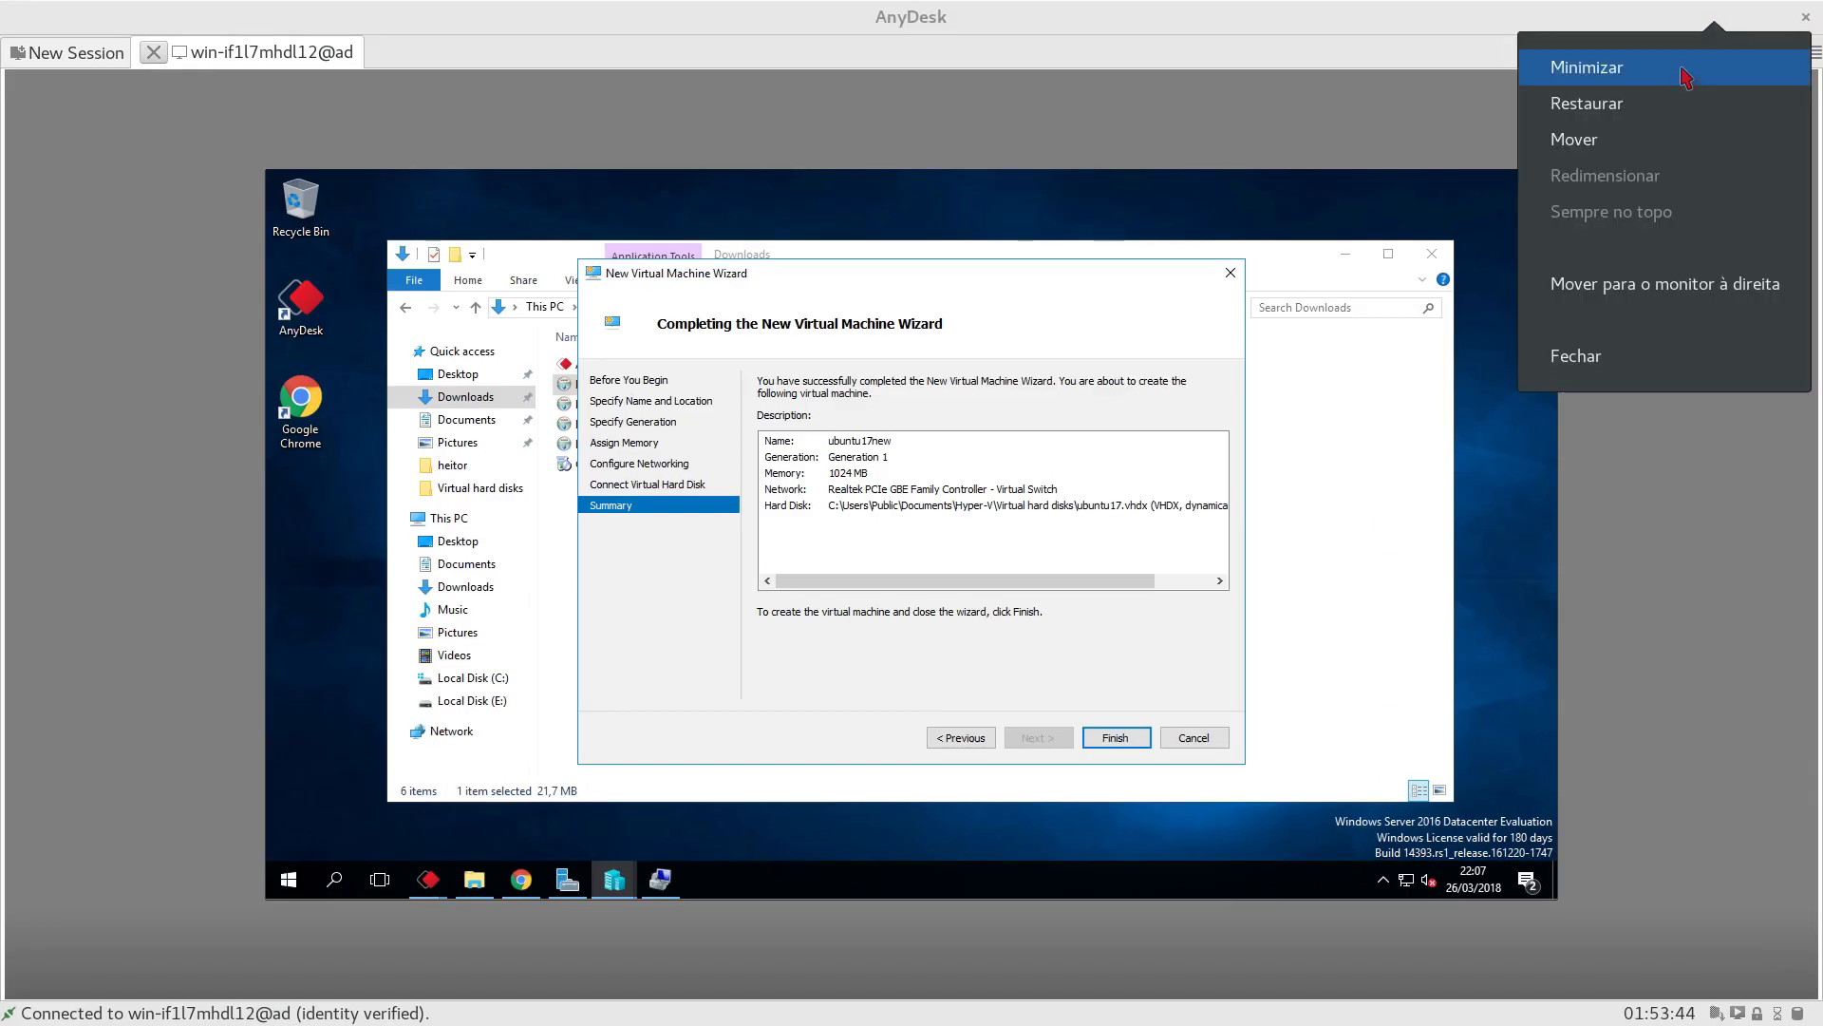
mouse_move(1611, 72)
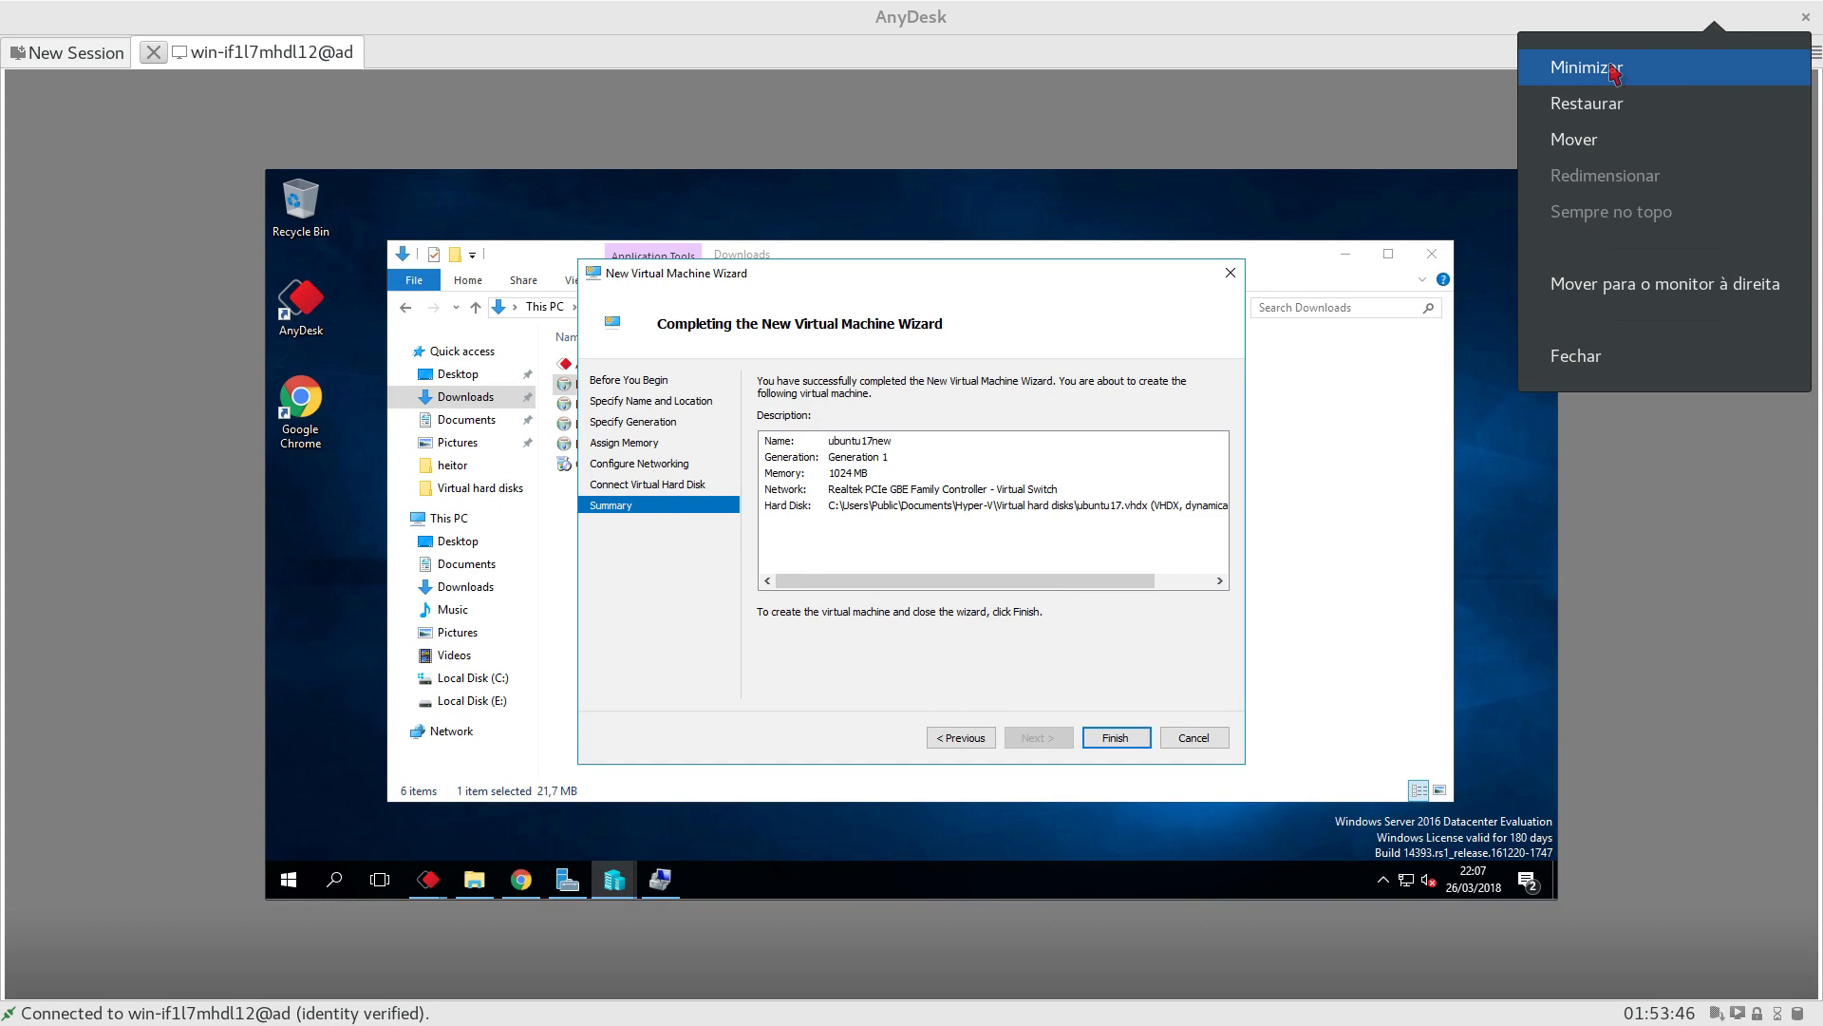
mouse_move(1721, 806)
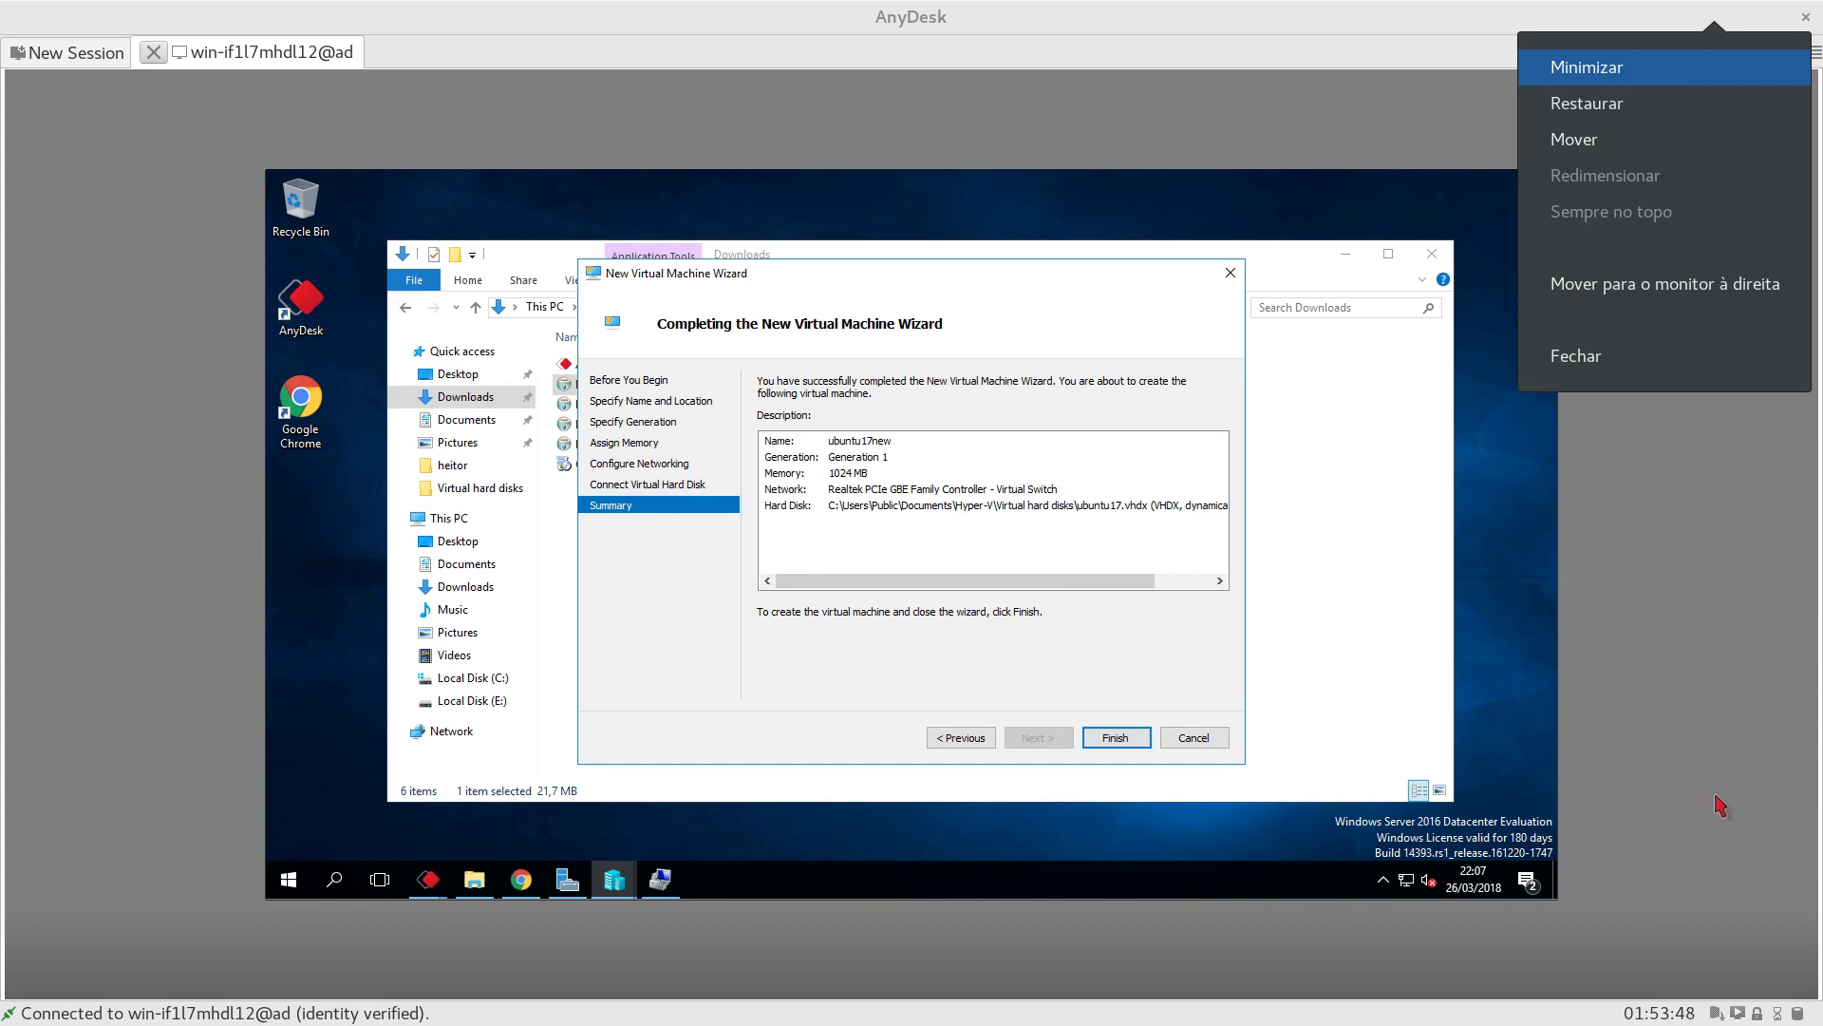
mouse_move(1696, 791)
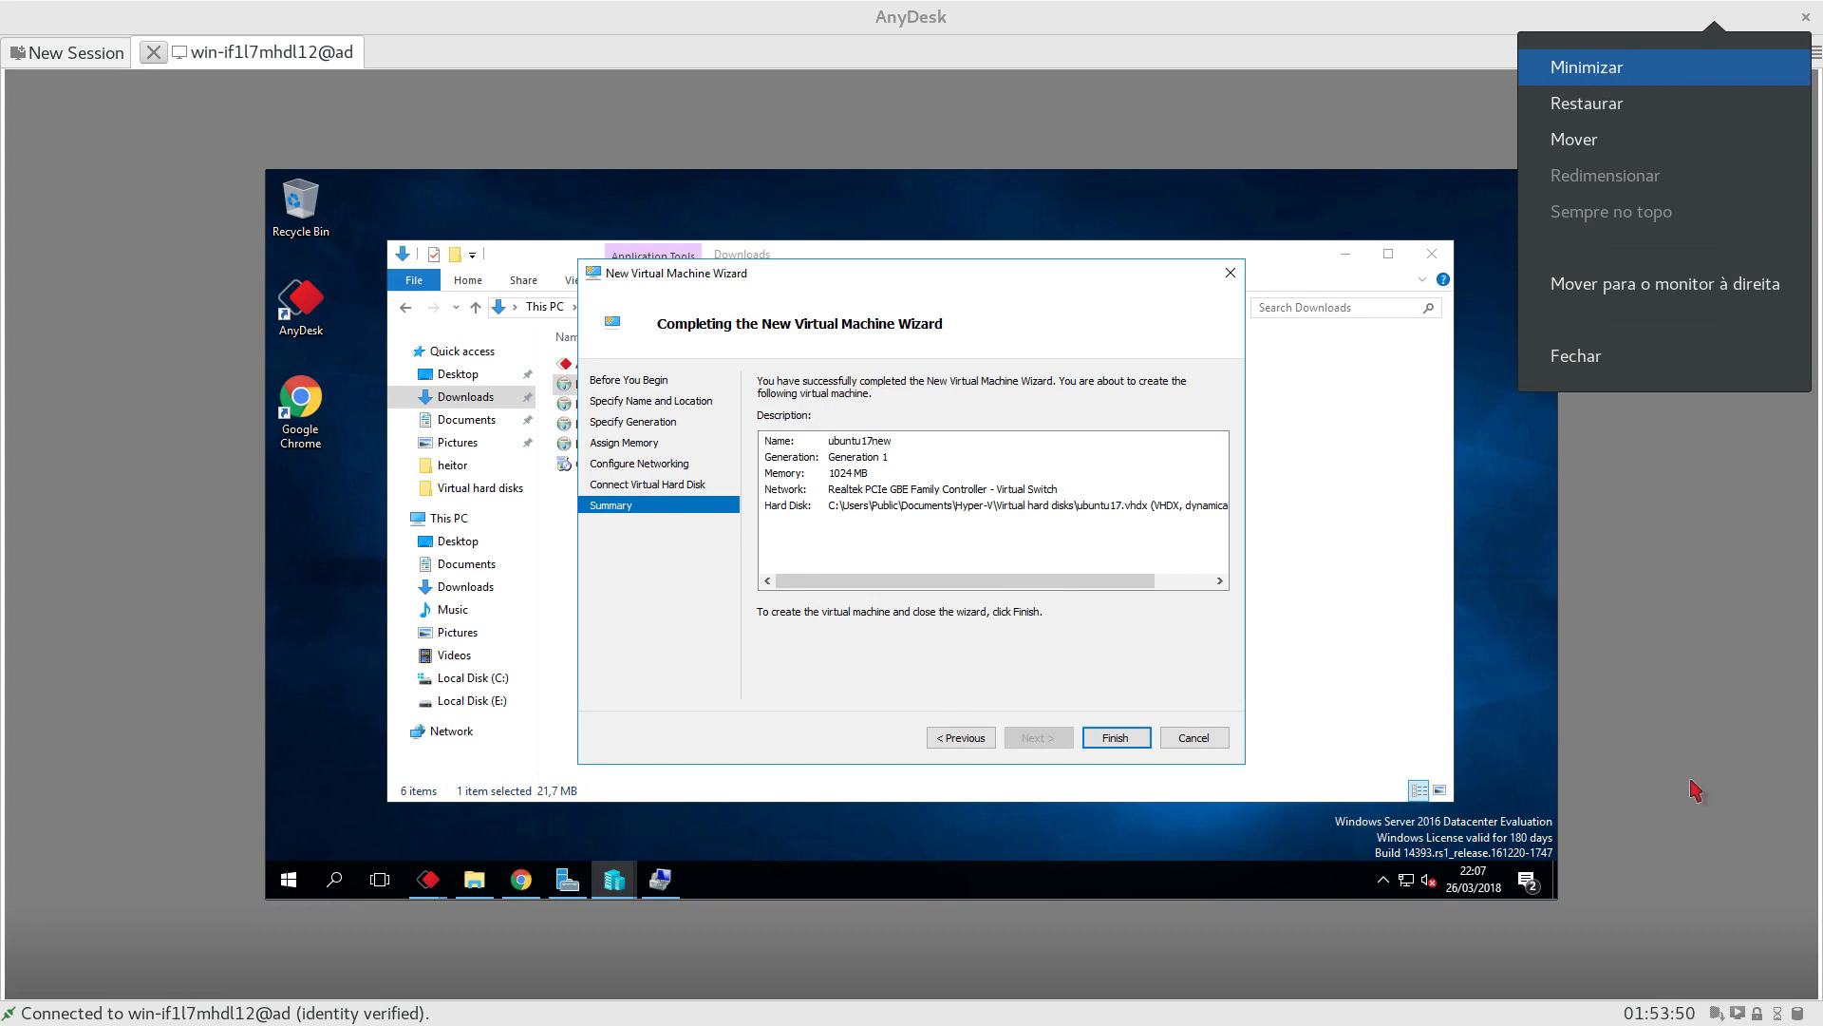